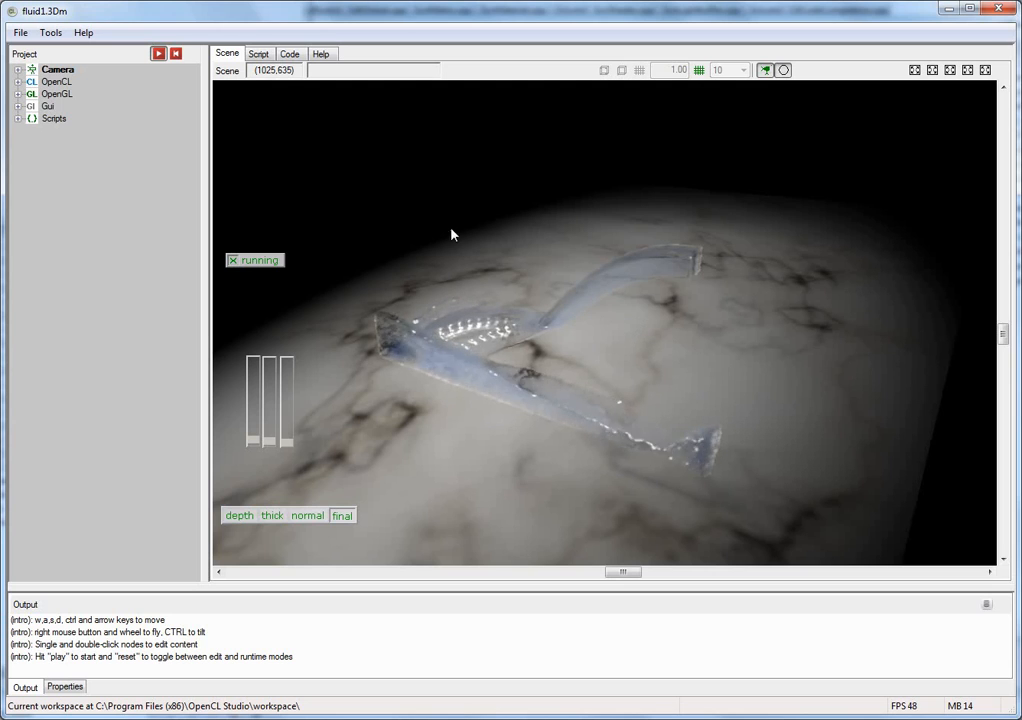
mouse_move(696, 212)
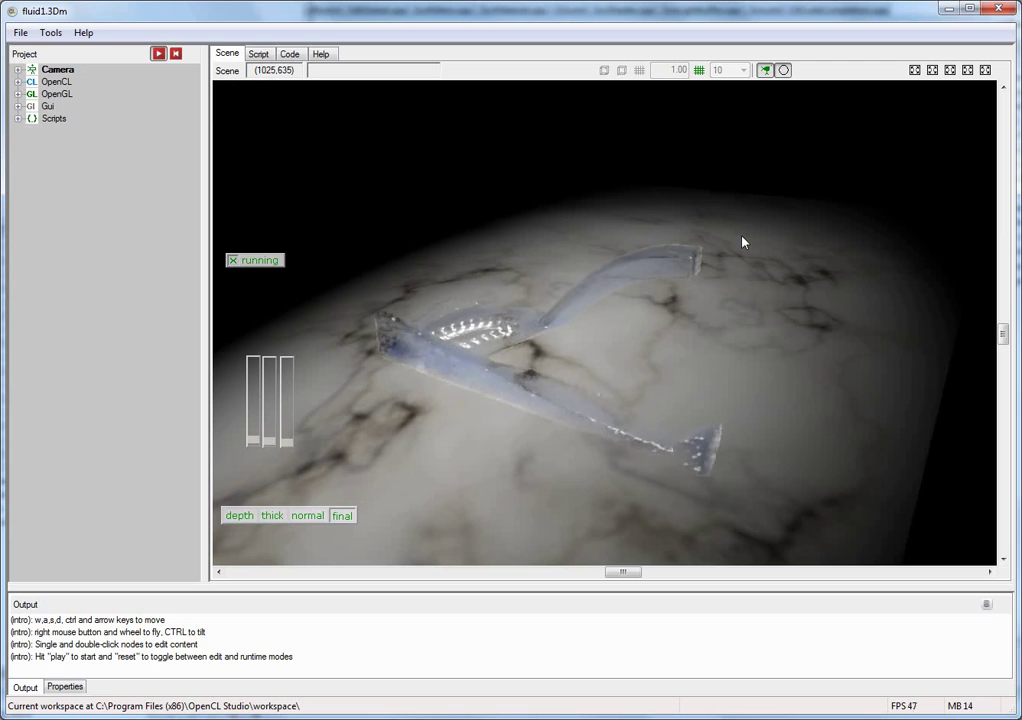
mouse_move(512, 236)
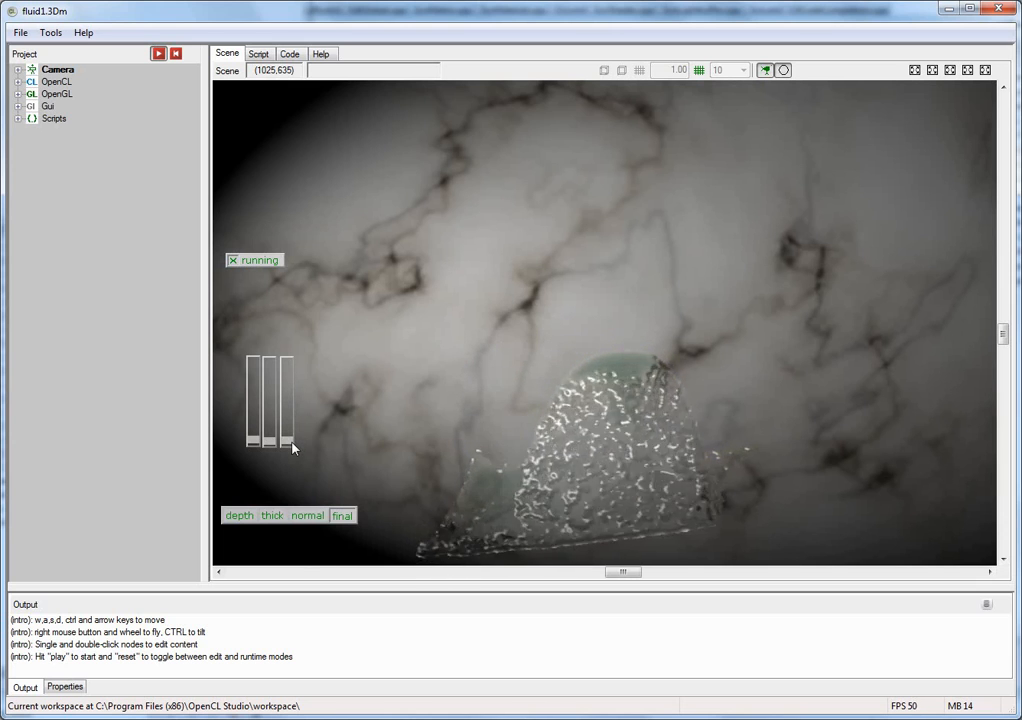
Step: Show the fluid's thickness and surface-normal passes, then return to the final glassy shading
click(272, 516)
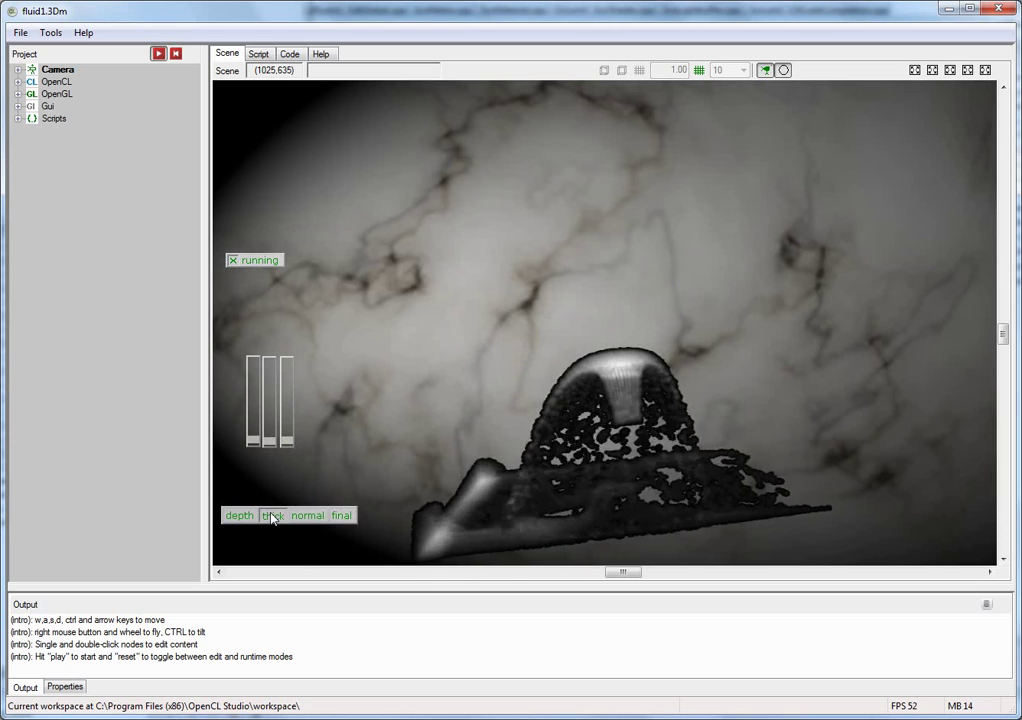
click(308, 516)
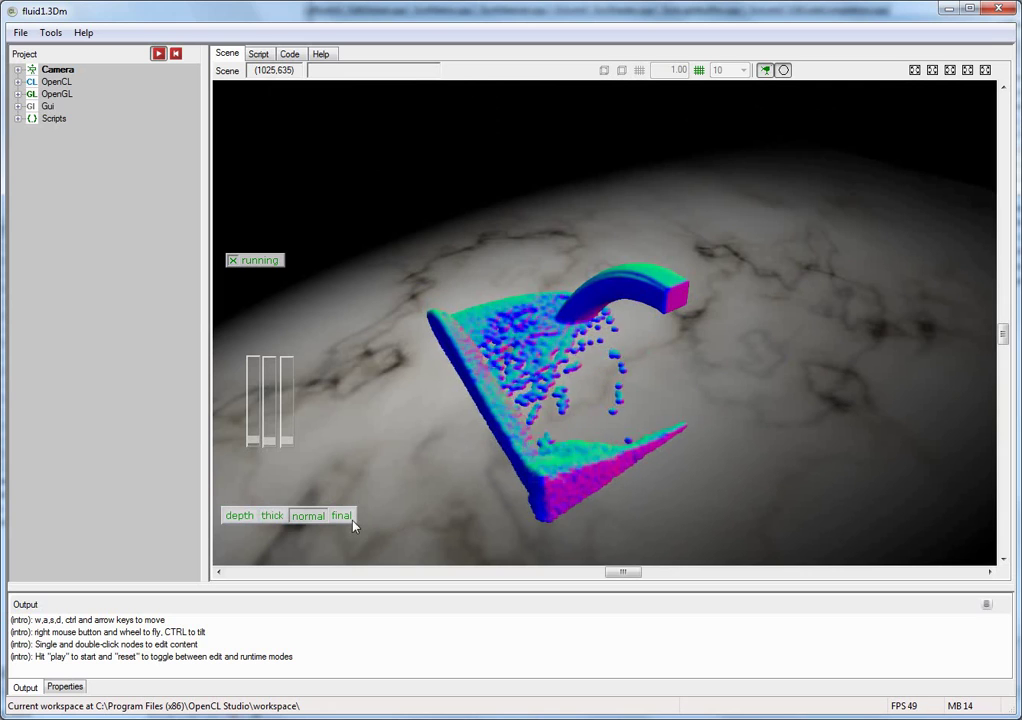
click(342, 516)
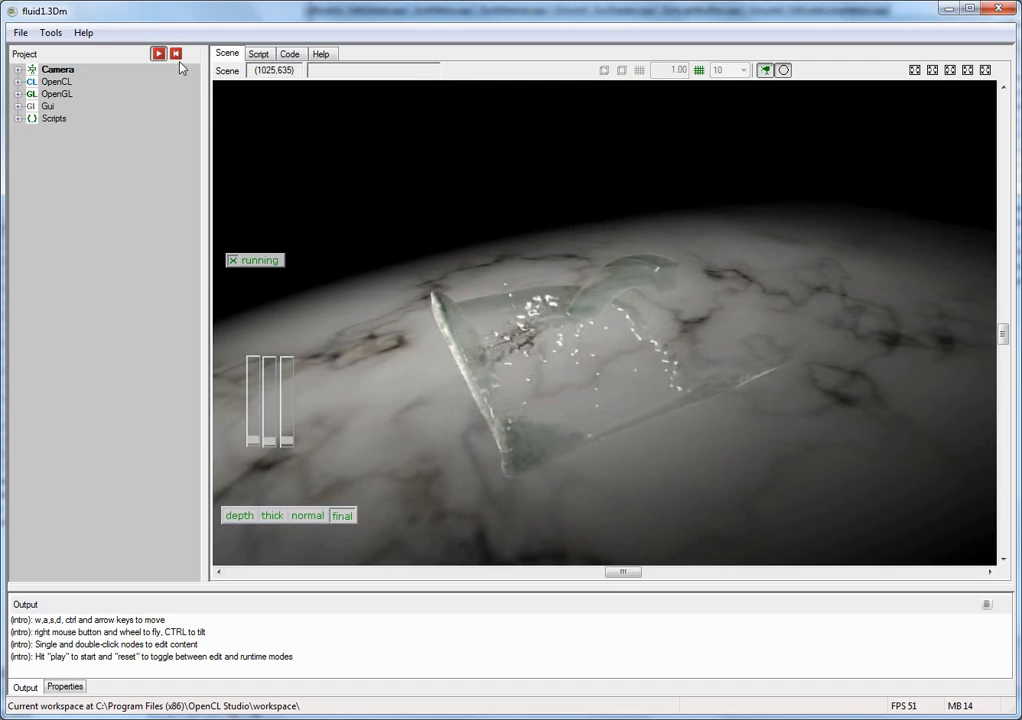
Step: Stop and reset the fluid simulation to the bare marble slab and deselect the slider
click(176, 52)
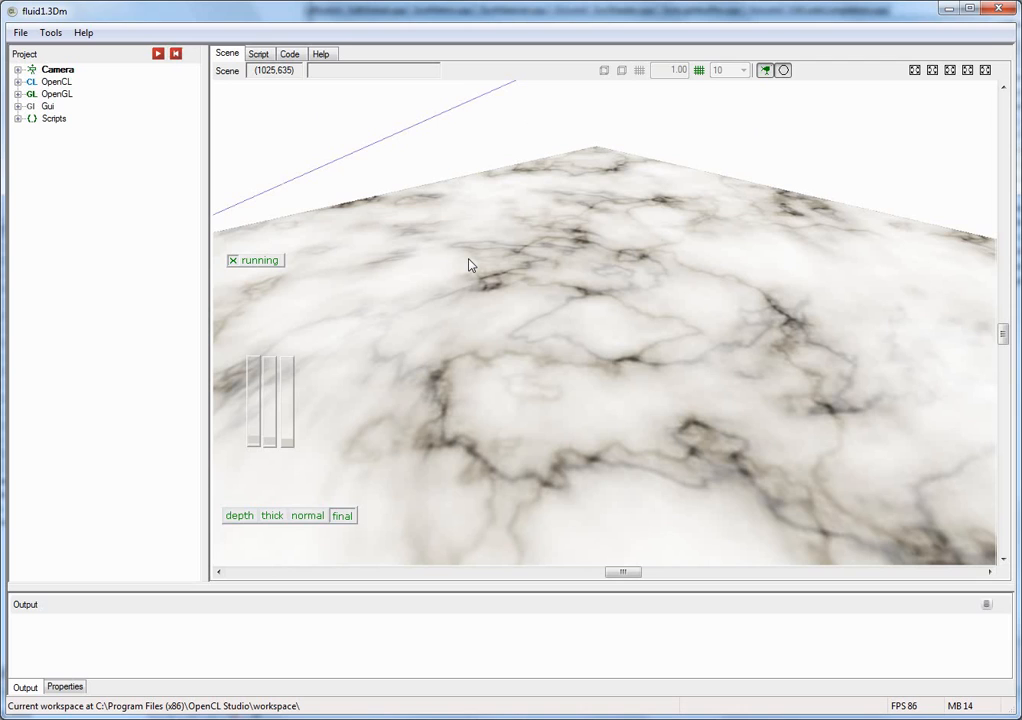
mouse_move(260, 402)
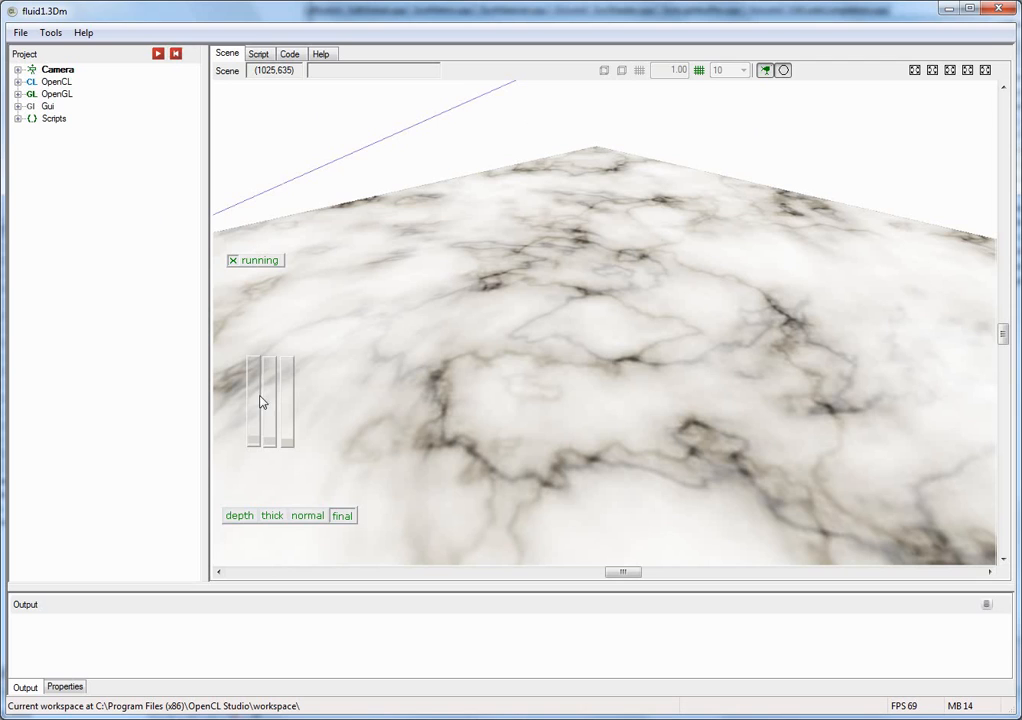
mouse_move(304, 404)
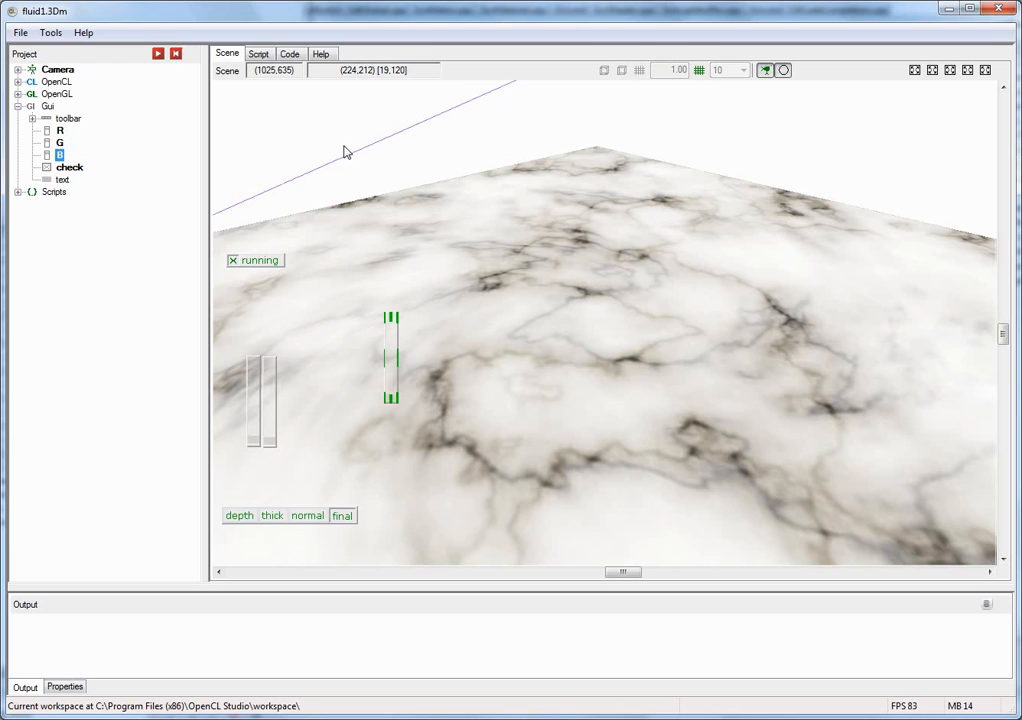
click(158, 54)
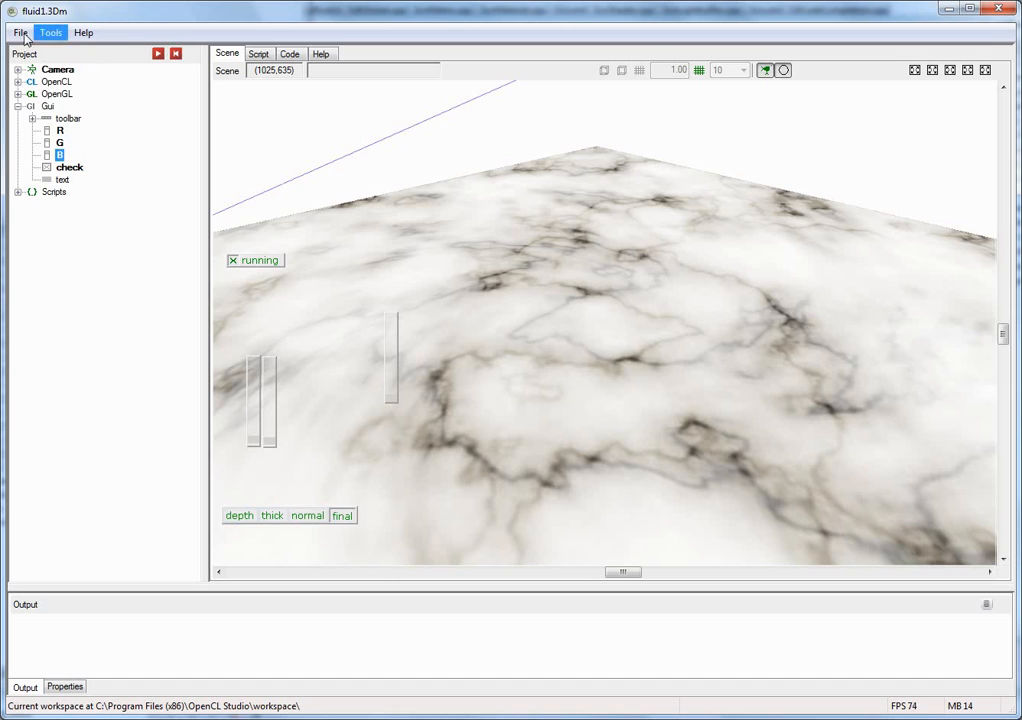
Step: Load the particles.3Dm application via File > Open > Application
click(20, 32)
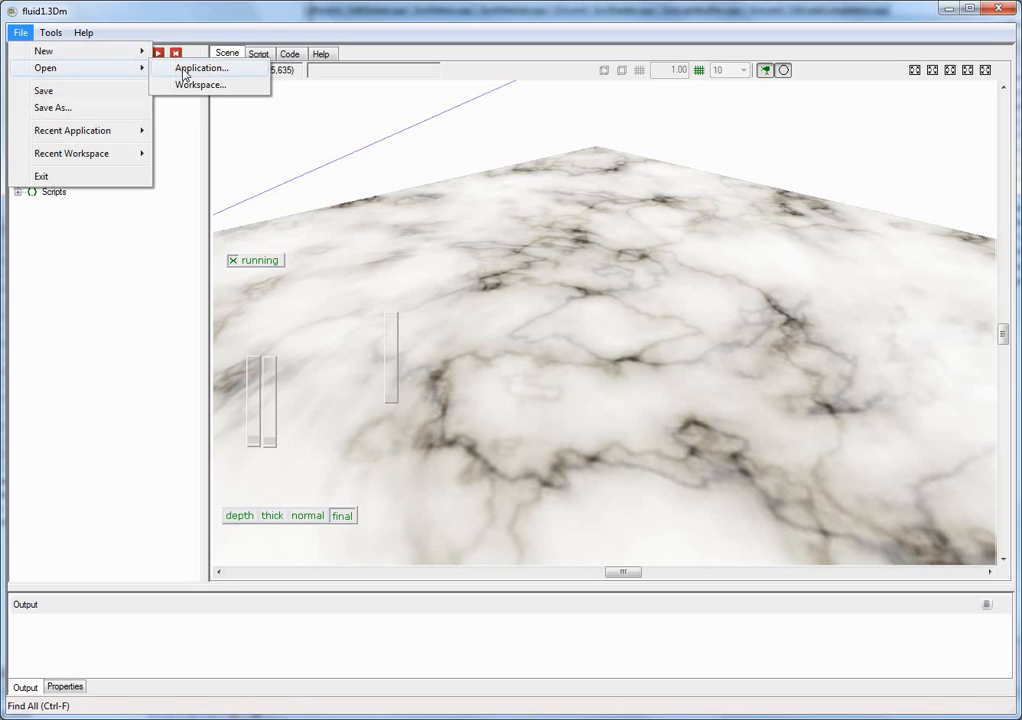
click(200, 68)
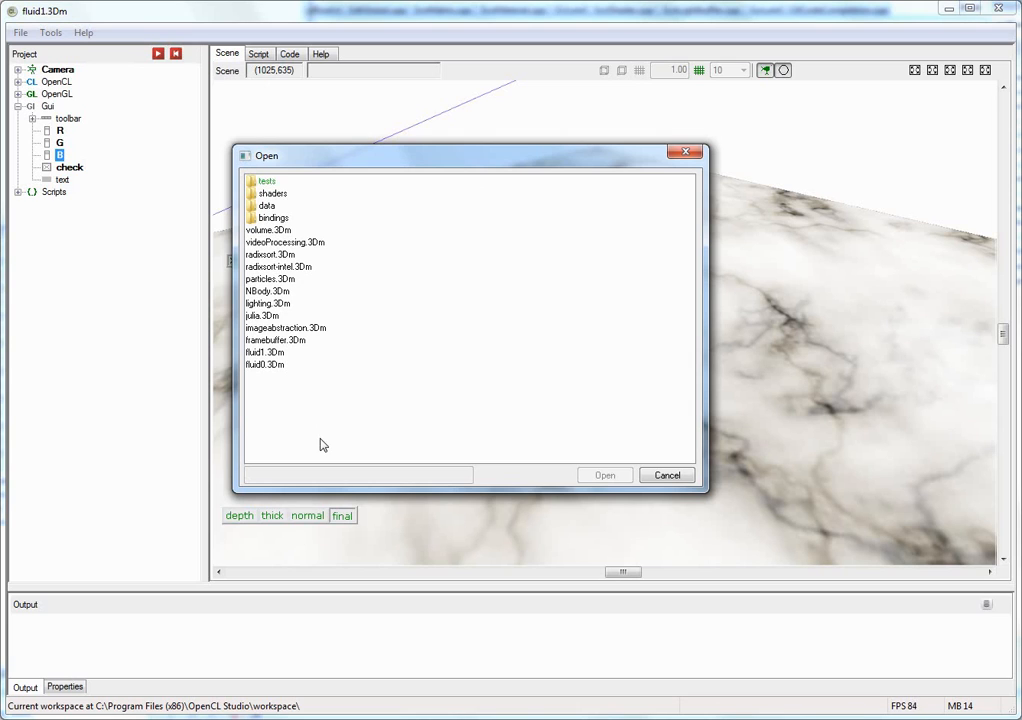
mouse_move(182, 276)
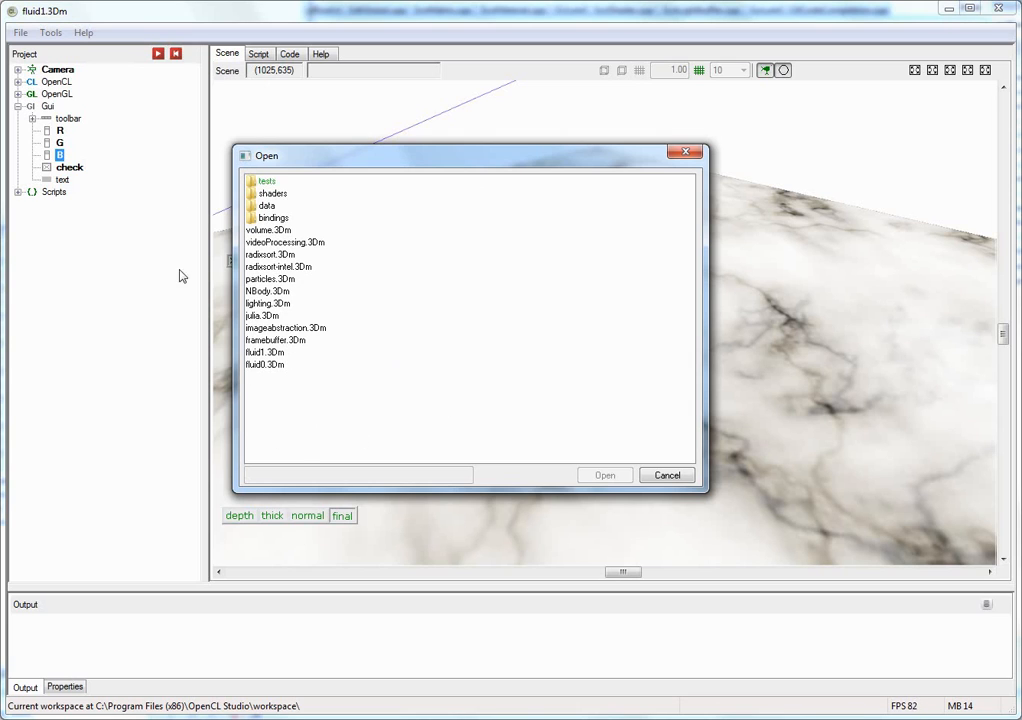
mouse_move(476, 334)
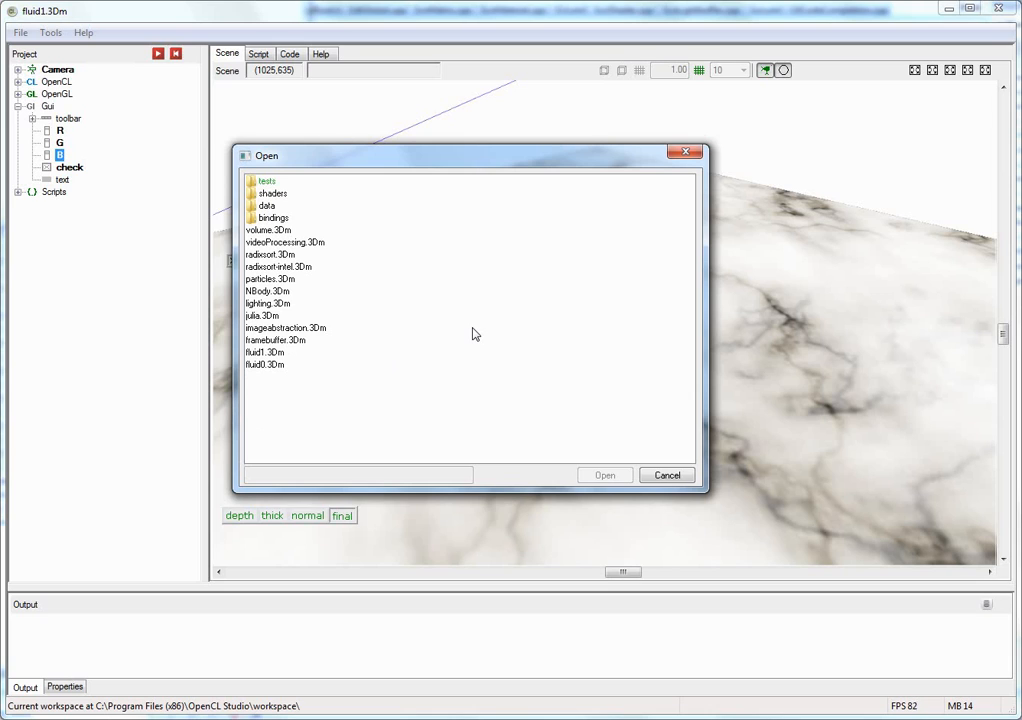
mouse_move(276, 288)
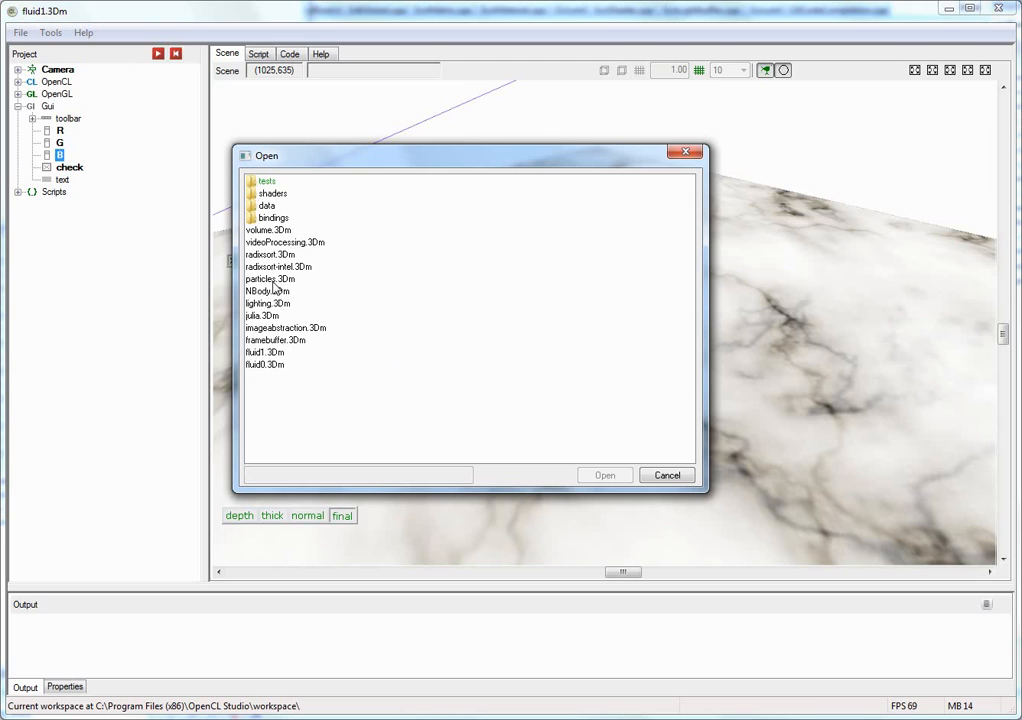
click(270, 280)
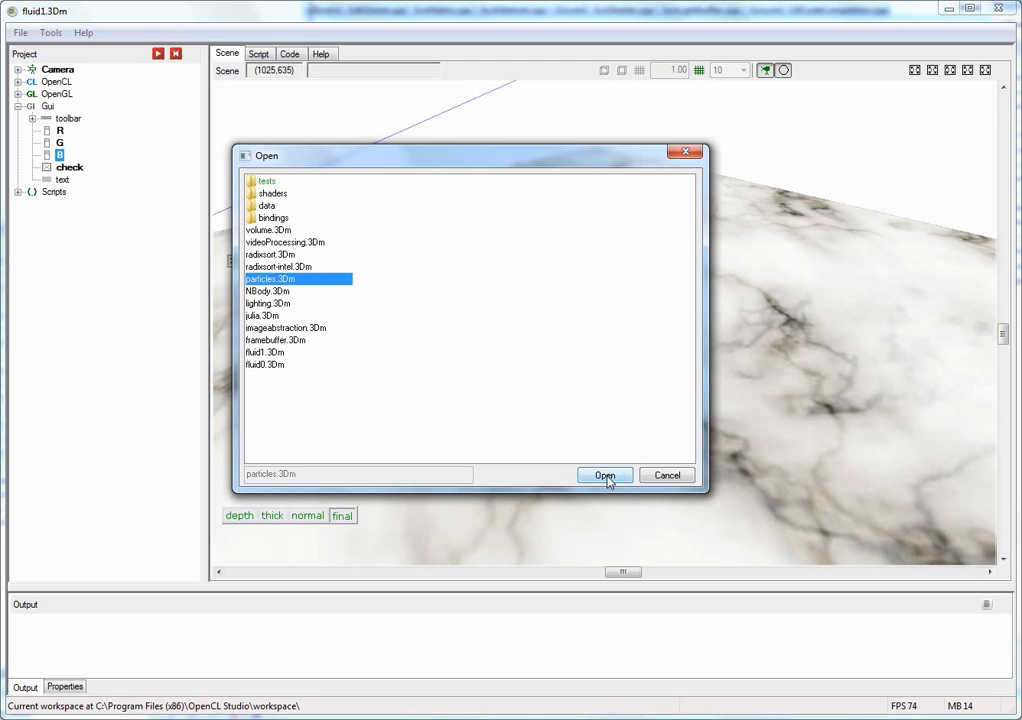
click(604, 476)
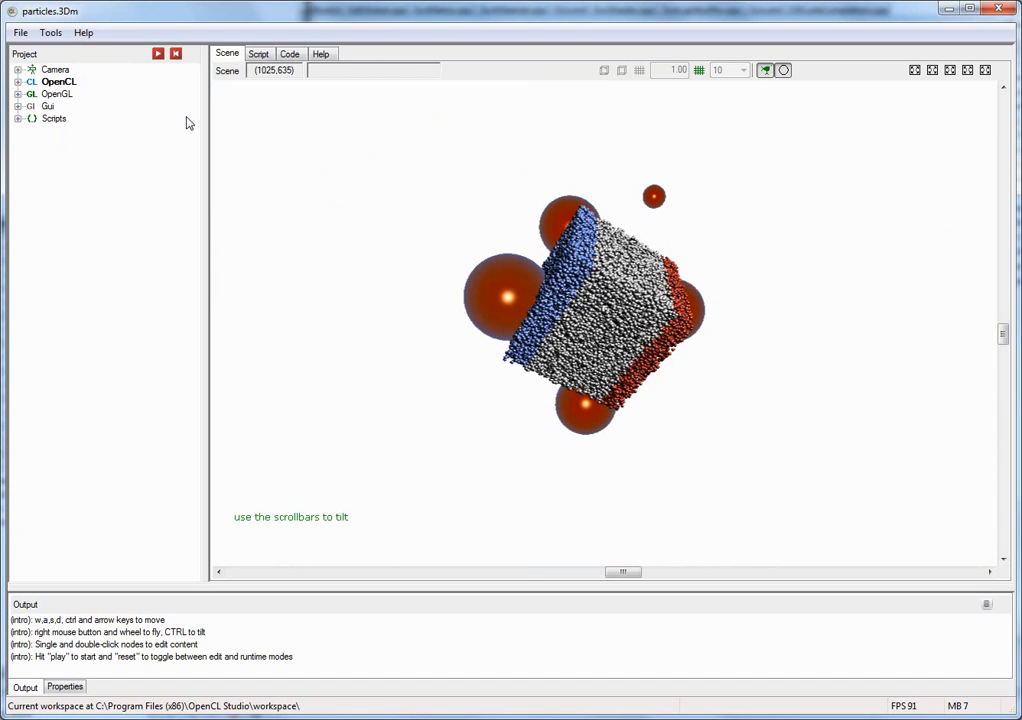
Step: Run the particle simulation, tilt the box so particles slide, and expand the project tree nodes
click(156, 52)
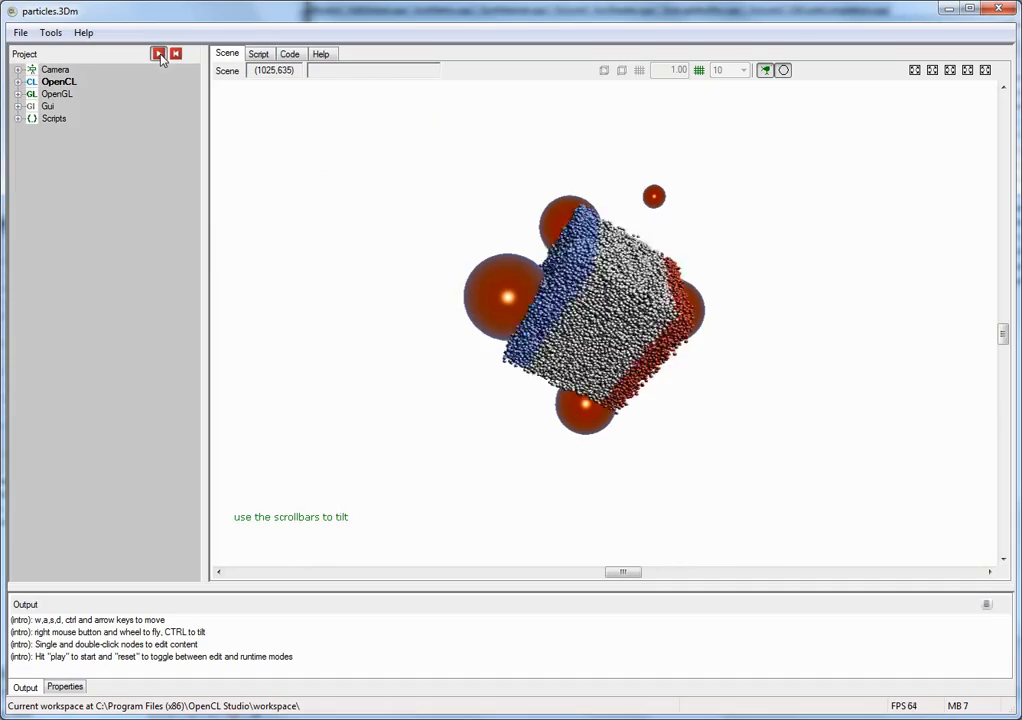
click(158, 52)
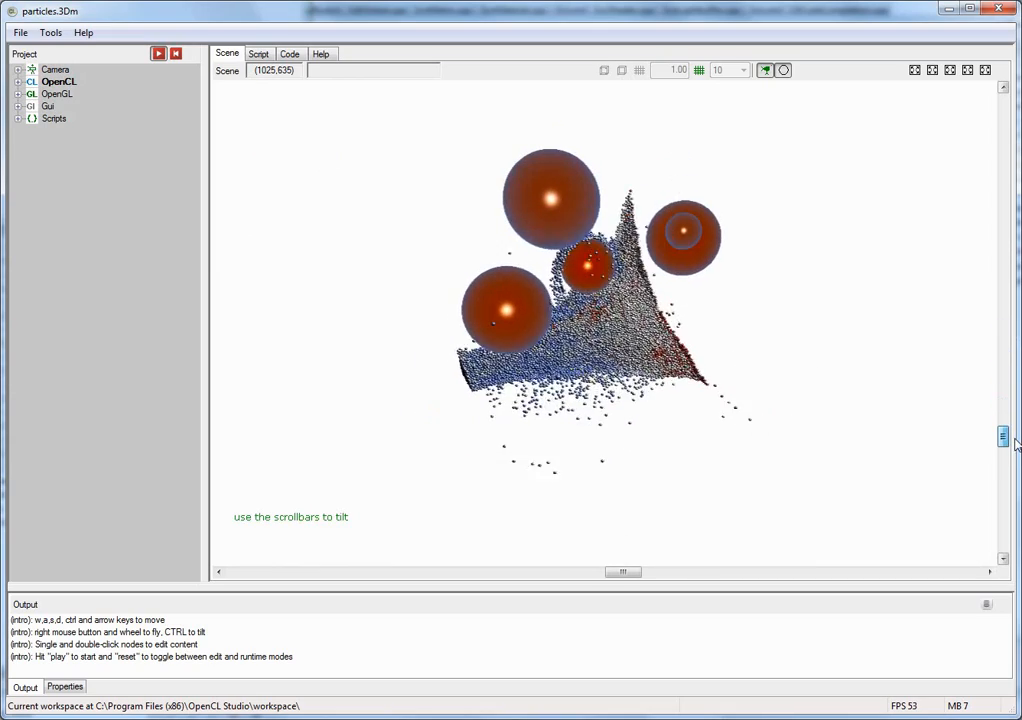
drag(1004, 436, 1004, 336)
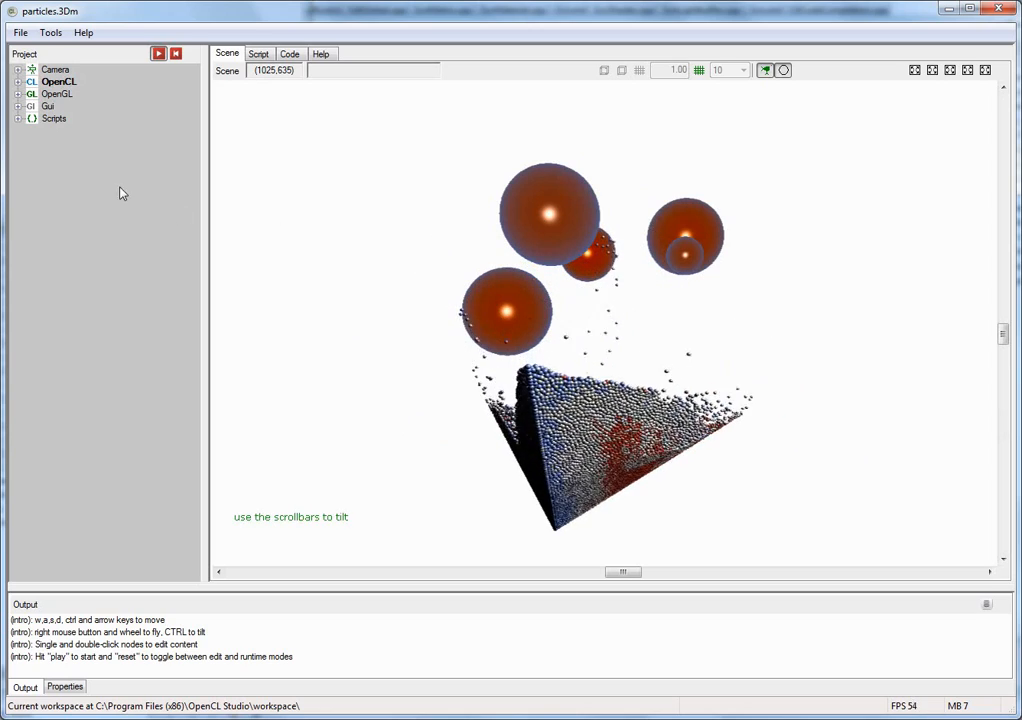
click(18, 68)
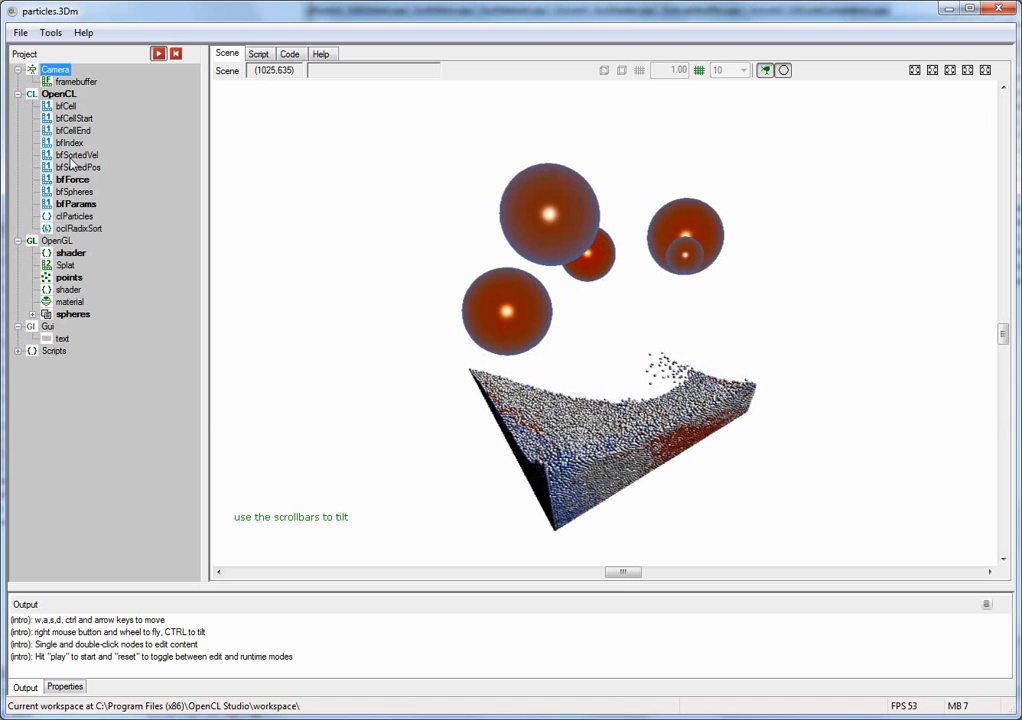
Step: Show a particle buffer's properties, level the scene, and display the script processors view
click(76, 156)
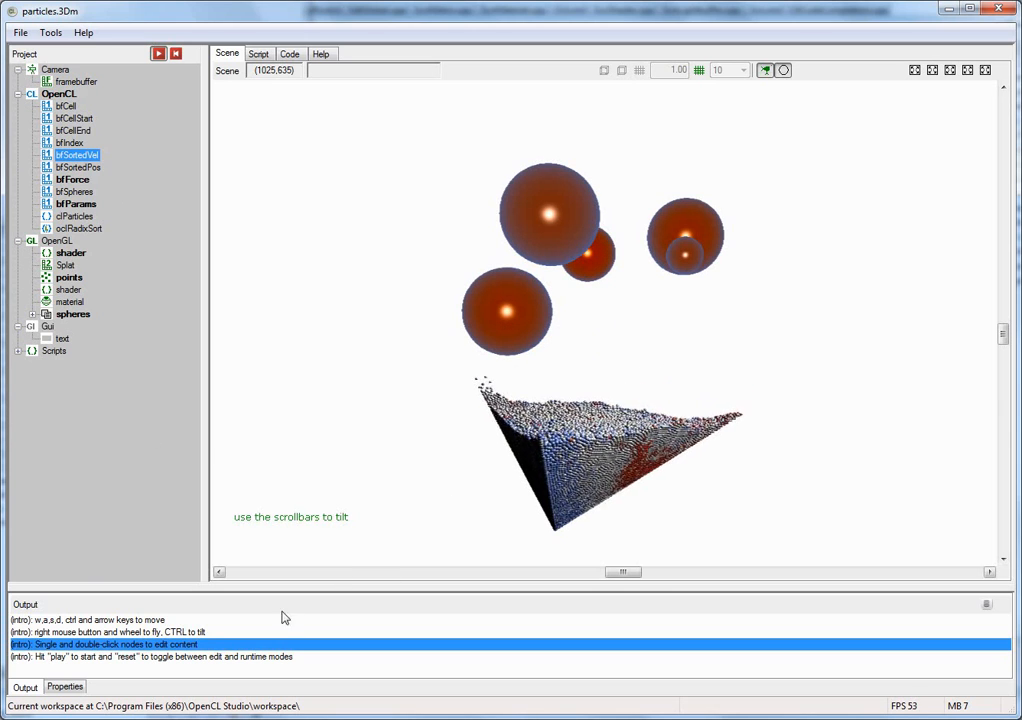
click(64, 686)
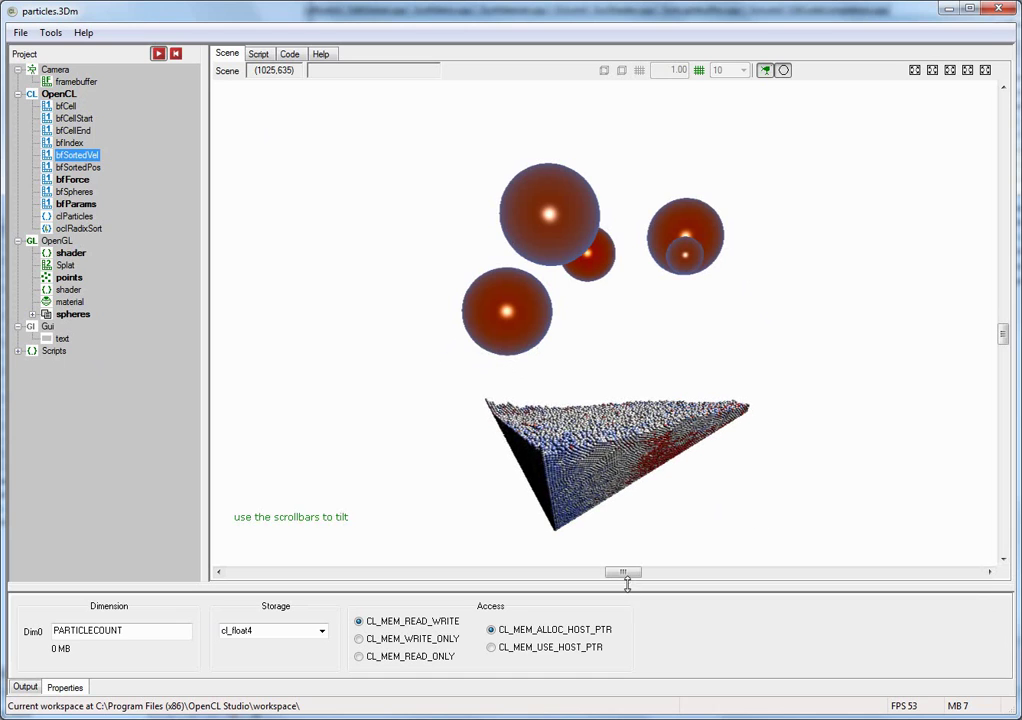
drag(624, 572, 820, 572)
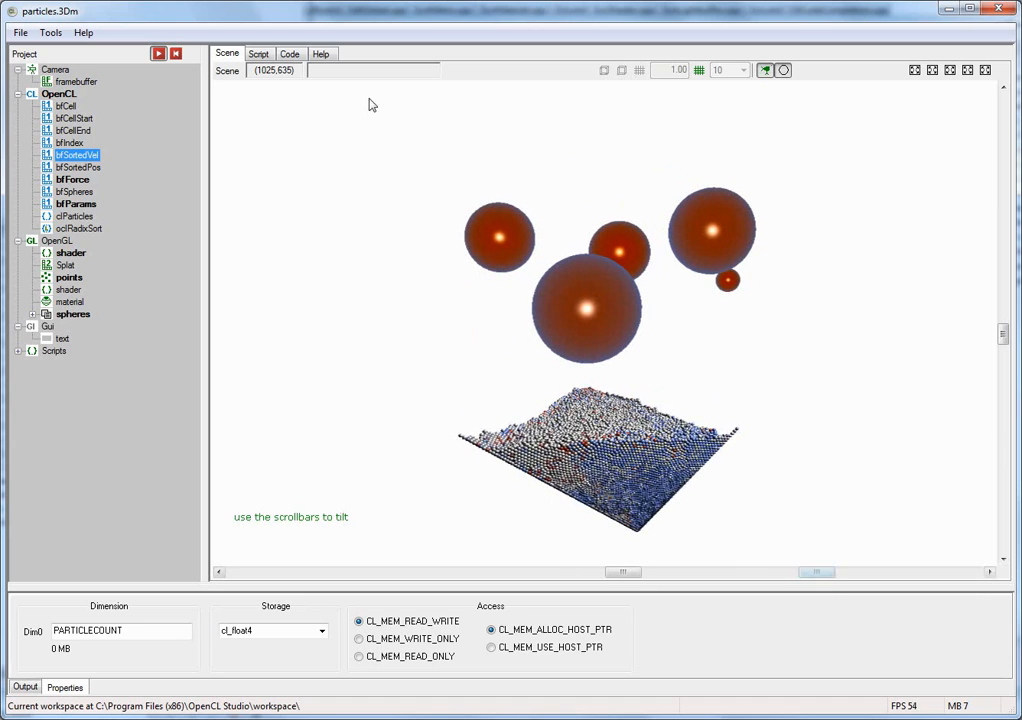
click(258, 52)
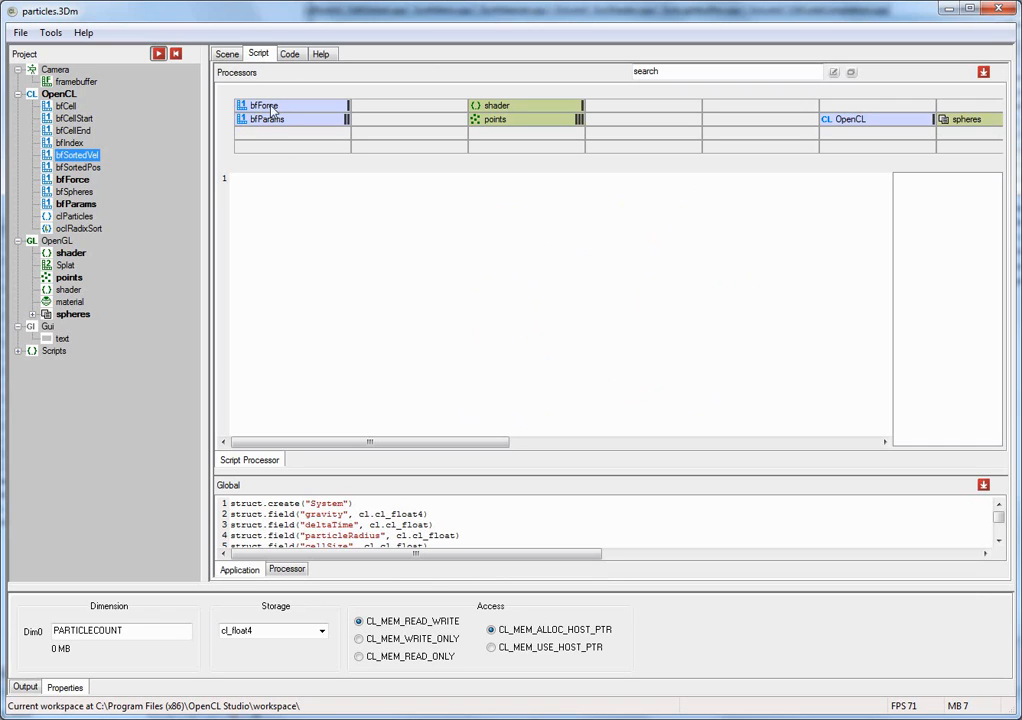
Step: Browse the Help API reference for a scene class and the xml plugin, then return to the particle scene
click(320, 52)
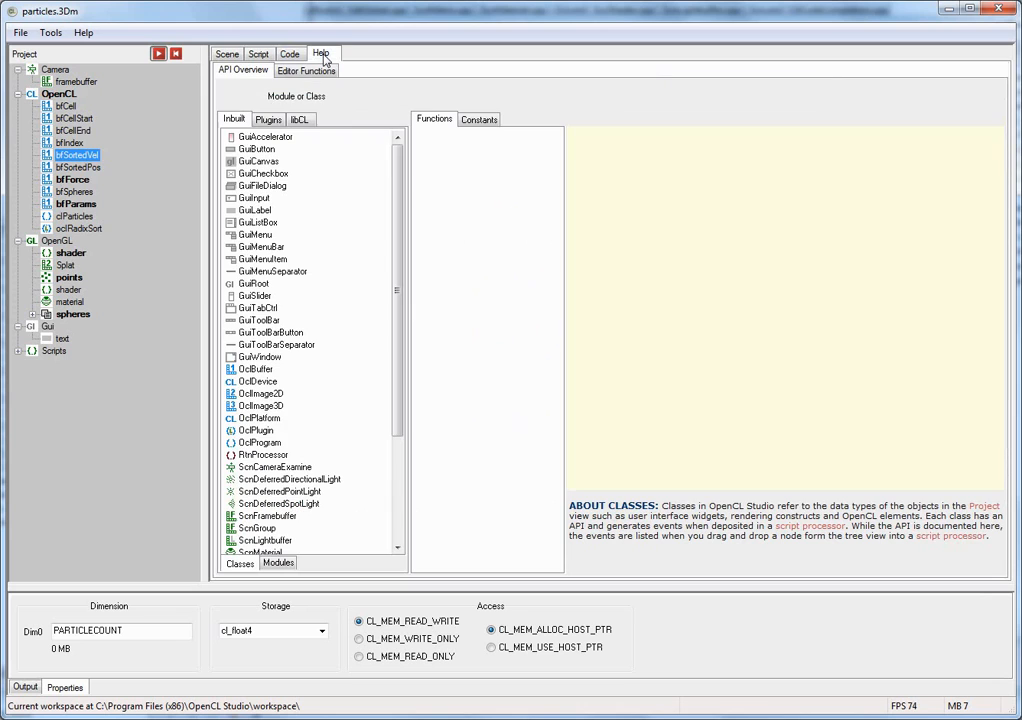
mouse_move(276, 536)
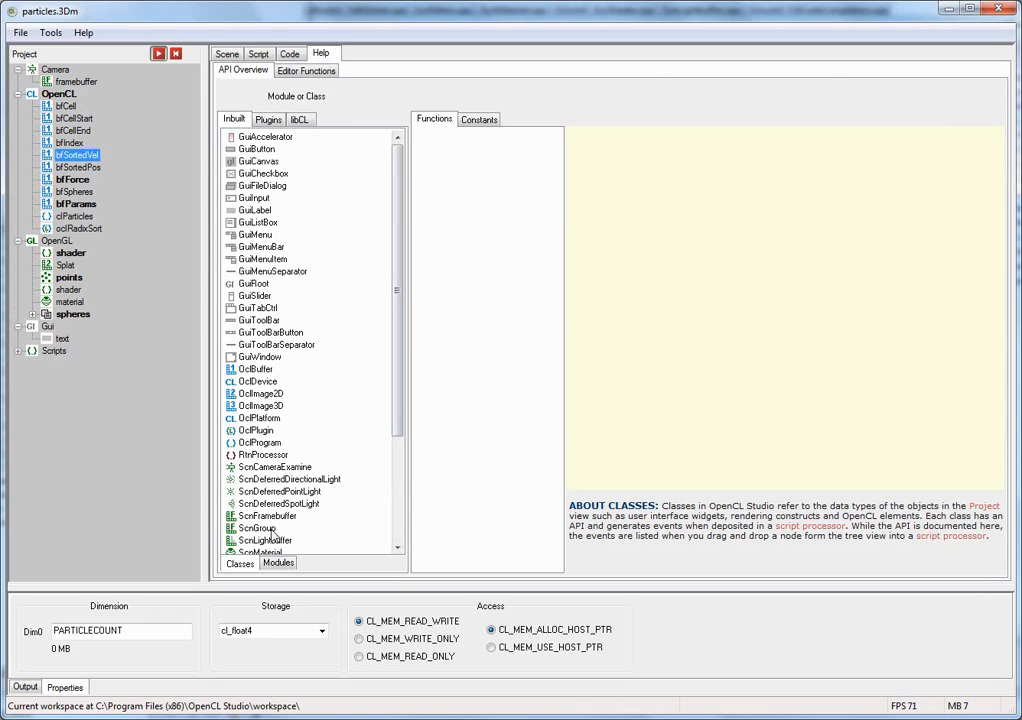
click(268, 528)
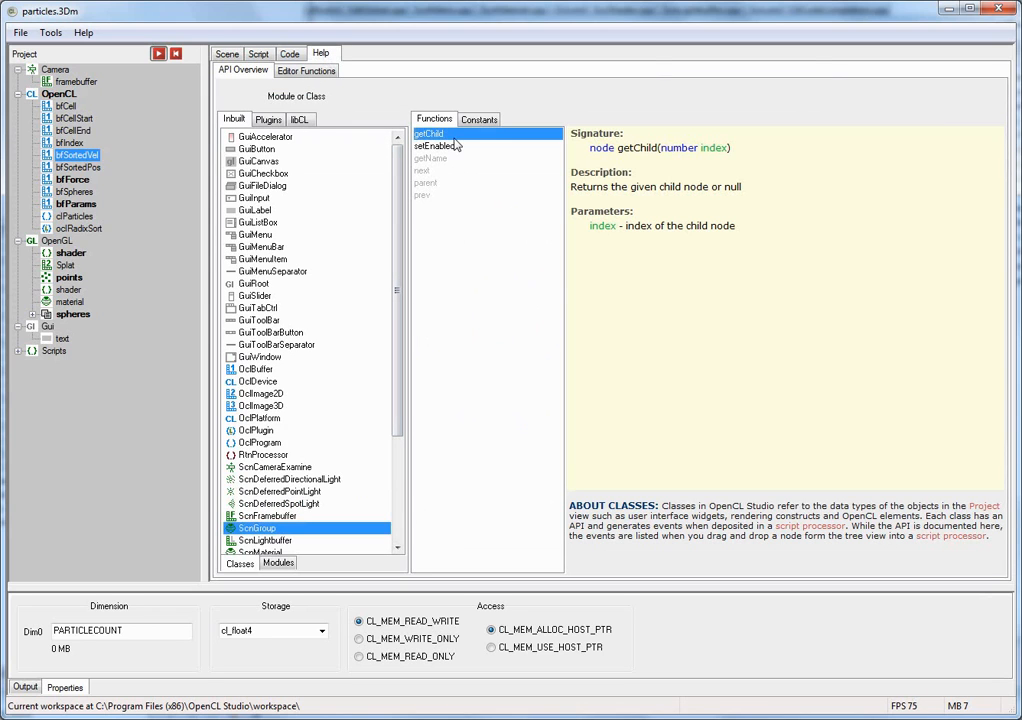
click(436, 146)
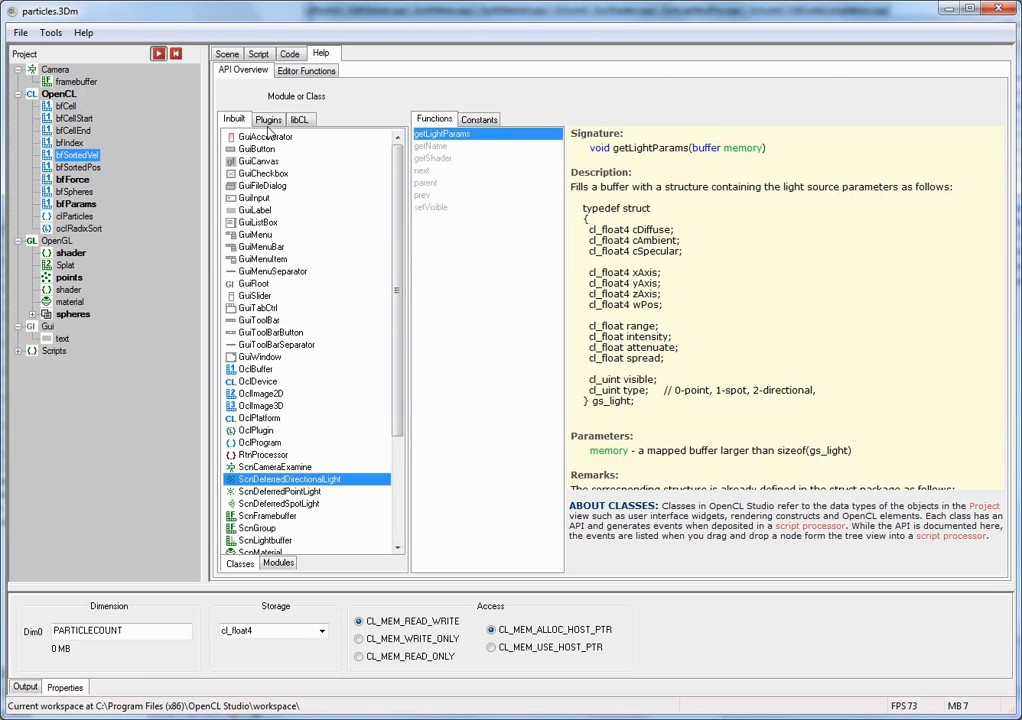
click(268, 120)
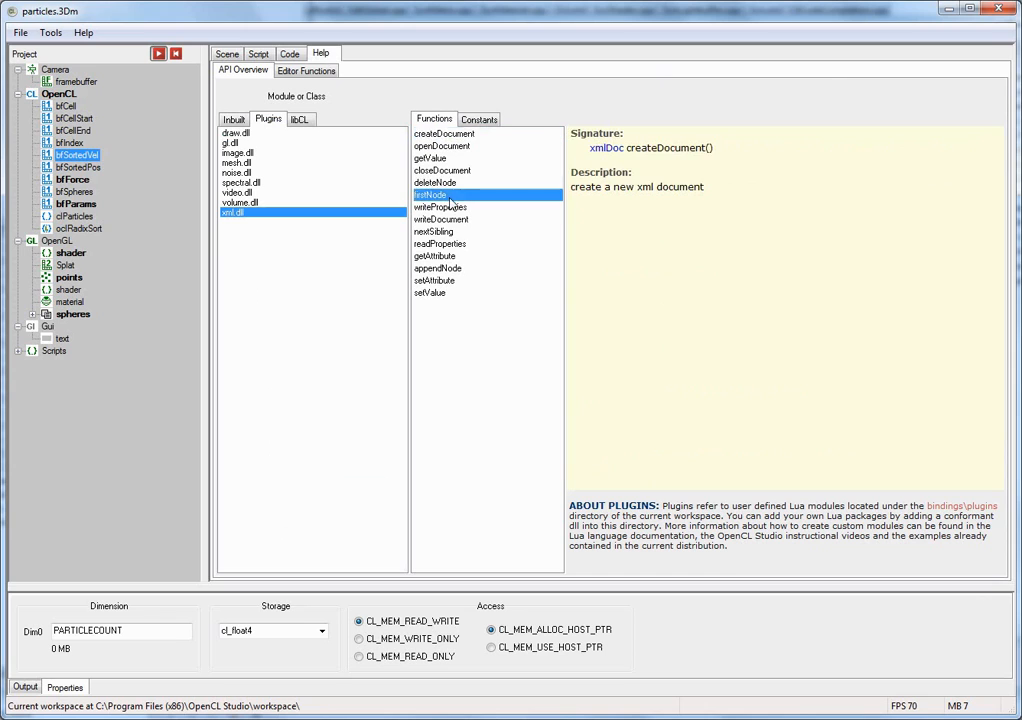
click(300, 120)
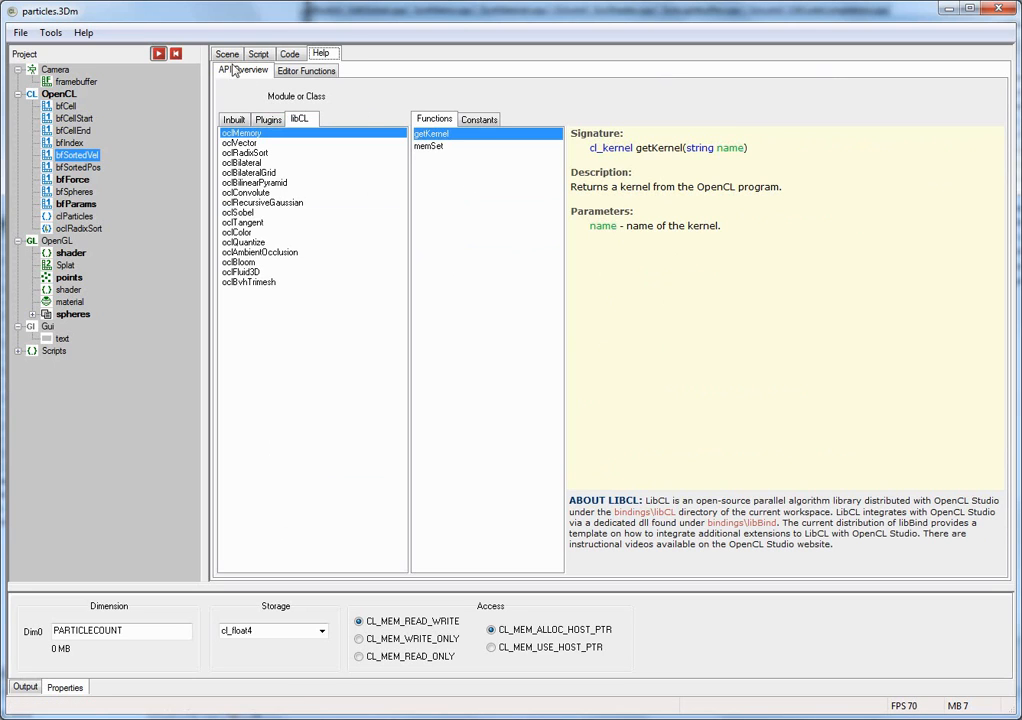
click(228, 52)
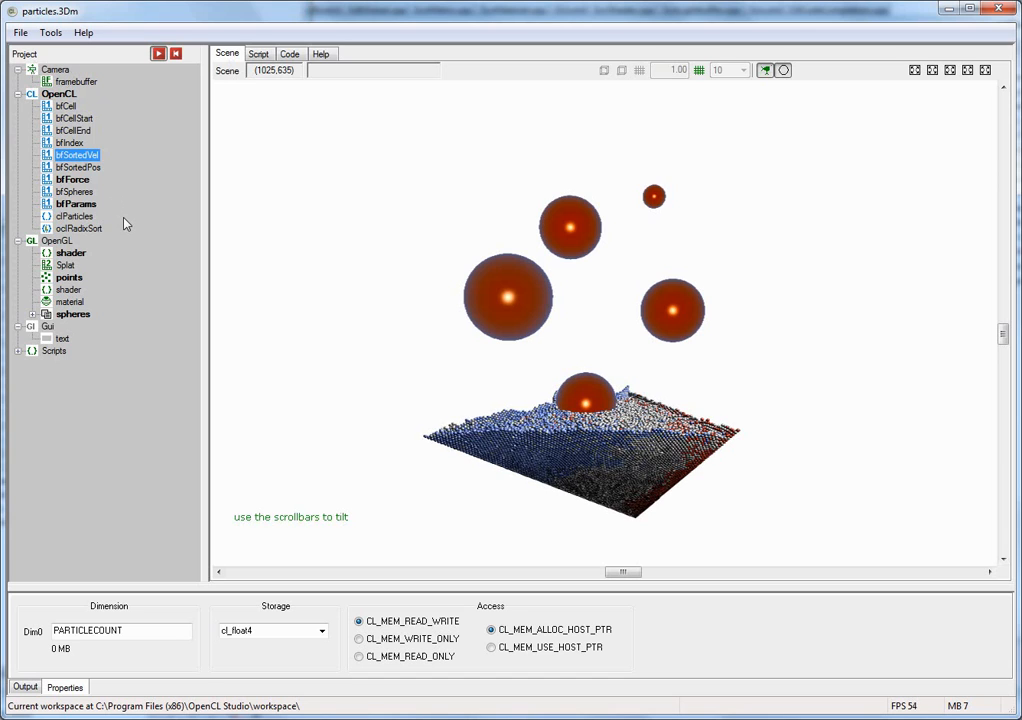
Step: Show the camera's lens settings, try the preset scene views, and select the framebuffer node
click(56, 68)
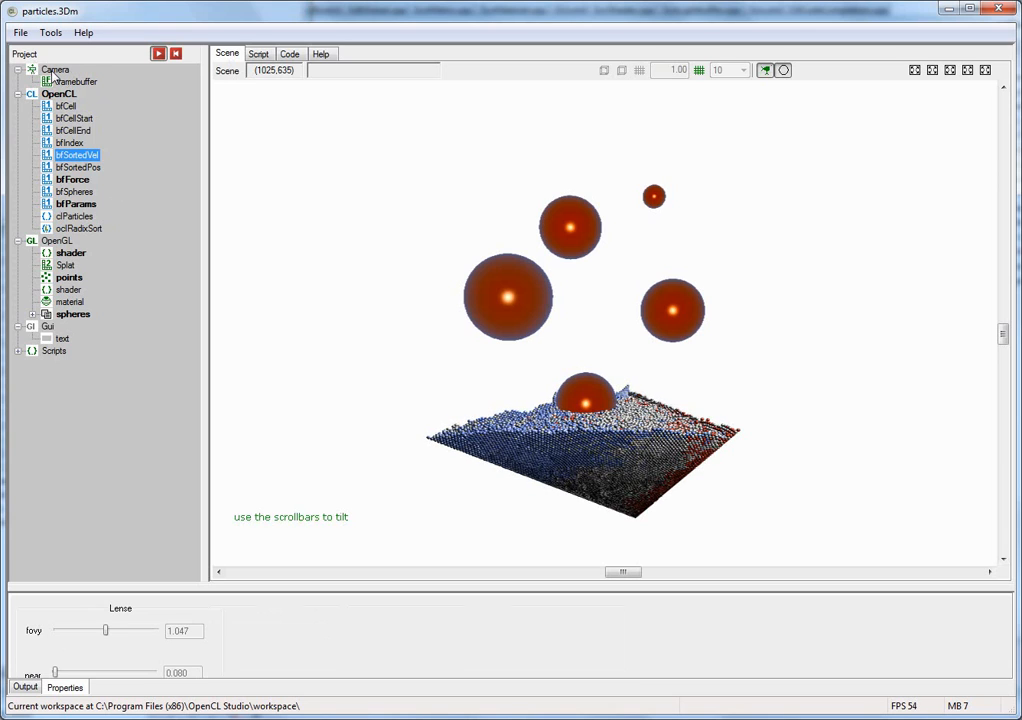
click(56, 68)
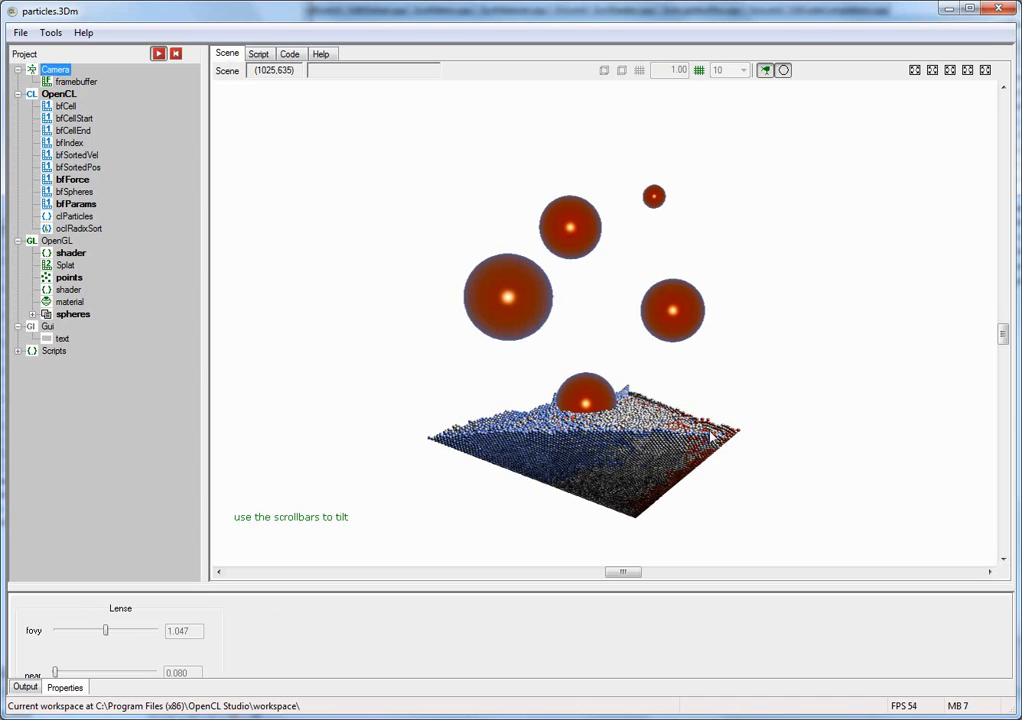
mouse_move(780, 390)
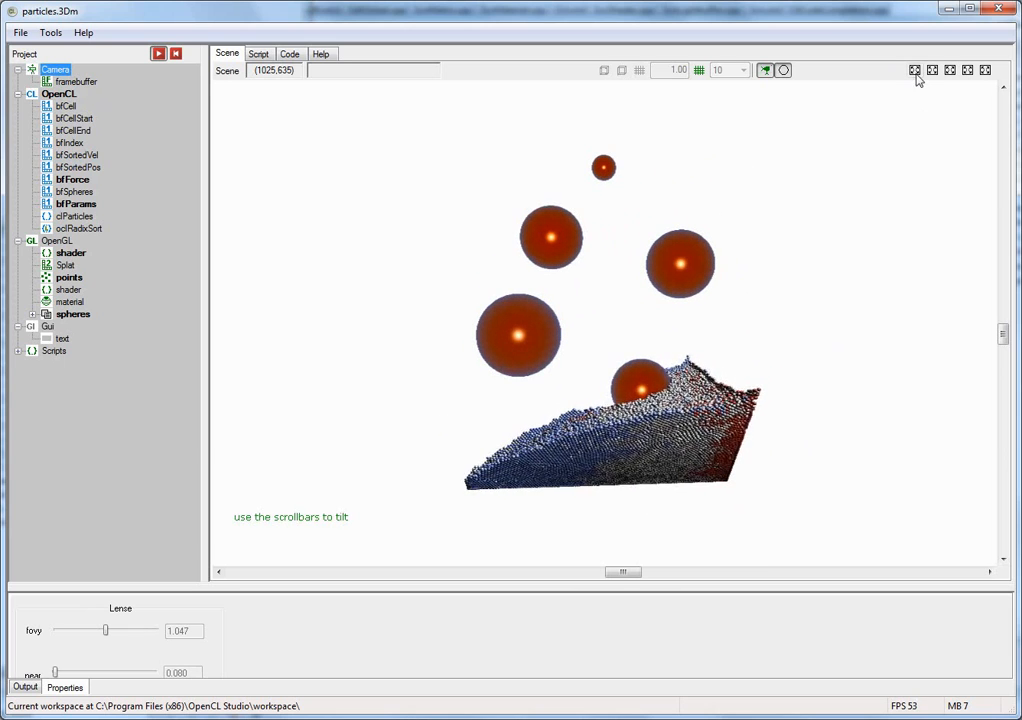
click(948, 70)
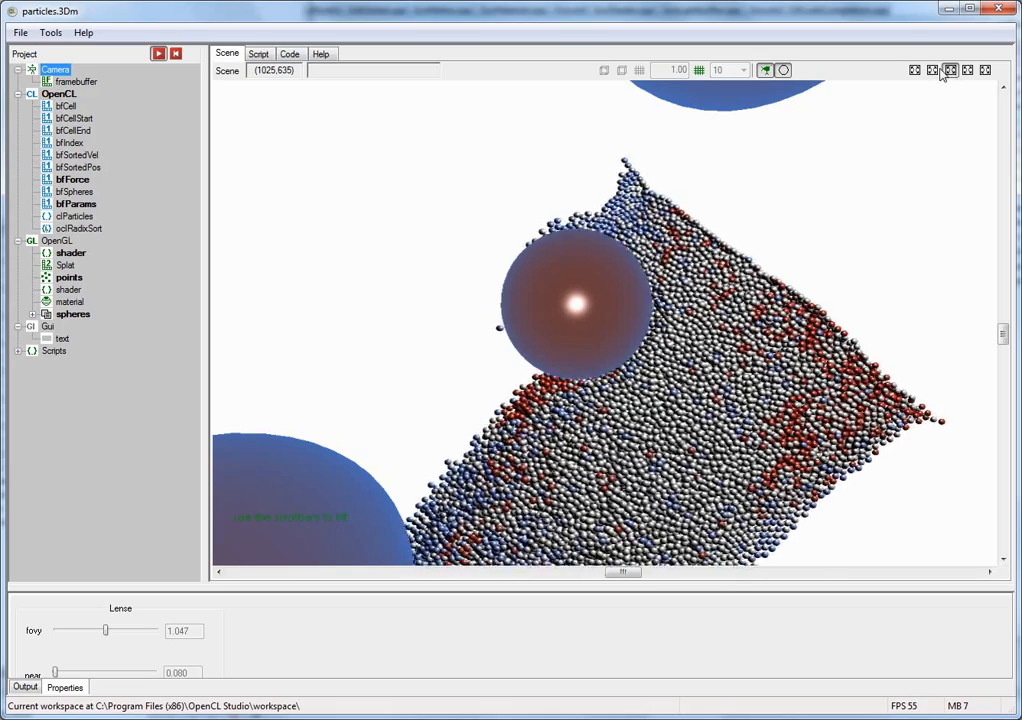
click(912, 70)
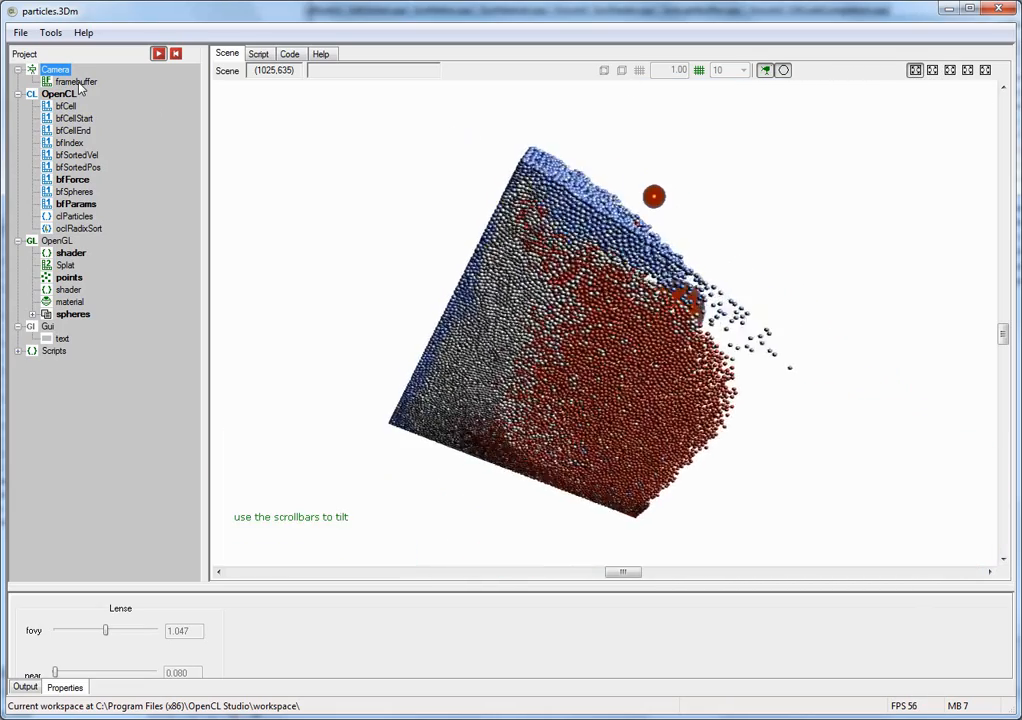
click(76, 80)
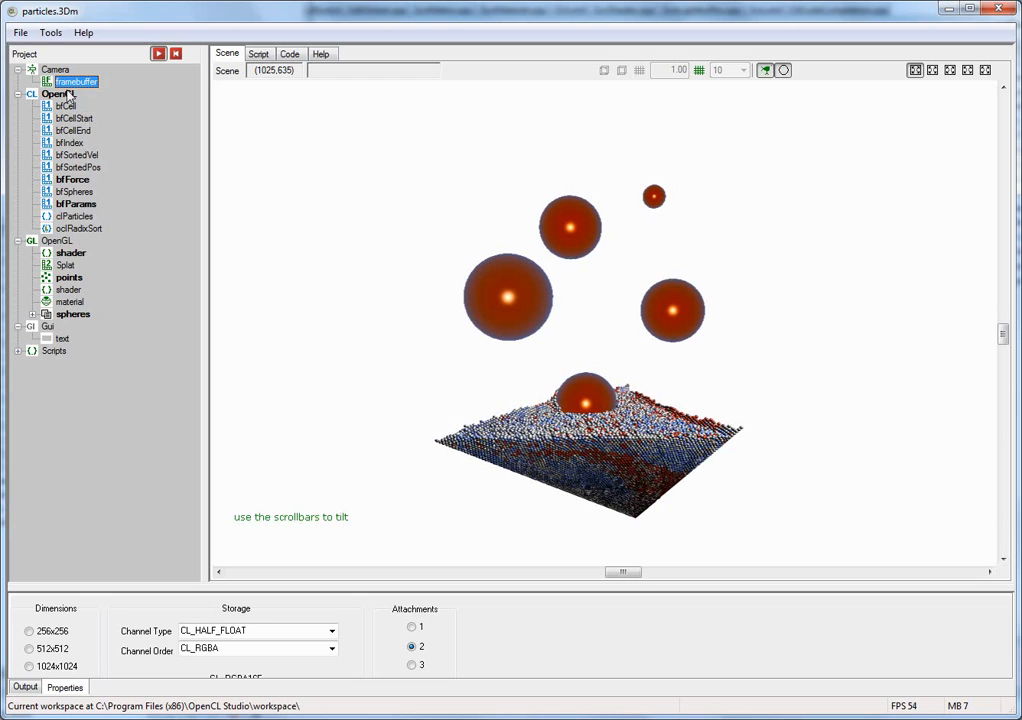
Step: Show the OpenCL platforms and devices and list the Intel platform's device capabilities
click(56, 94)
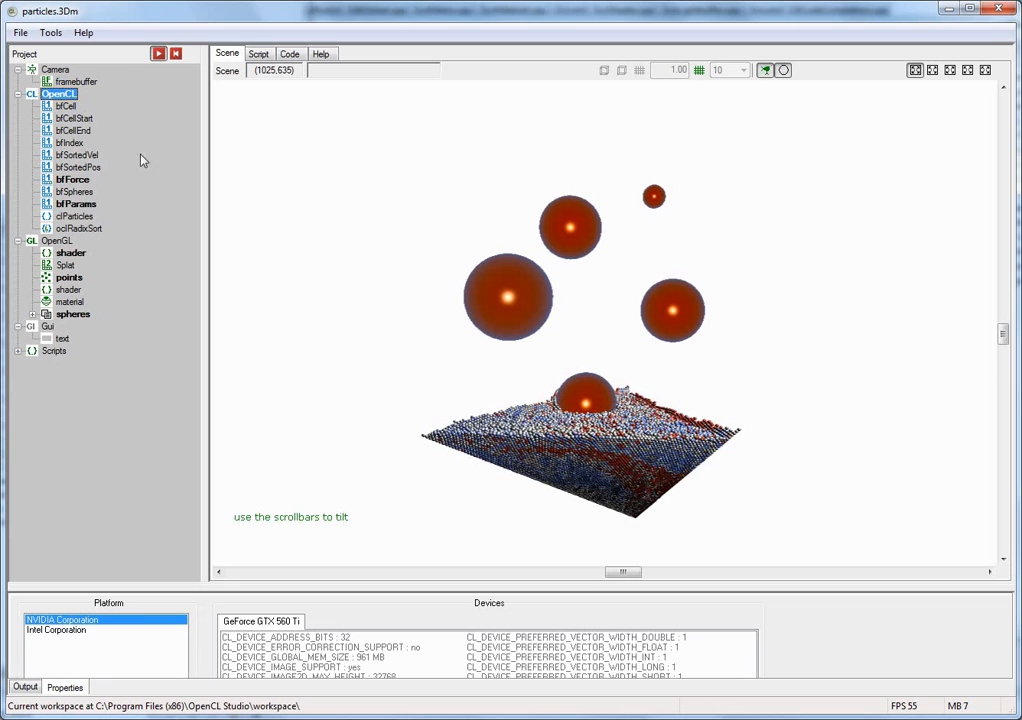
mouse_move(392, 396)
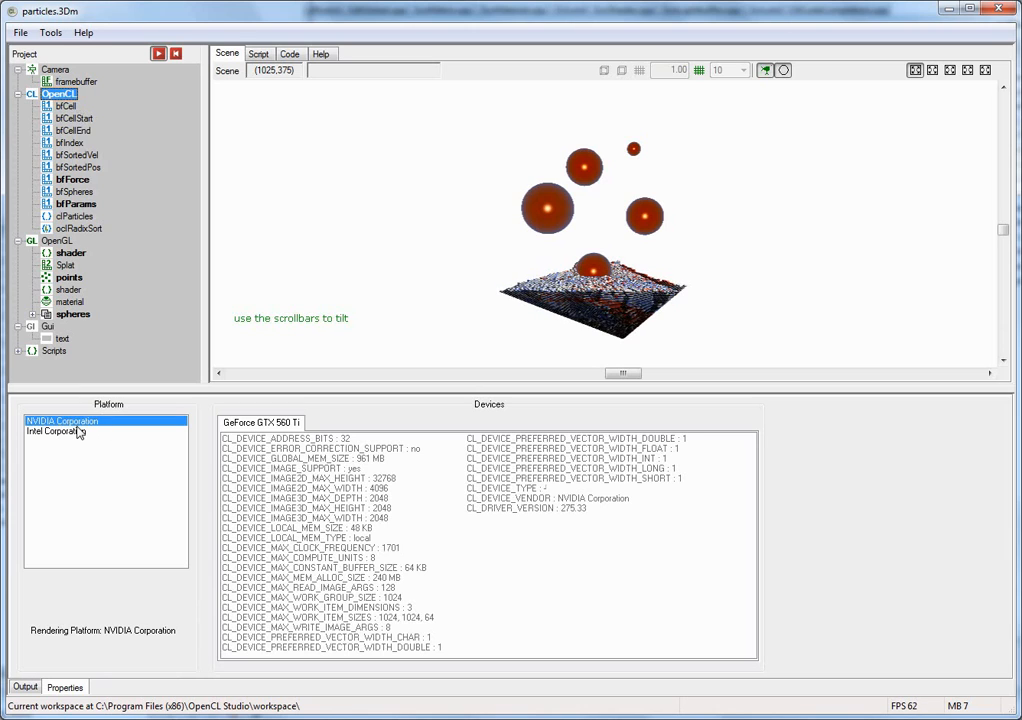
click(56, 432)
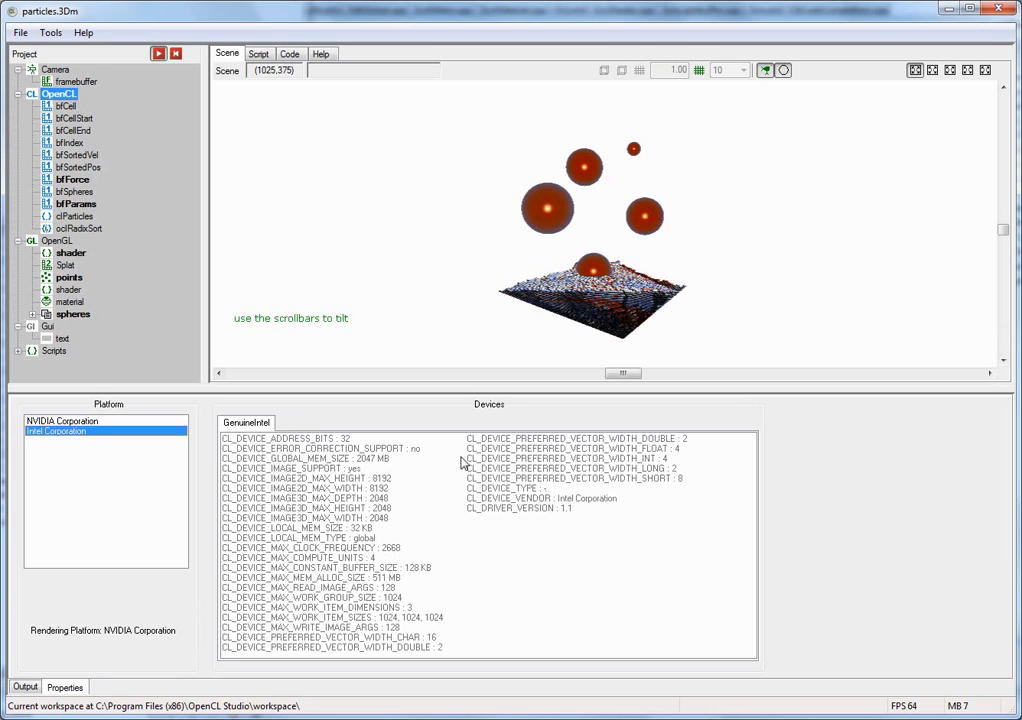
mouse_move(564, 512)
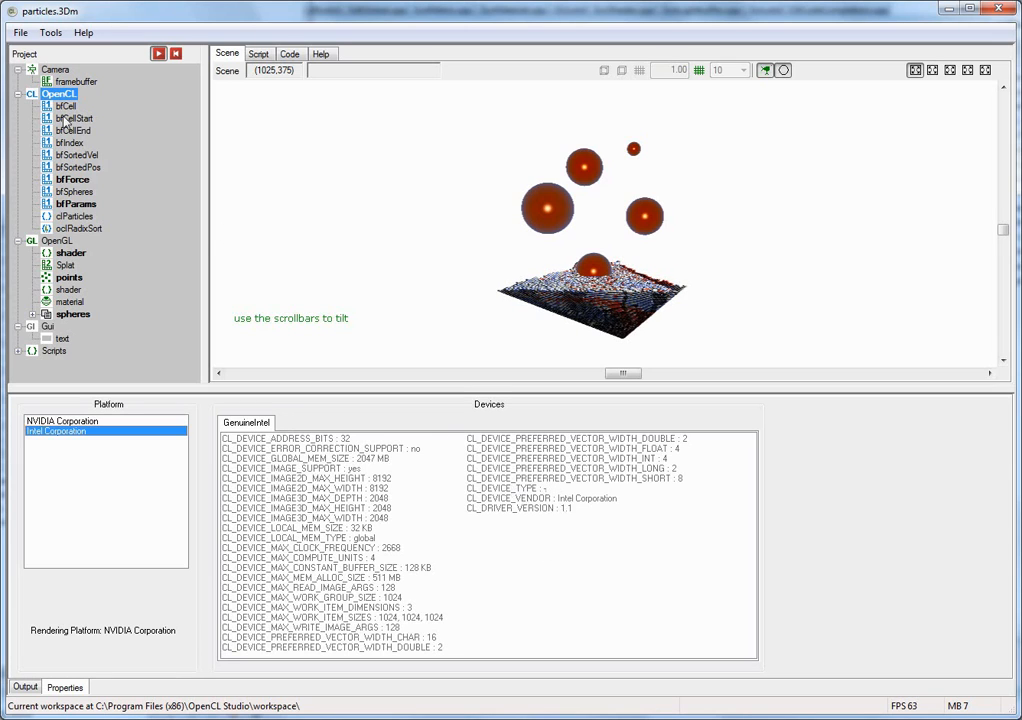
Step: Inspect the btCell buffers' properties, then show the clParticles program's kernel source code
click(64, 106)
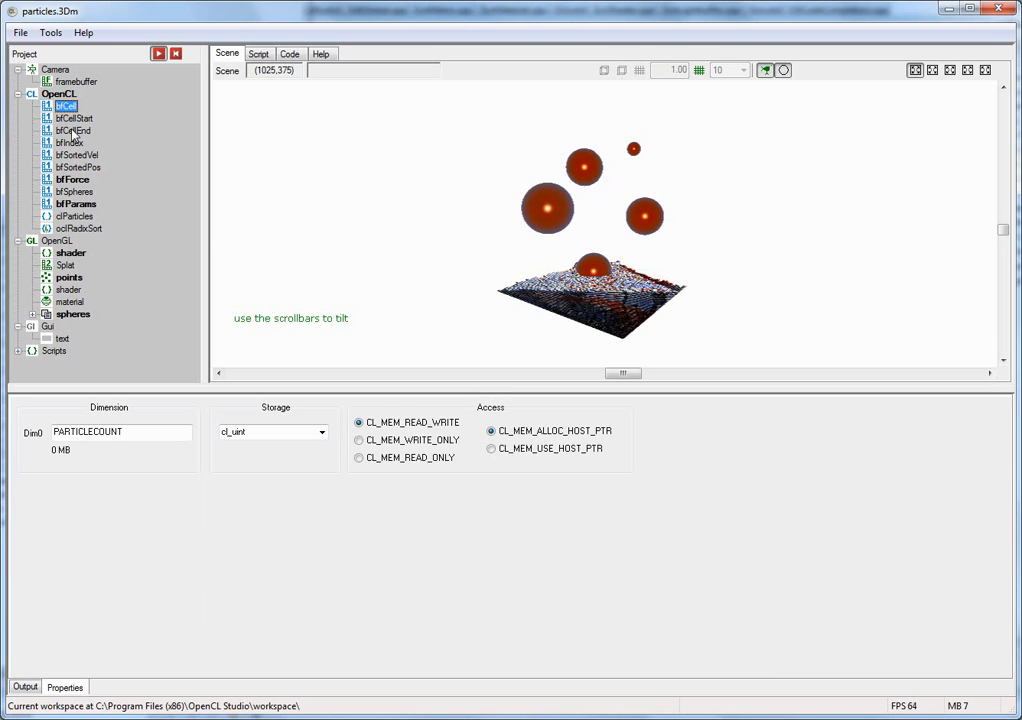
click(72, 130)
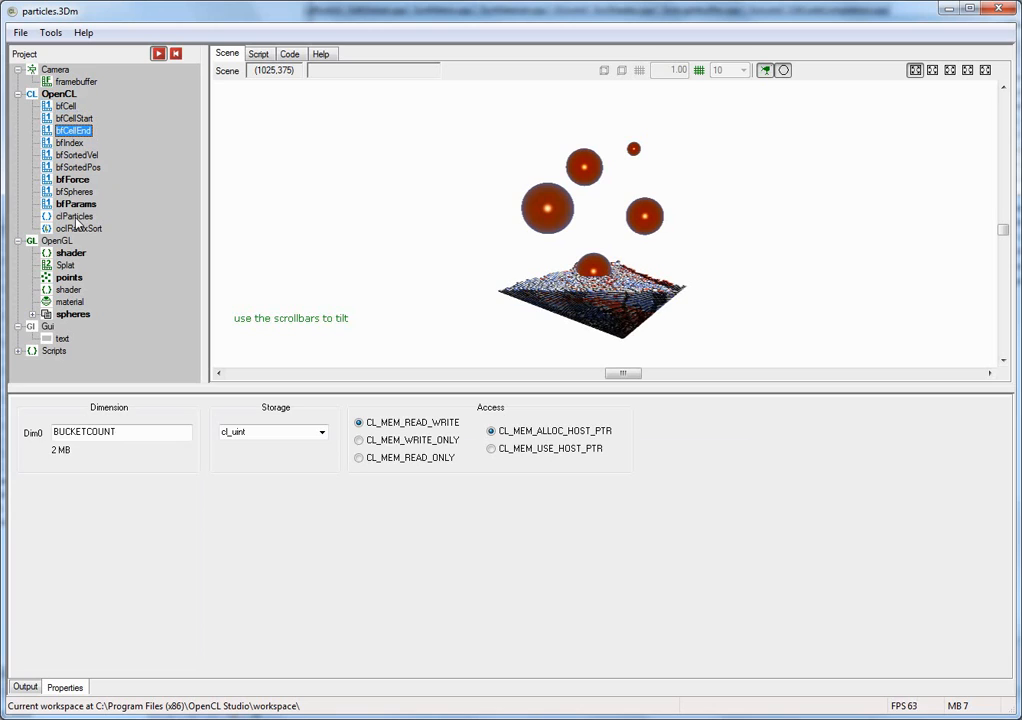
click(76, 216)
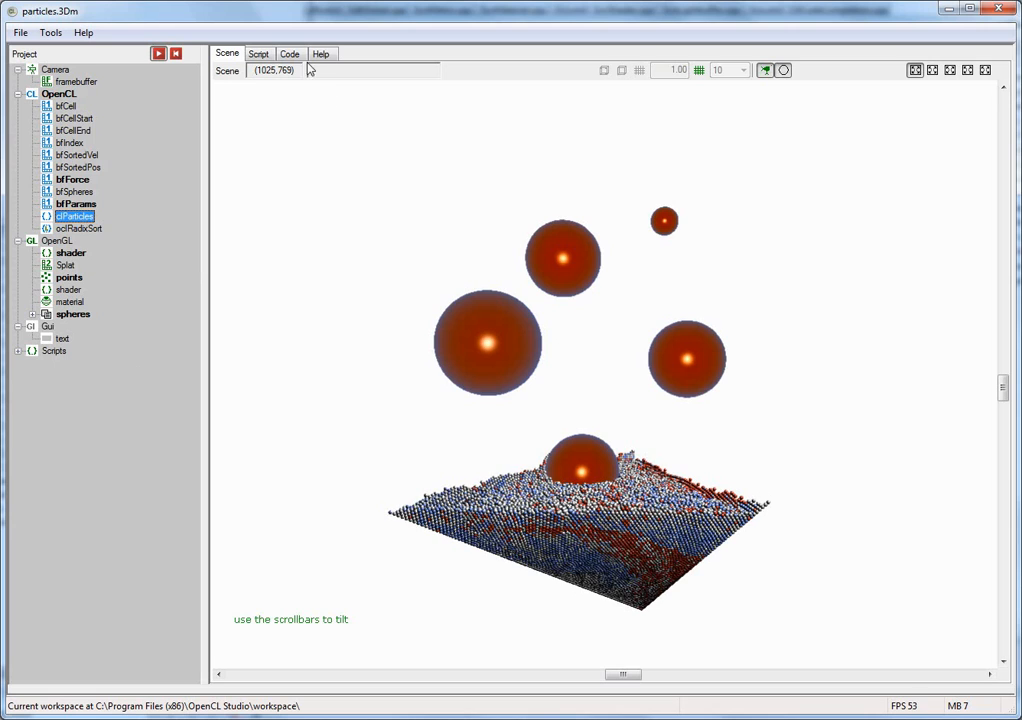
click(290, 52)
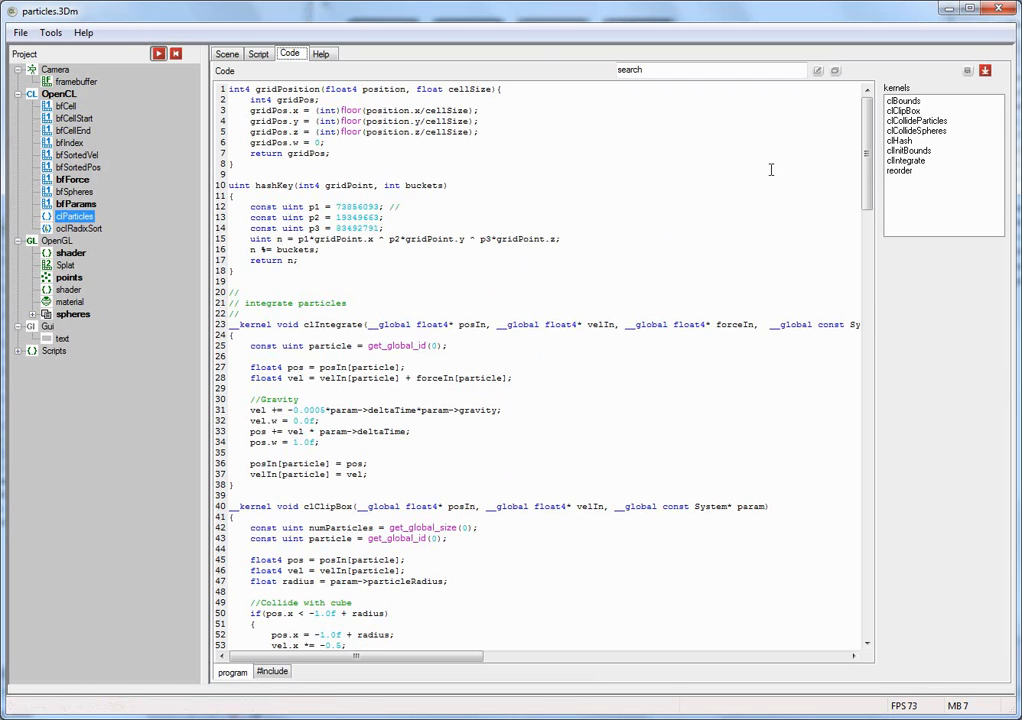
Step: Browse the kernels list, view the running particle scene, and return to the program's code
click(916, 130)
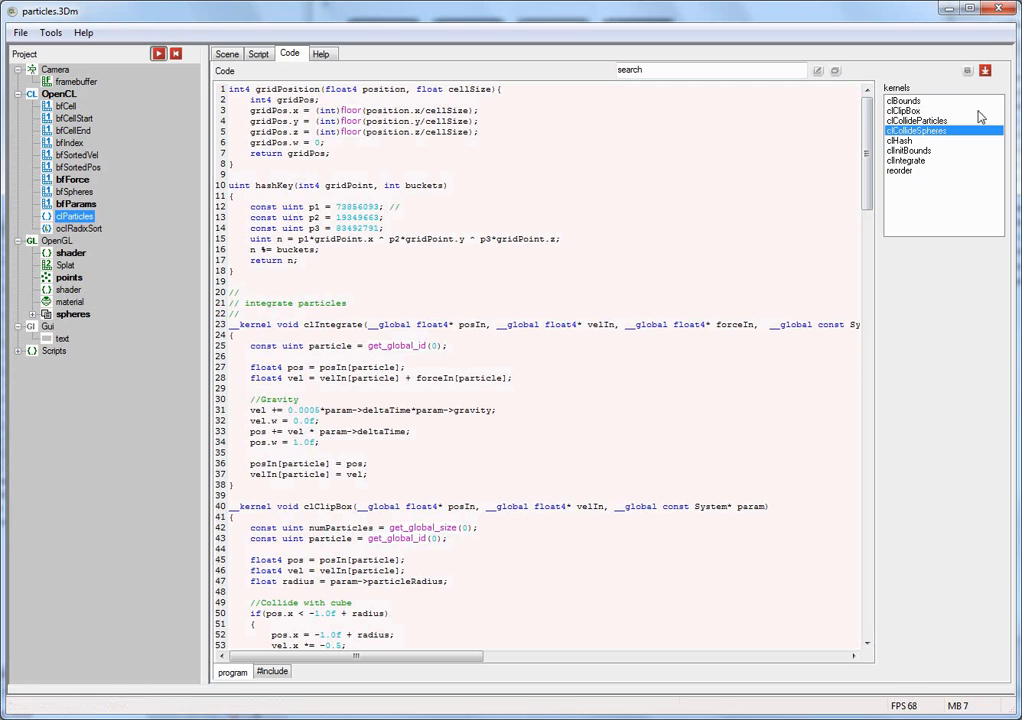
click(240, 88)
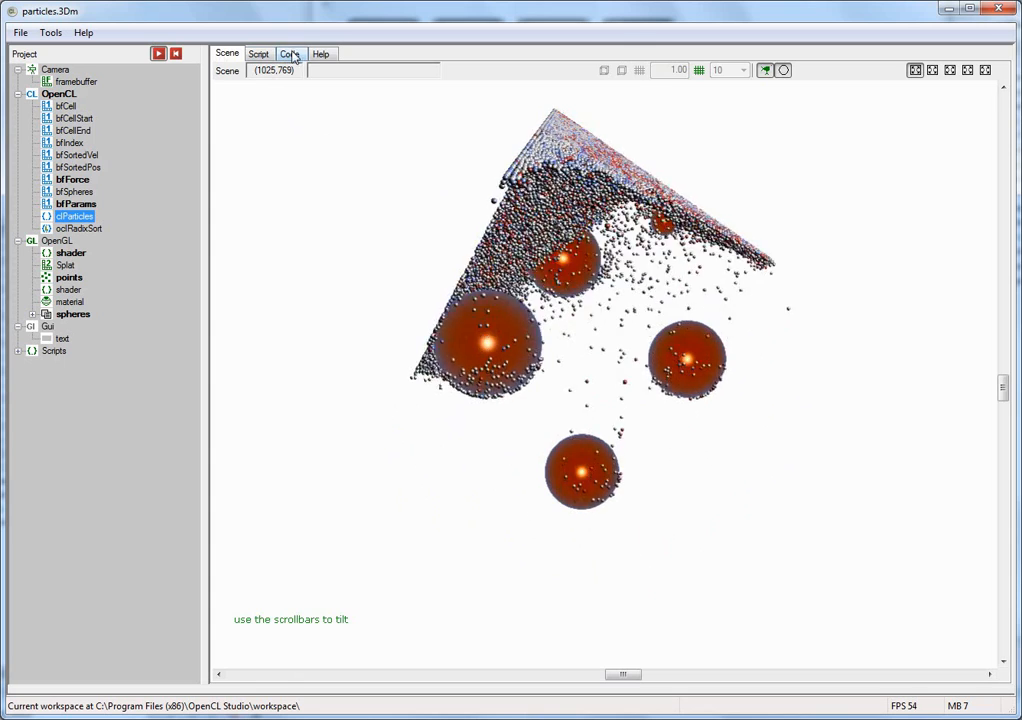
click(290, 52)
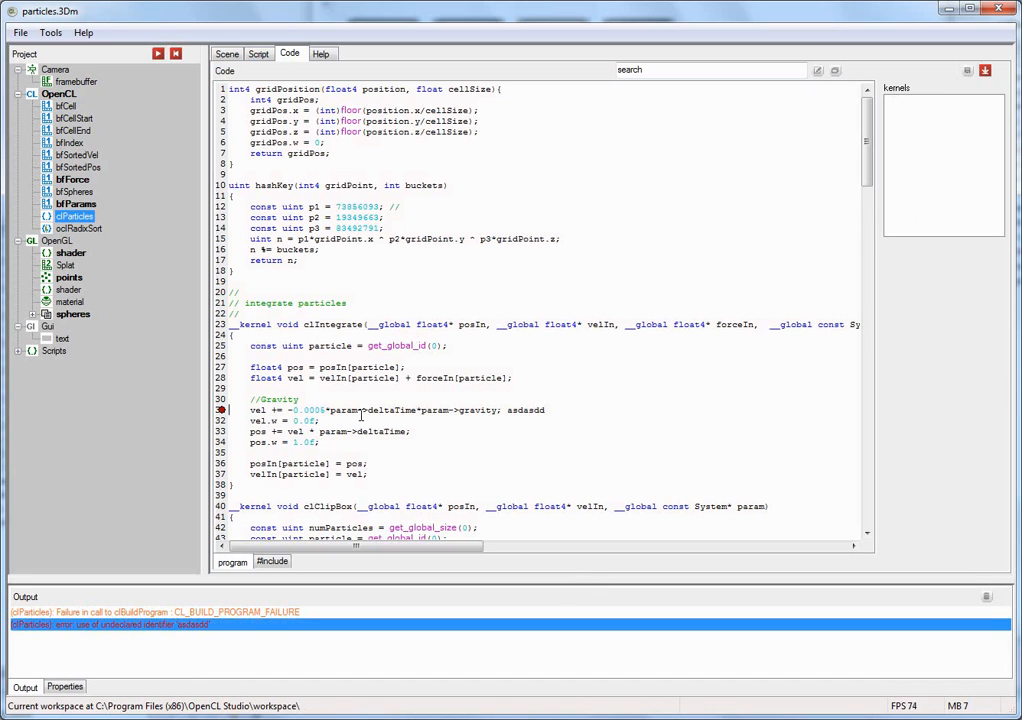
mouse_move(538, 414)
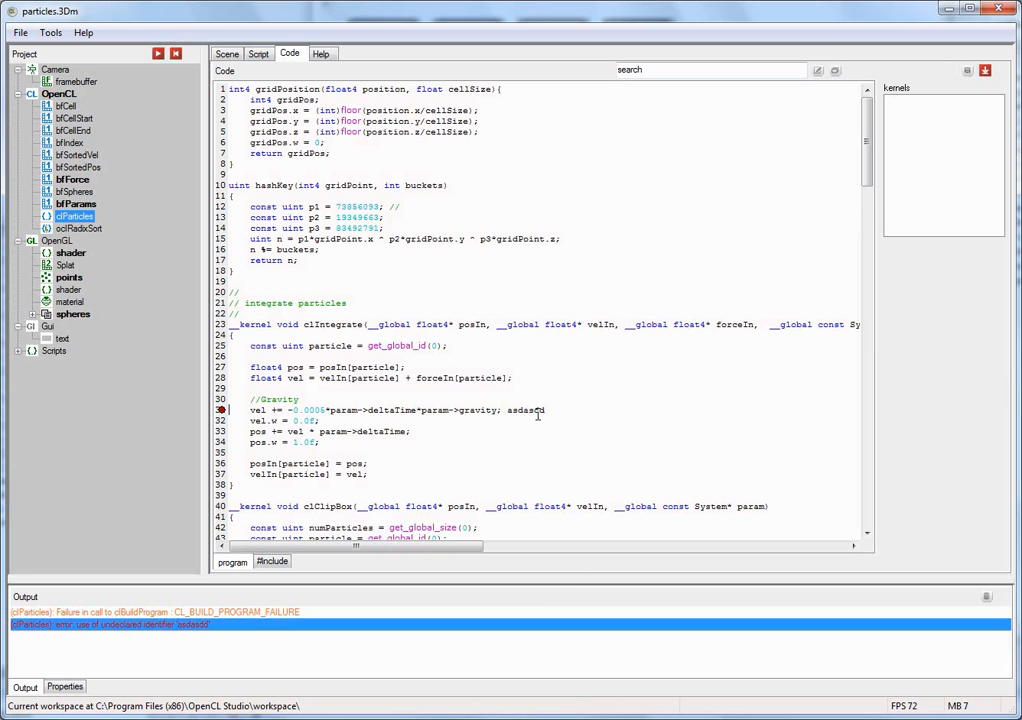
Step: Remove the stray text from the gravity line, rebuild the particle program, and view the splashing scene
double_click(524, 410)
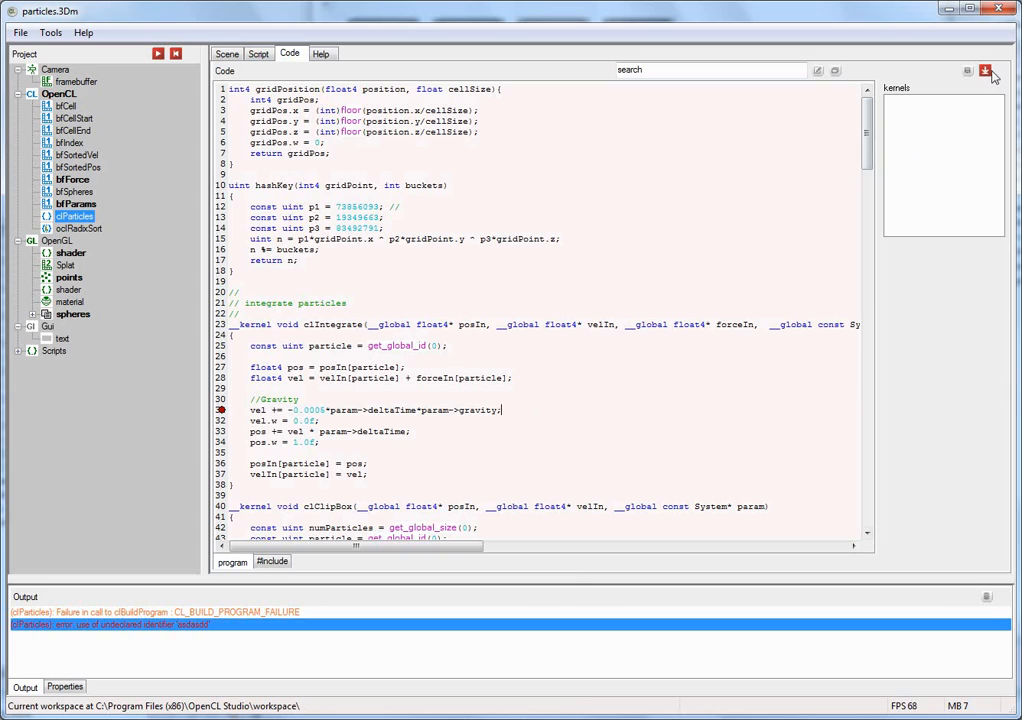
click(984, 70)
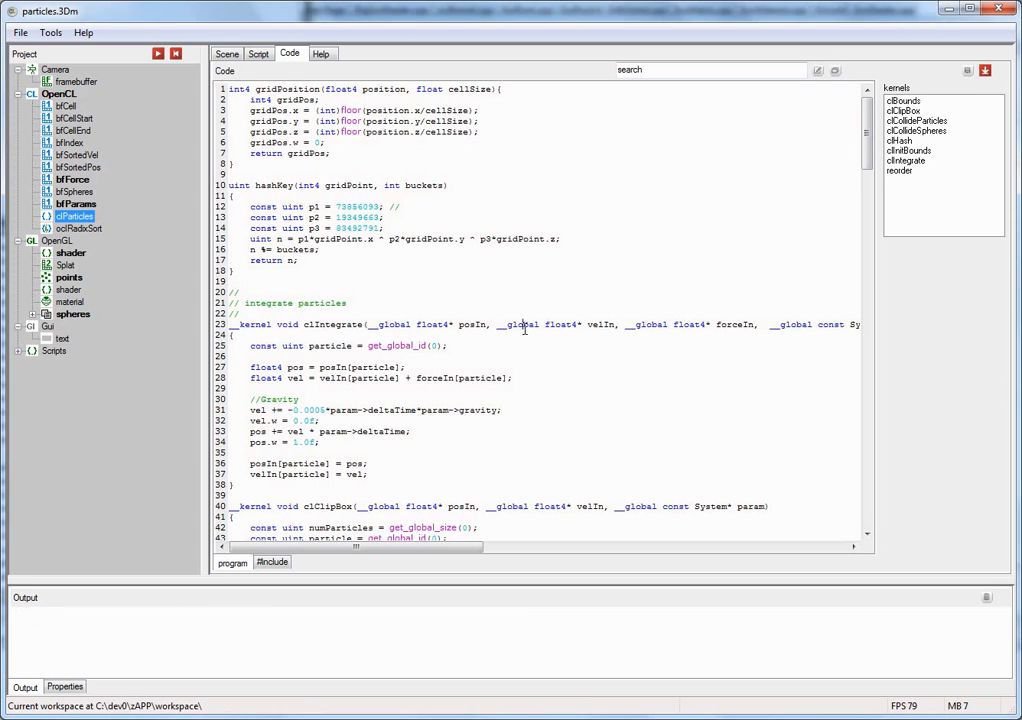
mouse_move(554, 380)
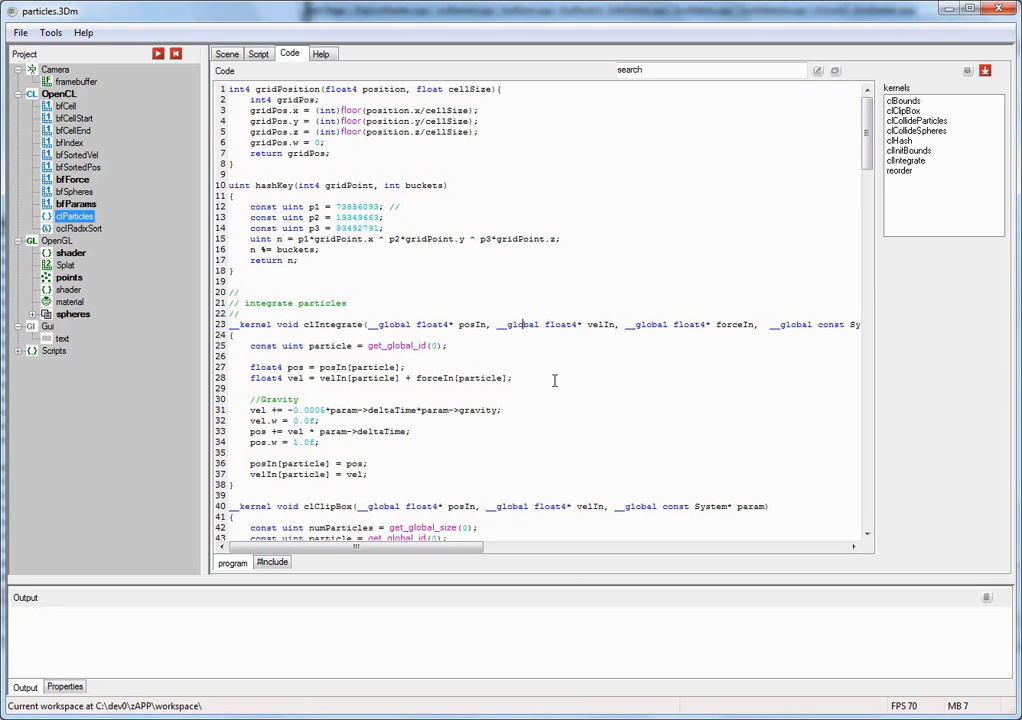
click(228, 52)
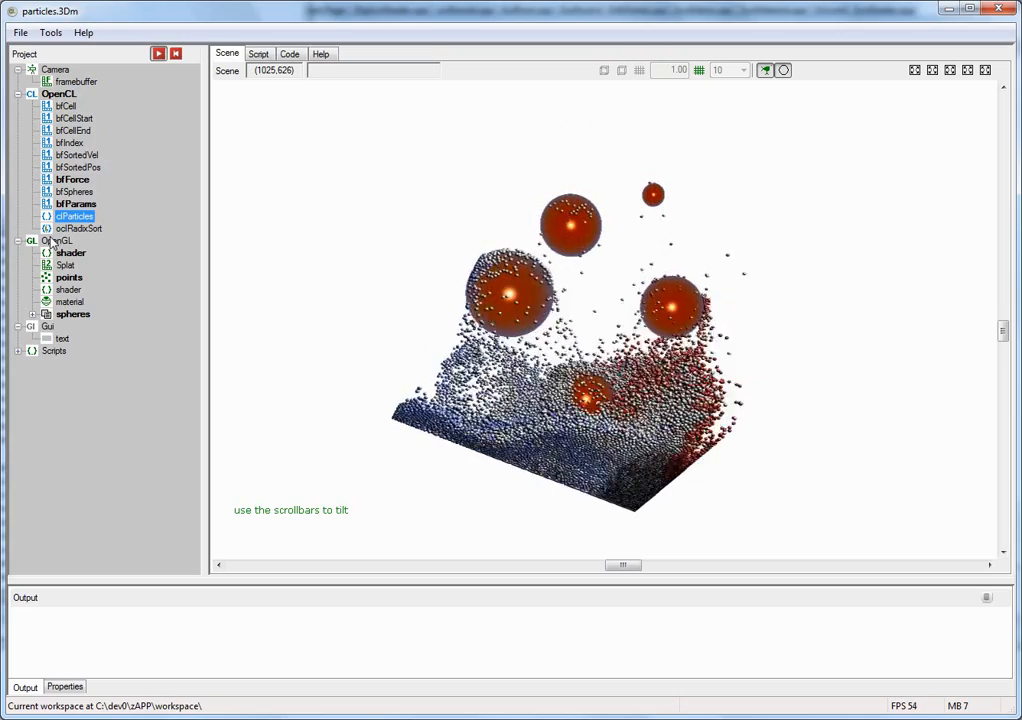
Step: Show the vertex shader source of the OpenGL shader item that sizes the particle points
click(56, 240)
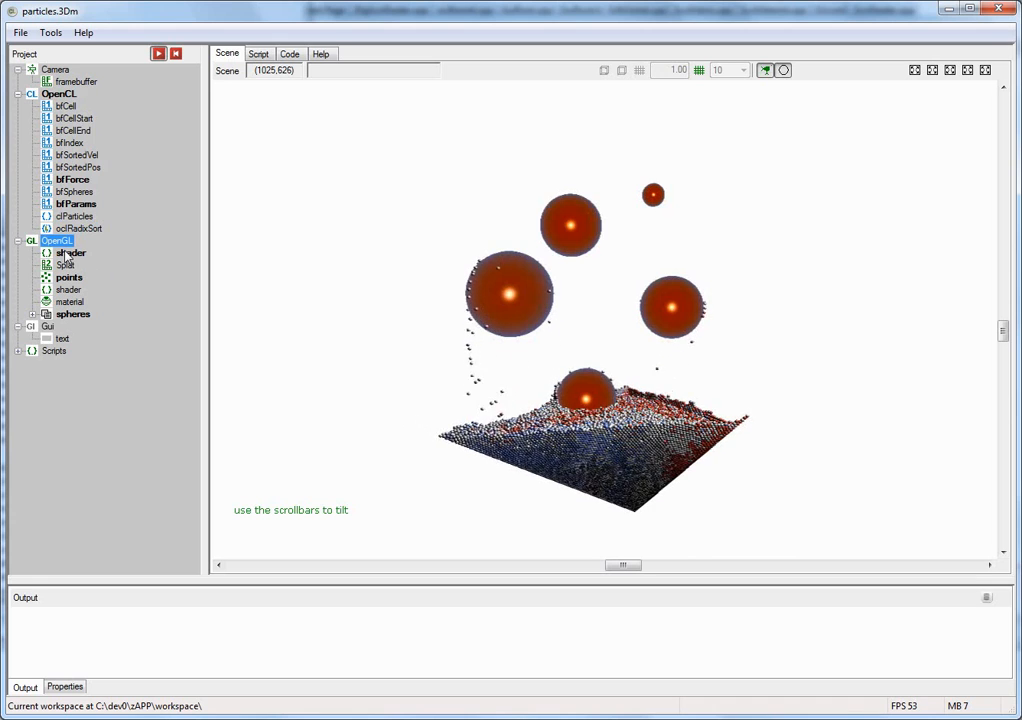
click(70, 252)
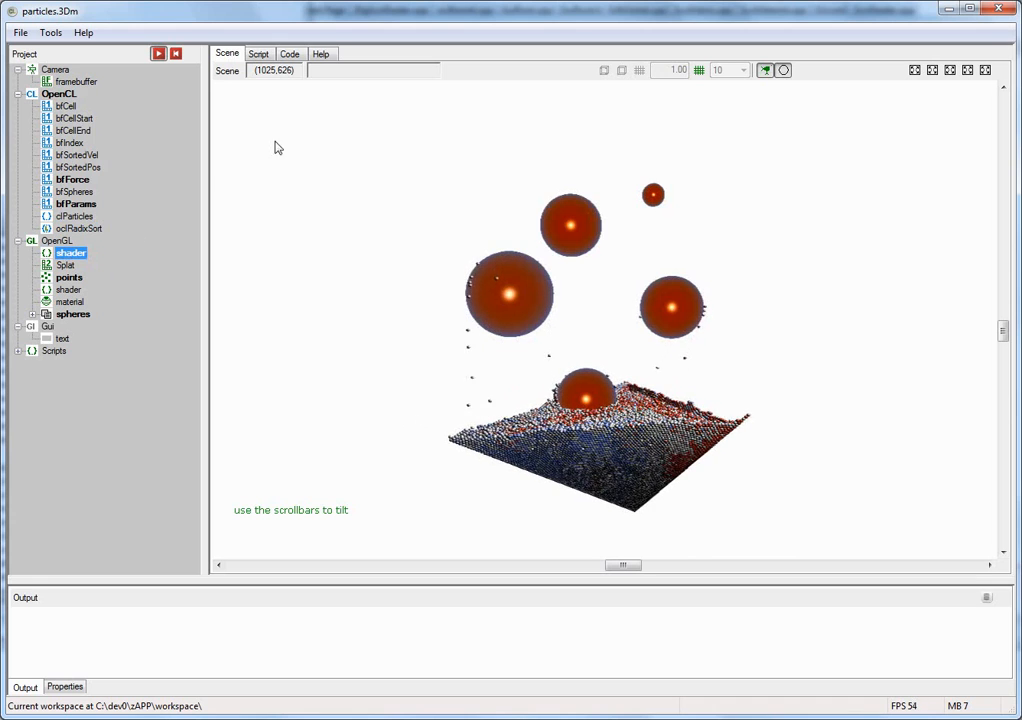
click(288, 52)
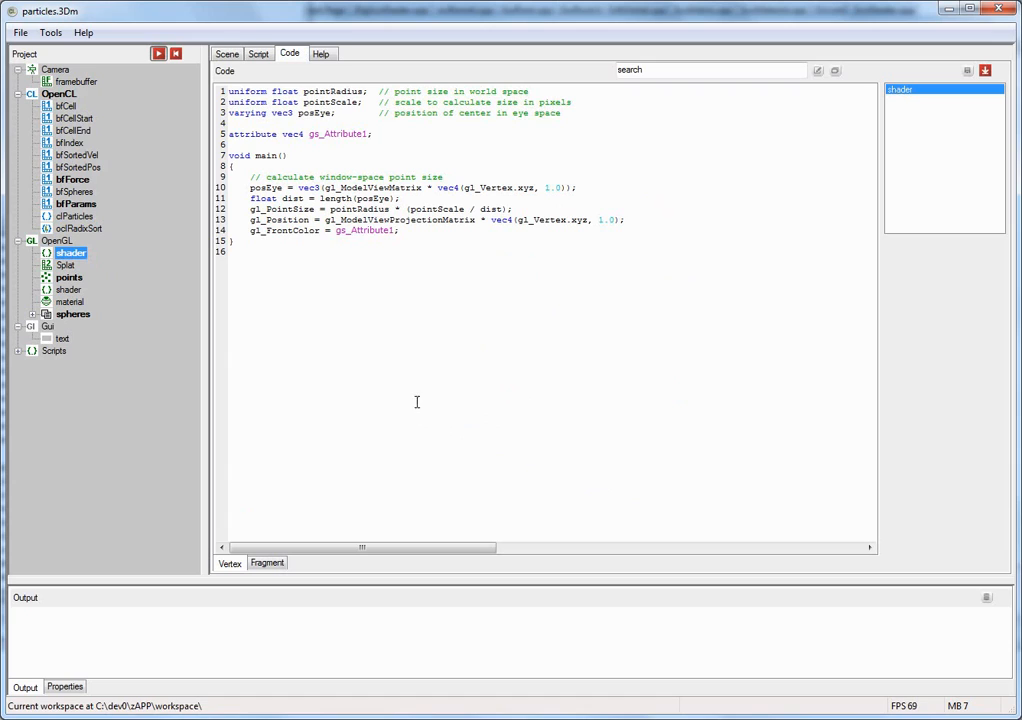
mouse_move(328, 424)
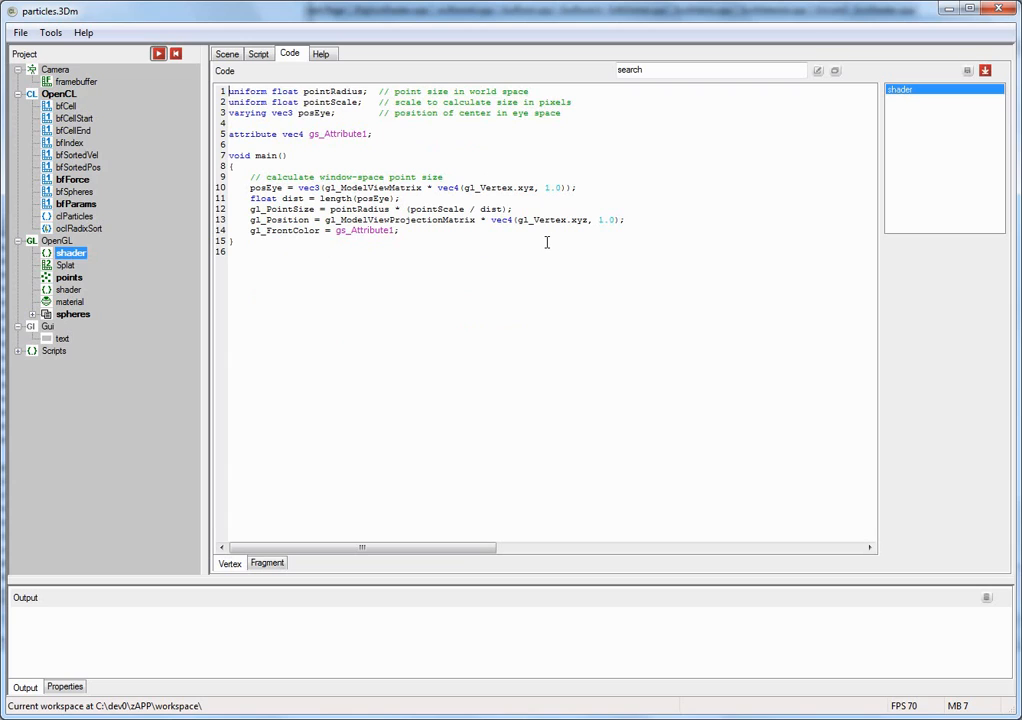
mouse_move(530, 268)
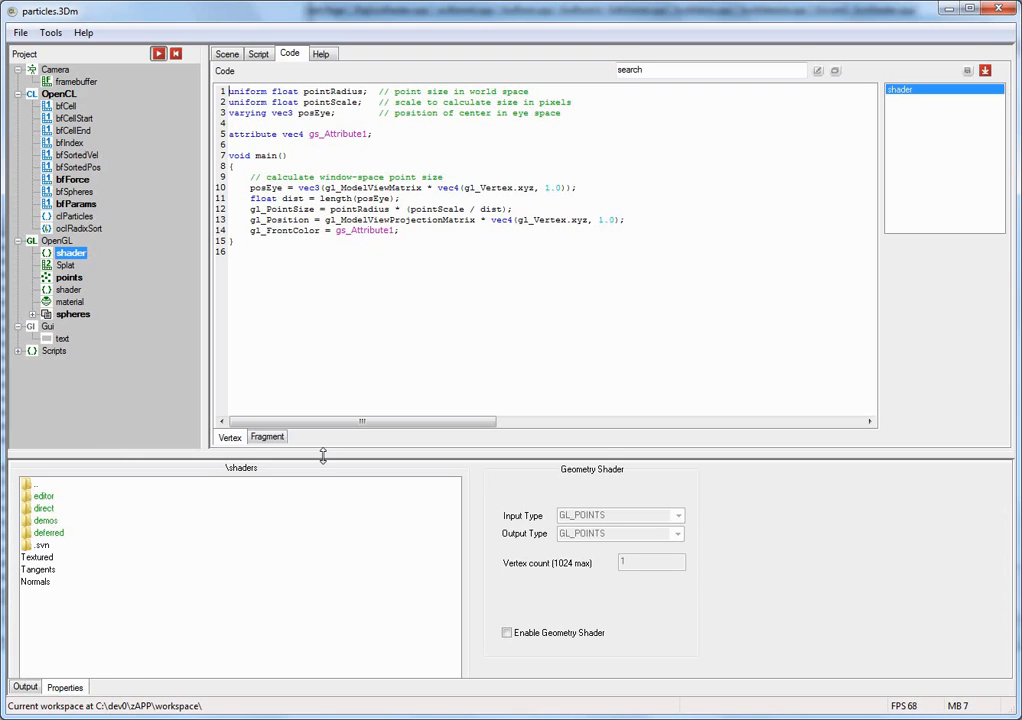
Step: Reveal the shader's properties panel with its shader folders and geometry shader settings
drag(322, 456, 322, 436)
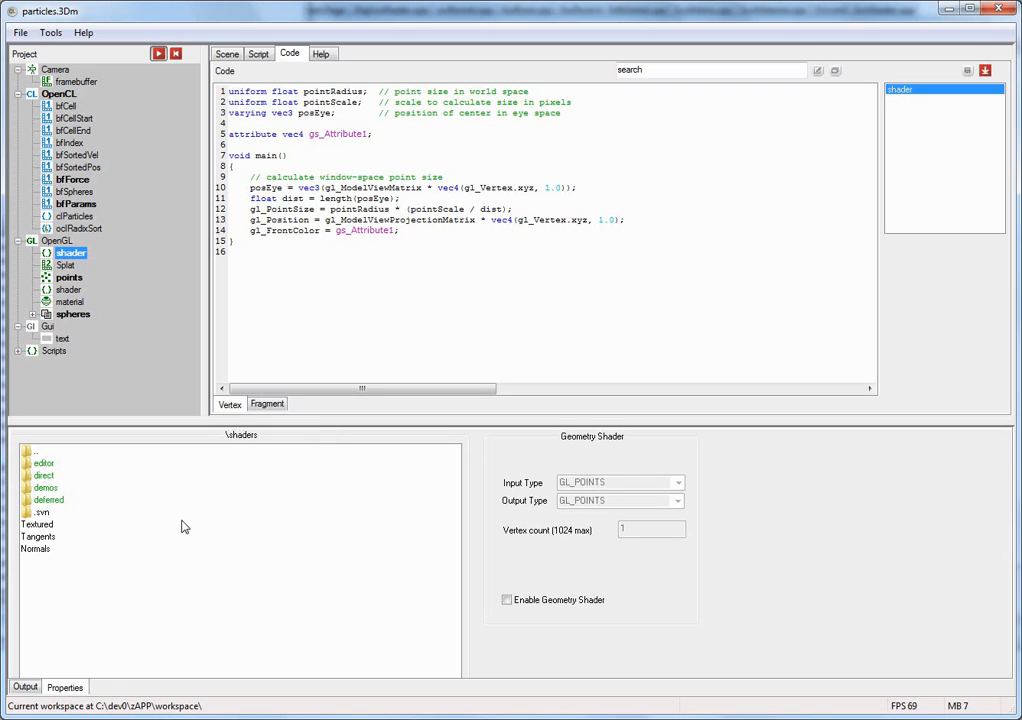
mouse_move(548, 616)
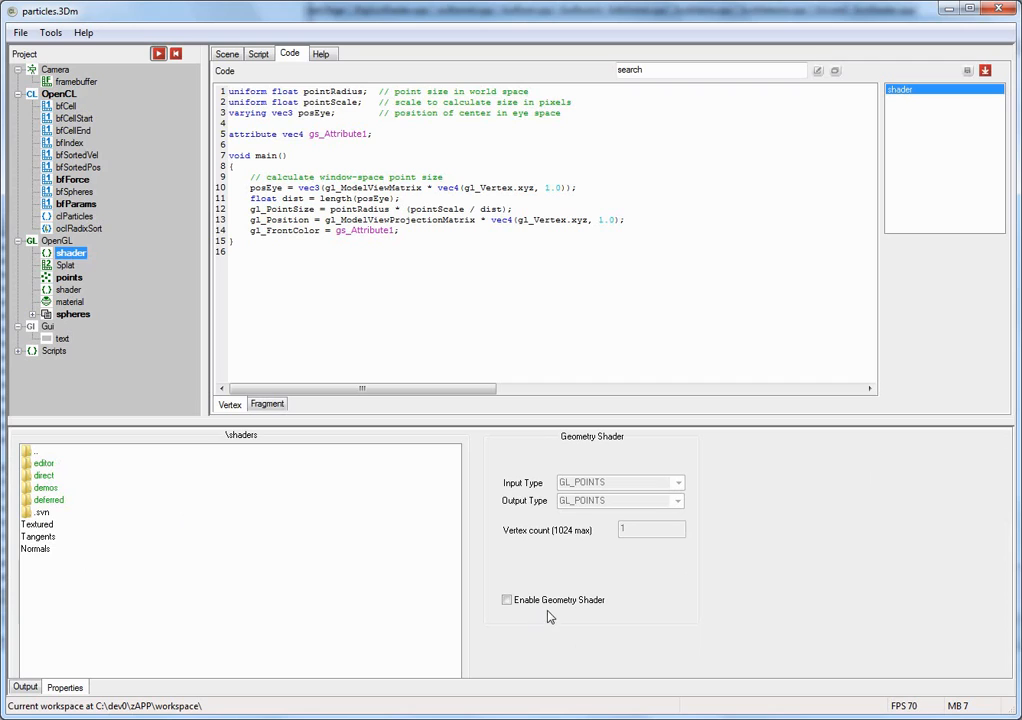
mouse_move(696, 496)
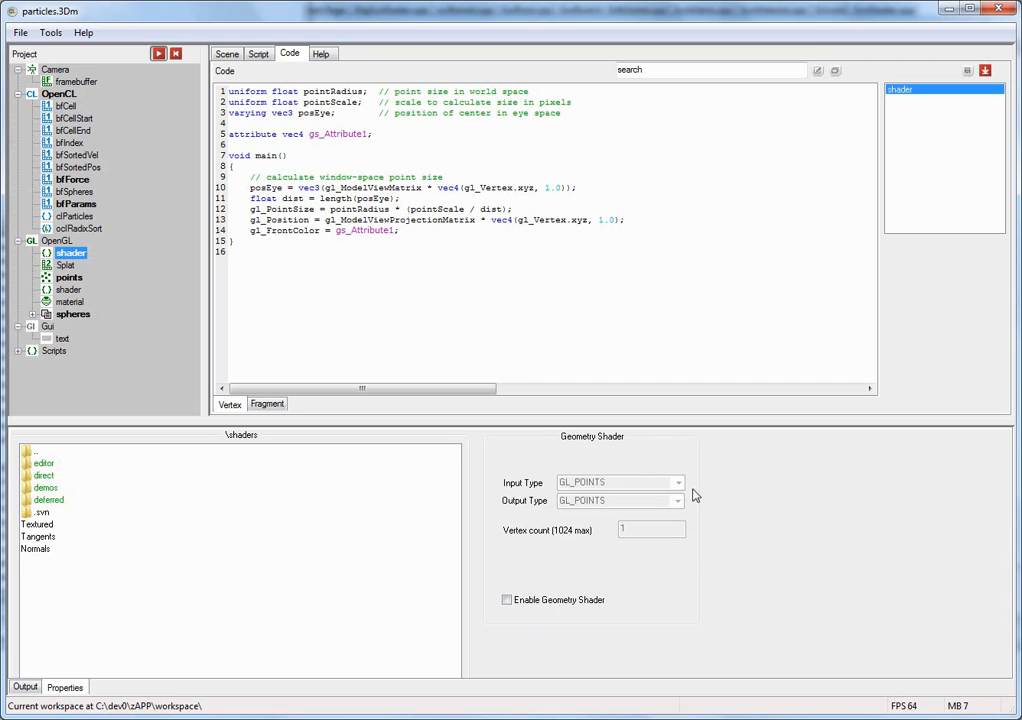
mouse_move(704, 500)
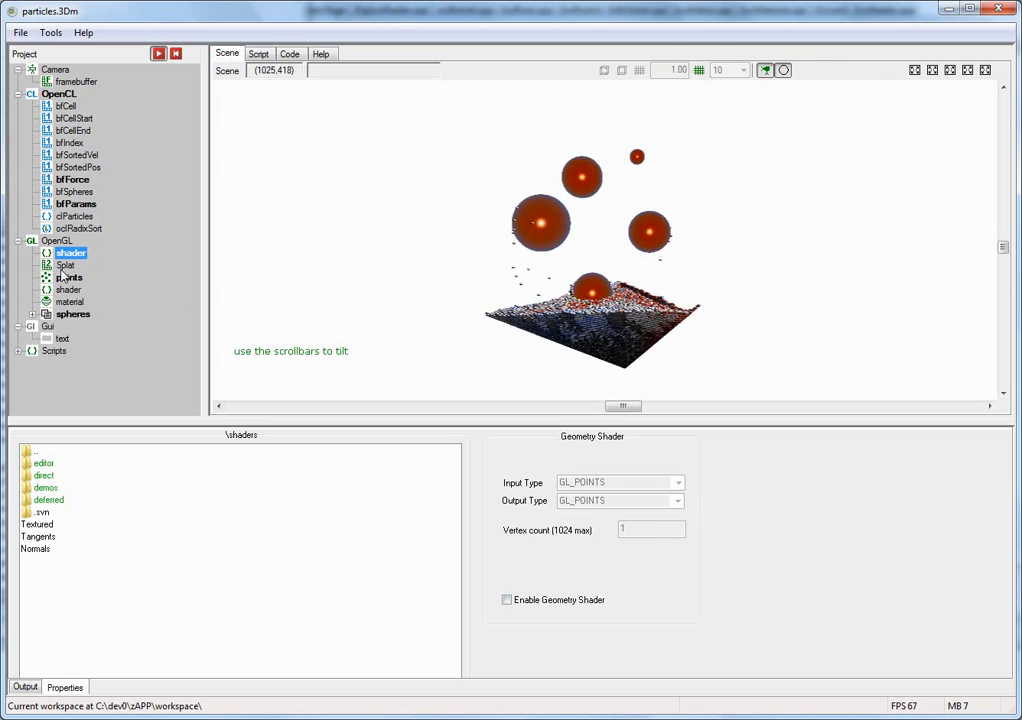
click(68, 276)
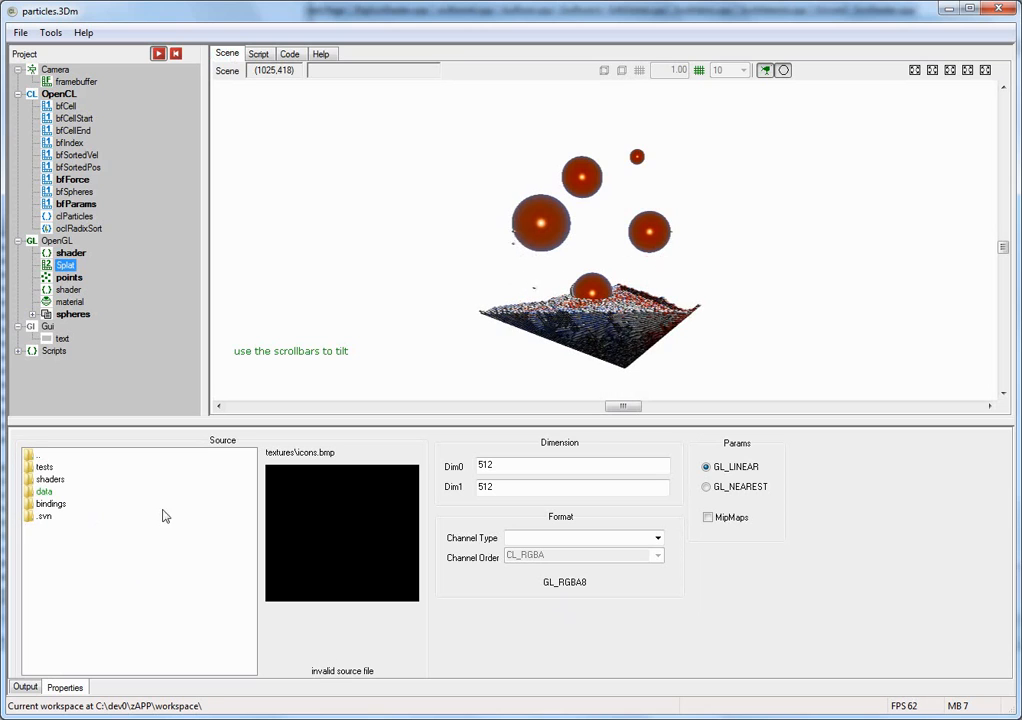
mouse_move(200, 528)
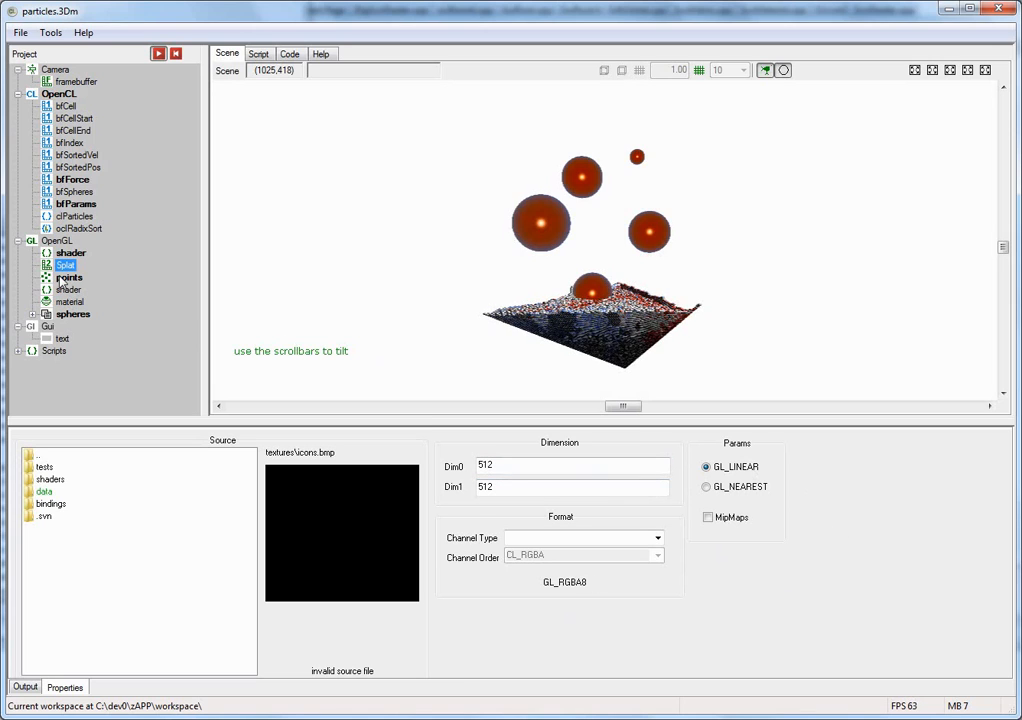
click(68, 276)
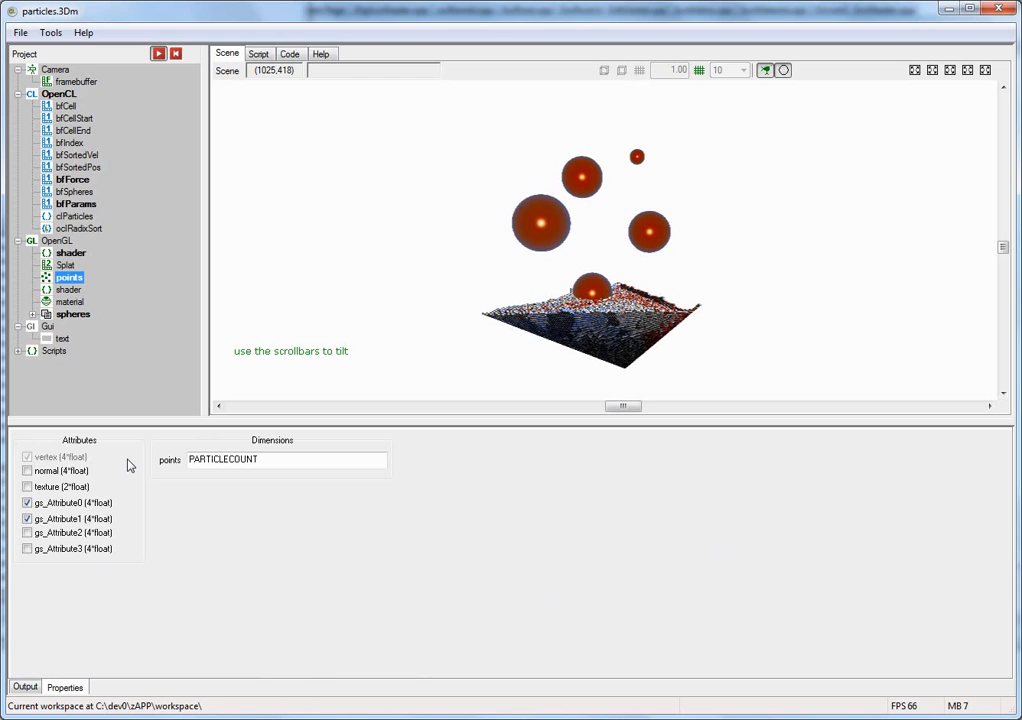
mouse_move(780, 358)
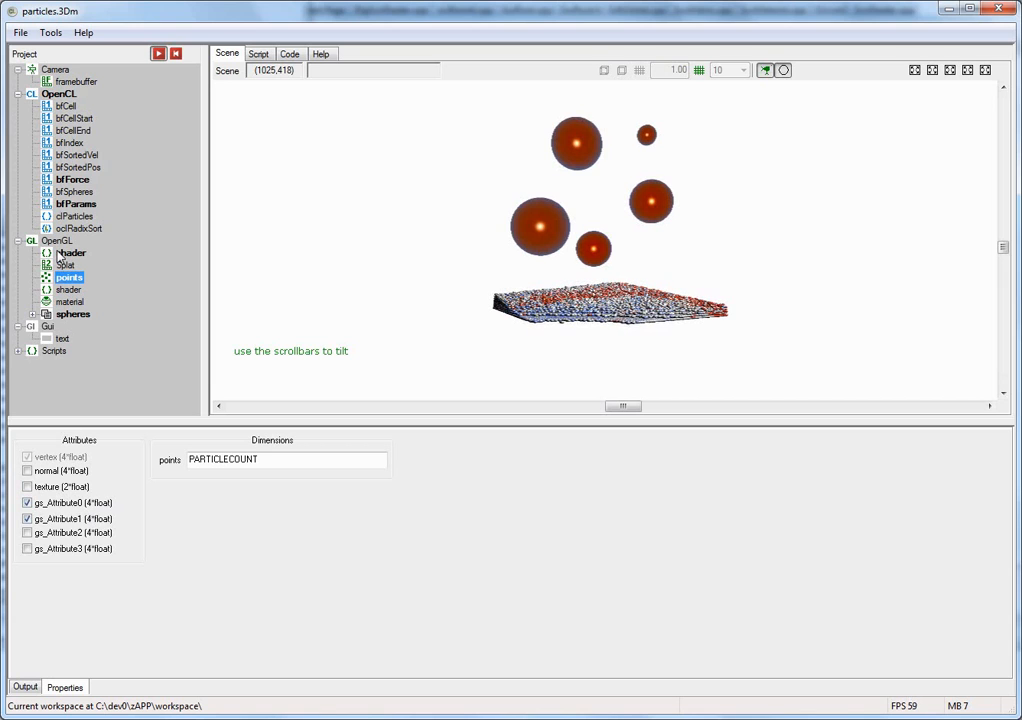
click(72, 252)
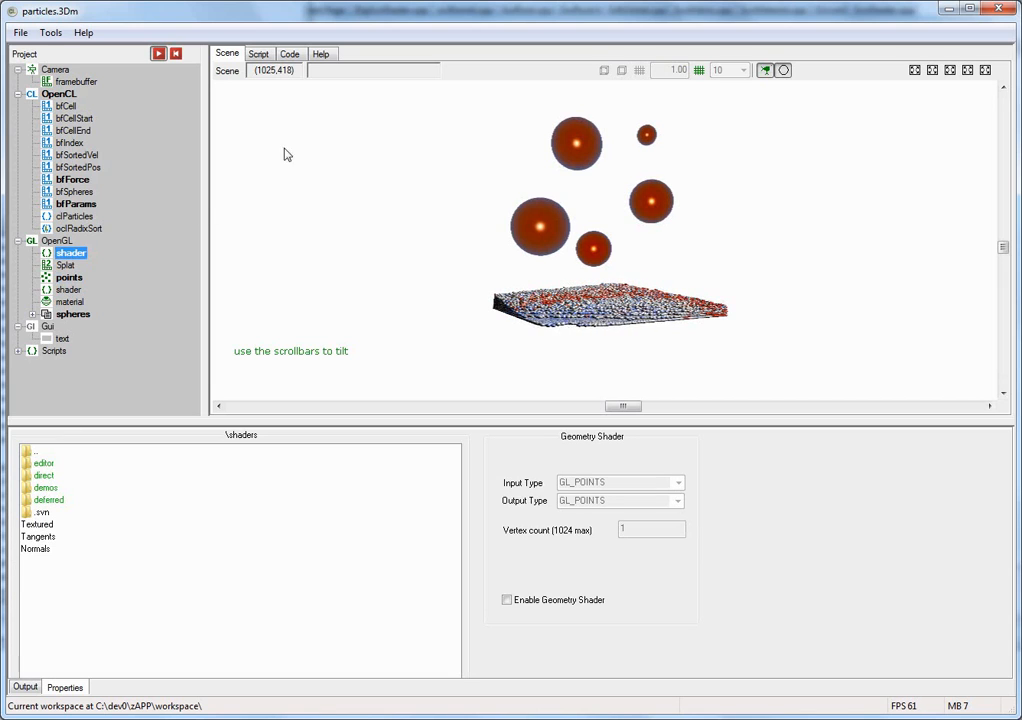
Step: Review the shader's vertex code and the points buffer, then return to the rendered scene
click(290, 52)
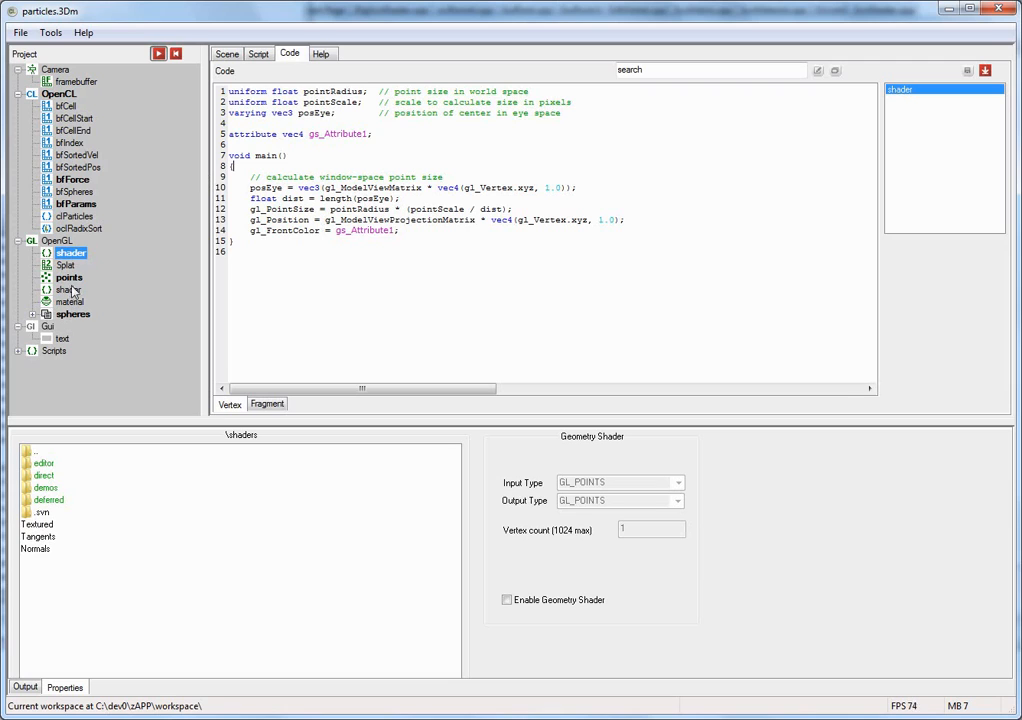
click(68, 276)
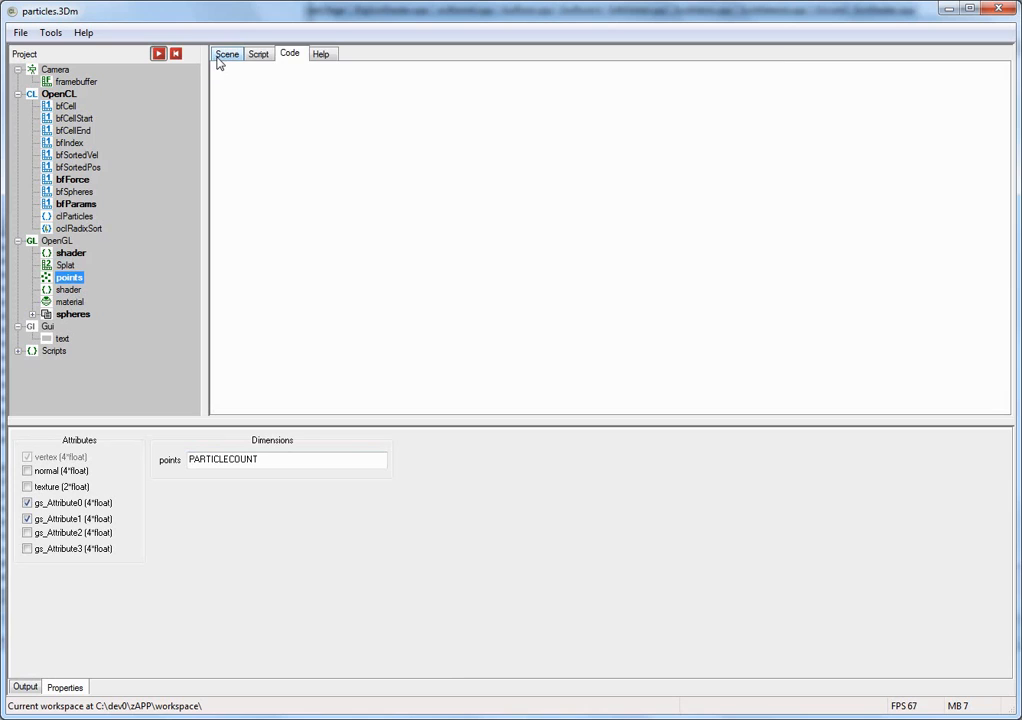
click(228, 52)
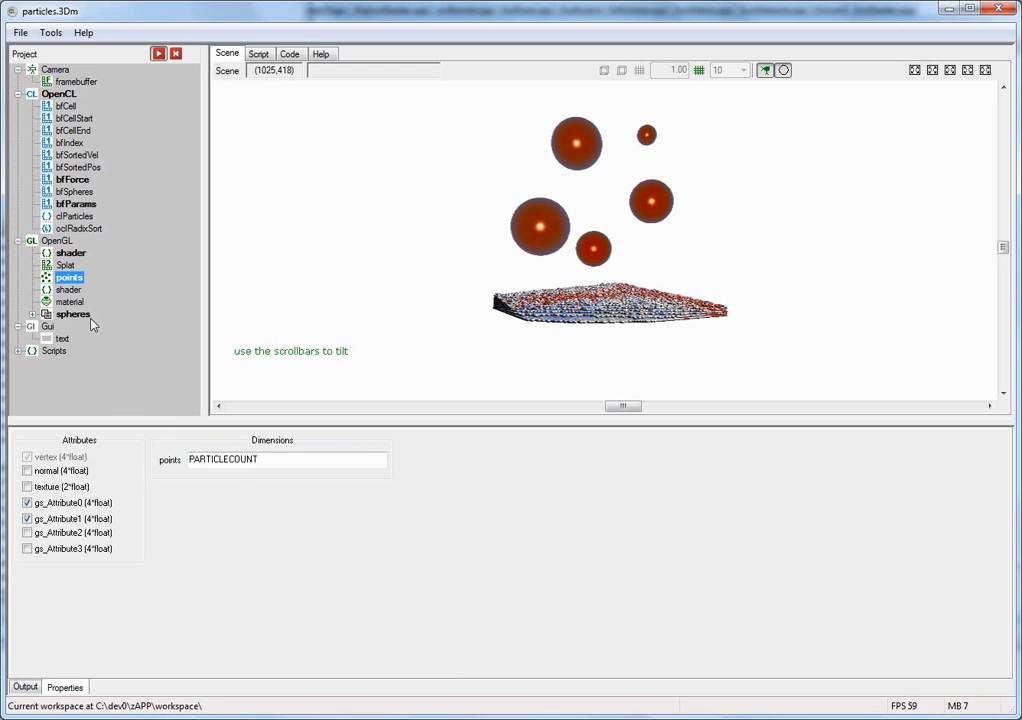
Step: Show the second shader item's settings and expand the spheres object to list its meshes
click(68, 290)
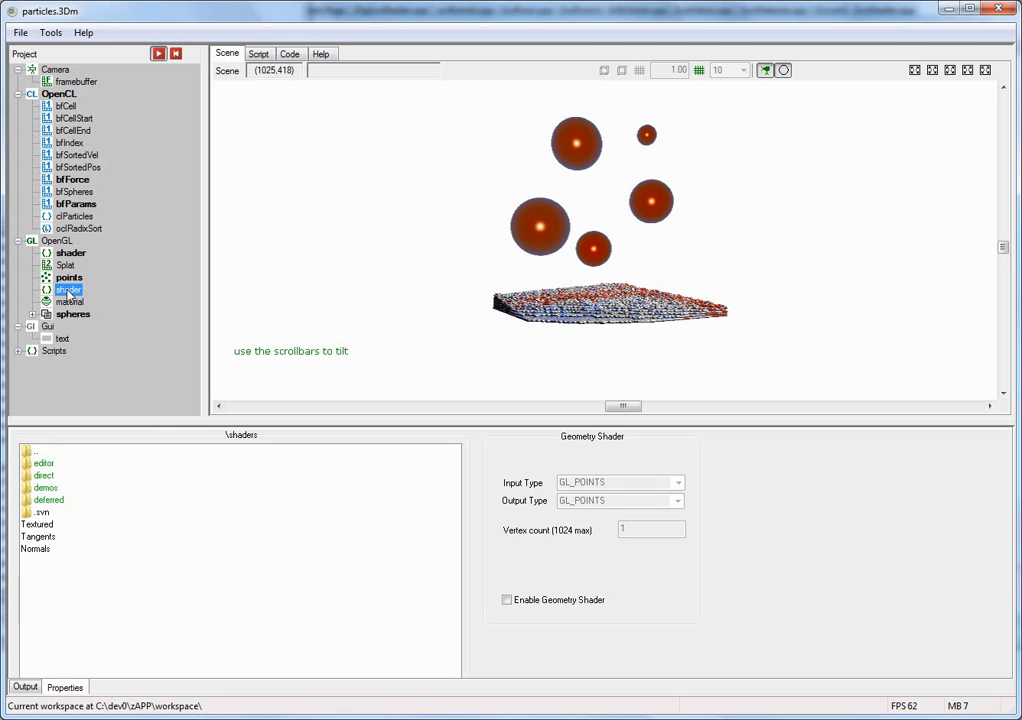
click(70, 302)
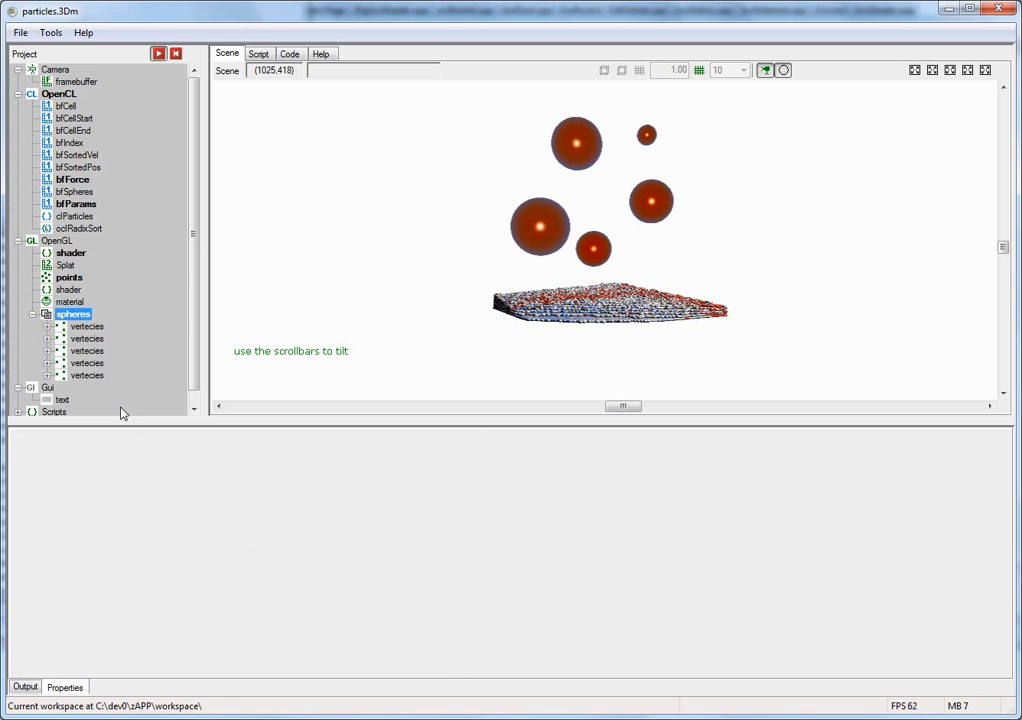
mouse_move(172, 192)
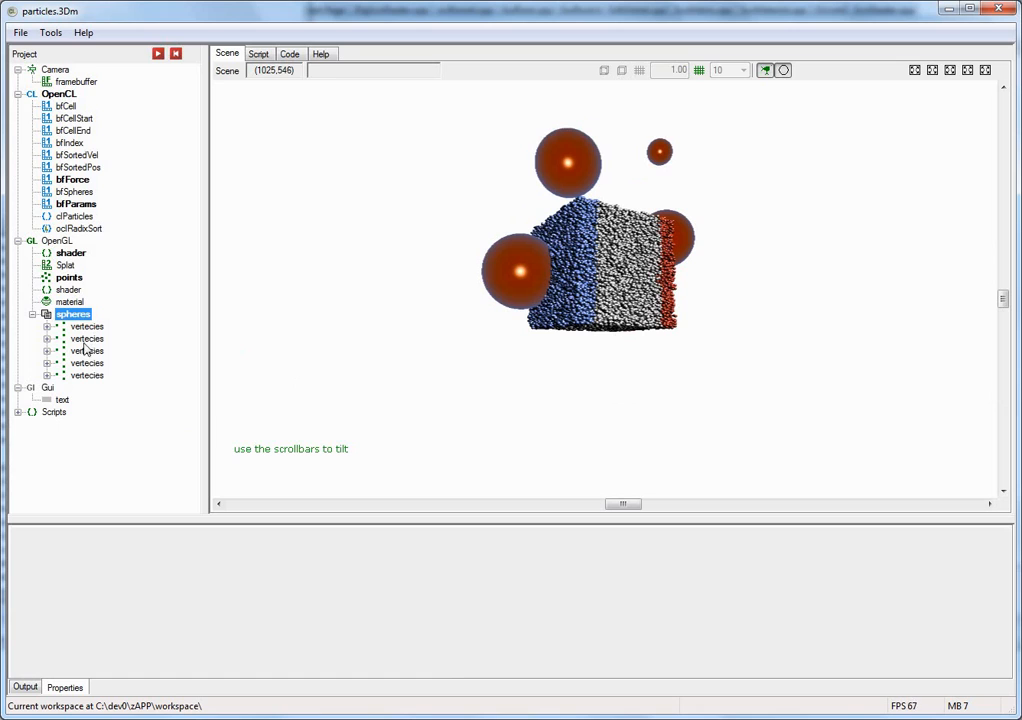
Step: Inspect a sphere mesh's buffer settings (642 vertices), then select the Gui node for adding elements
click(88, 338)
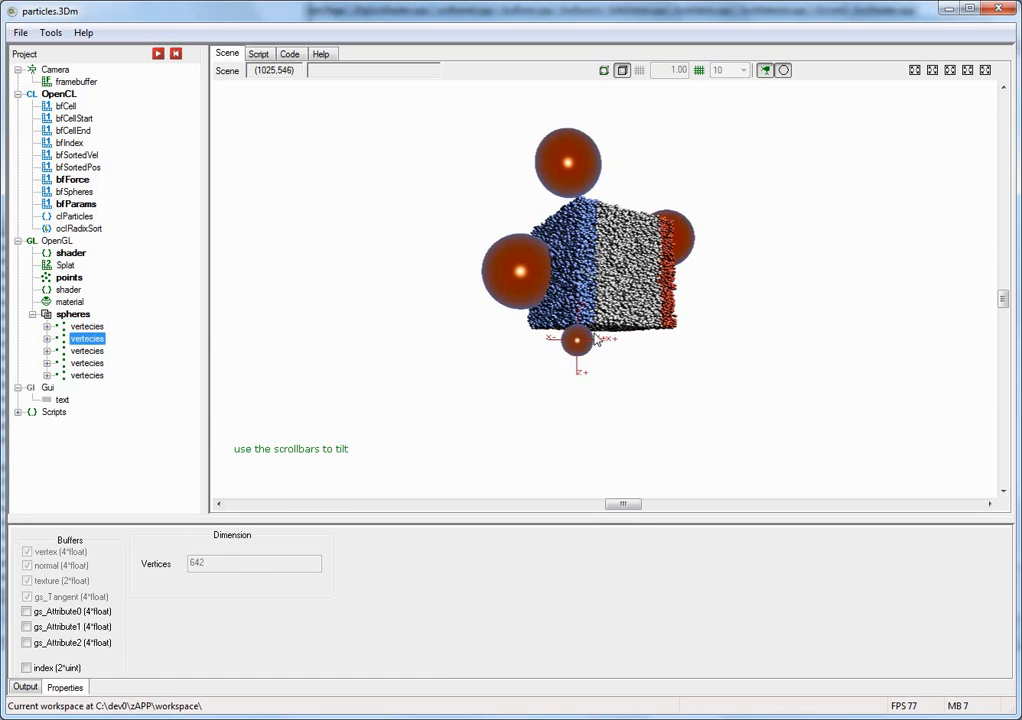
click(576, 340)
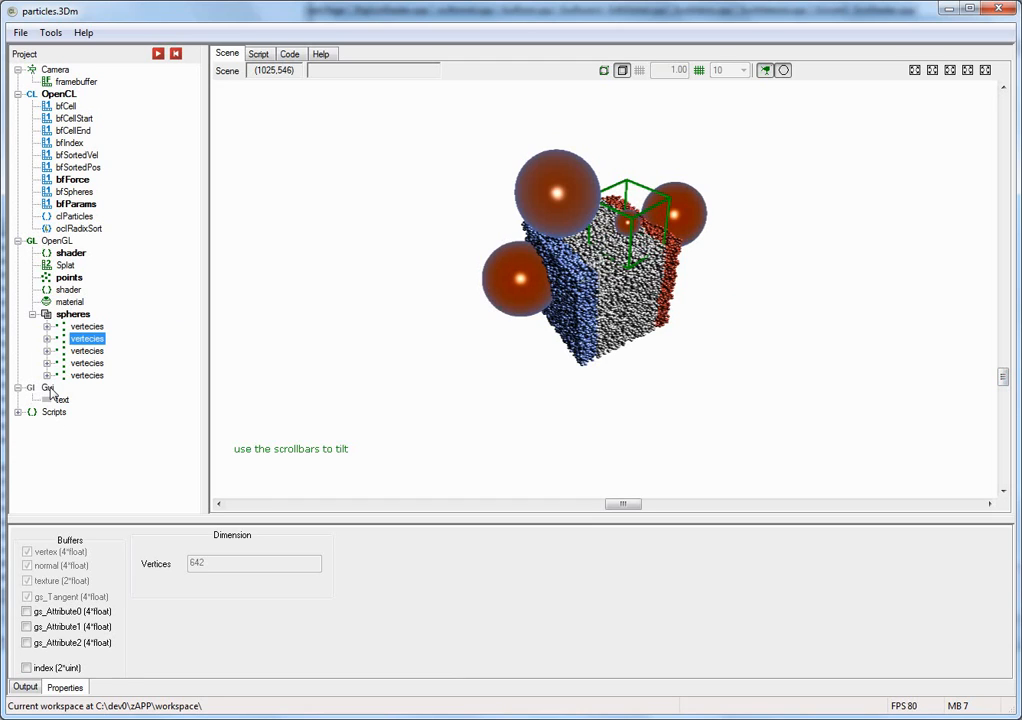
click(48, 388)
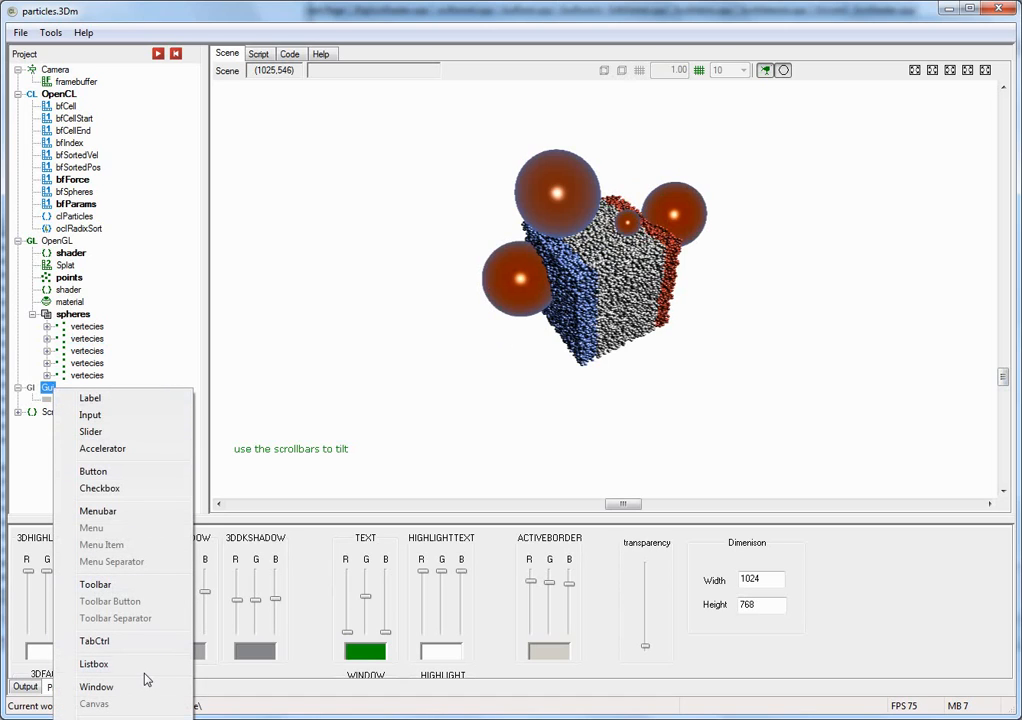
mouse_move(90, 432)
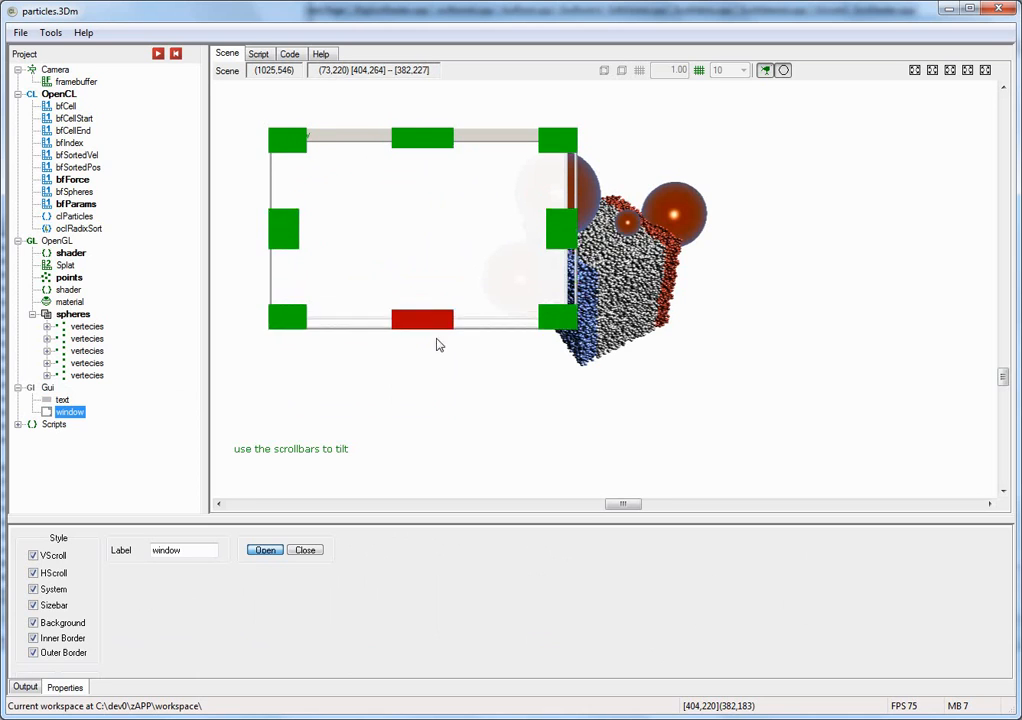
Step: Add a TabCtrl to the Gui window and a Button inside one of its tab pages, then view the scene
right_click(68, 412)
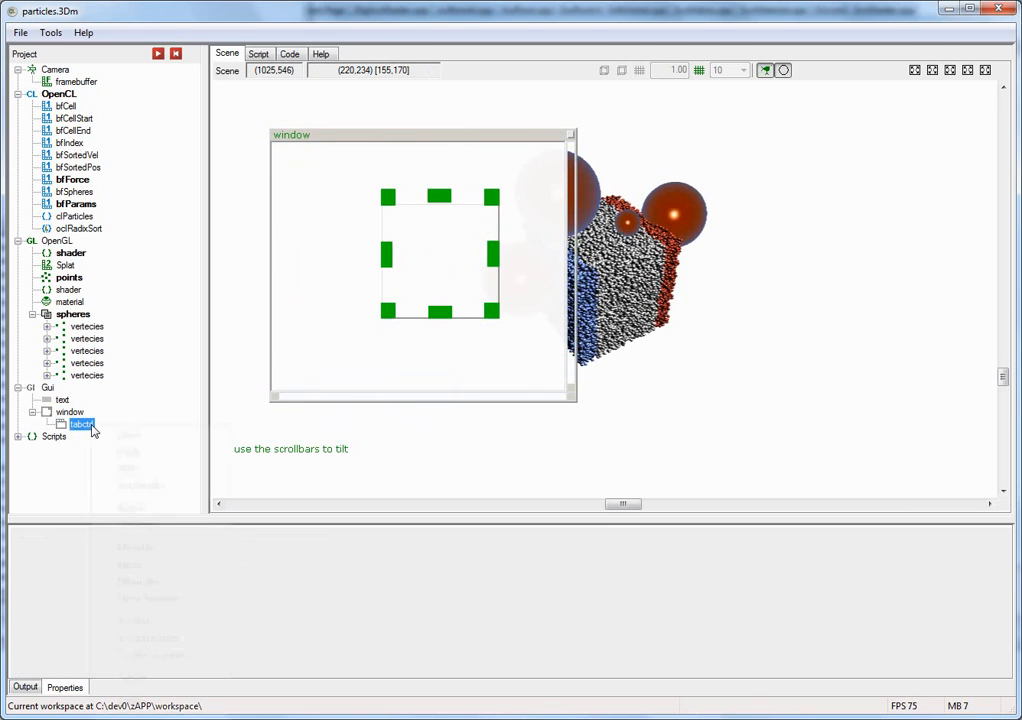
click(100, 436)
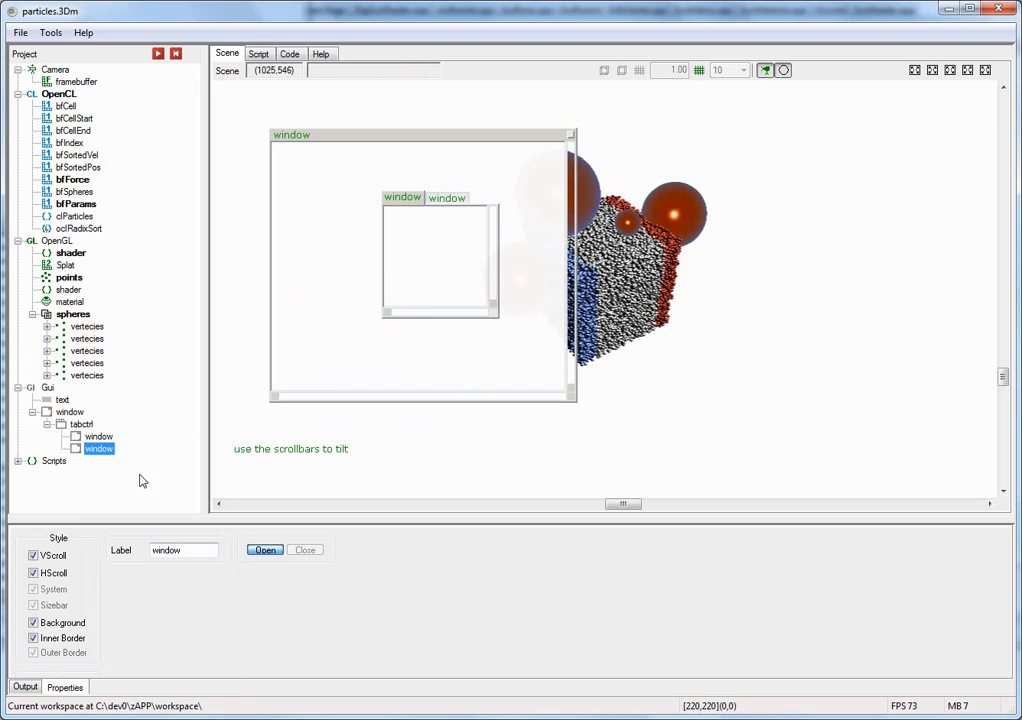
right_click(92, 448)
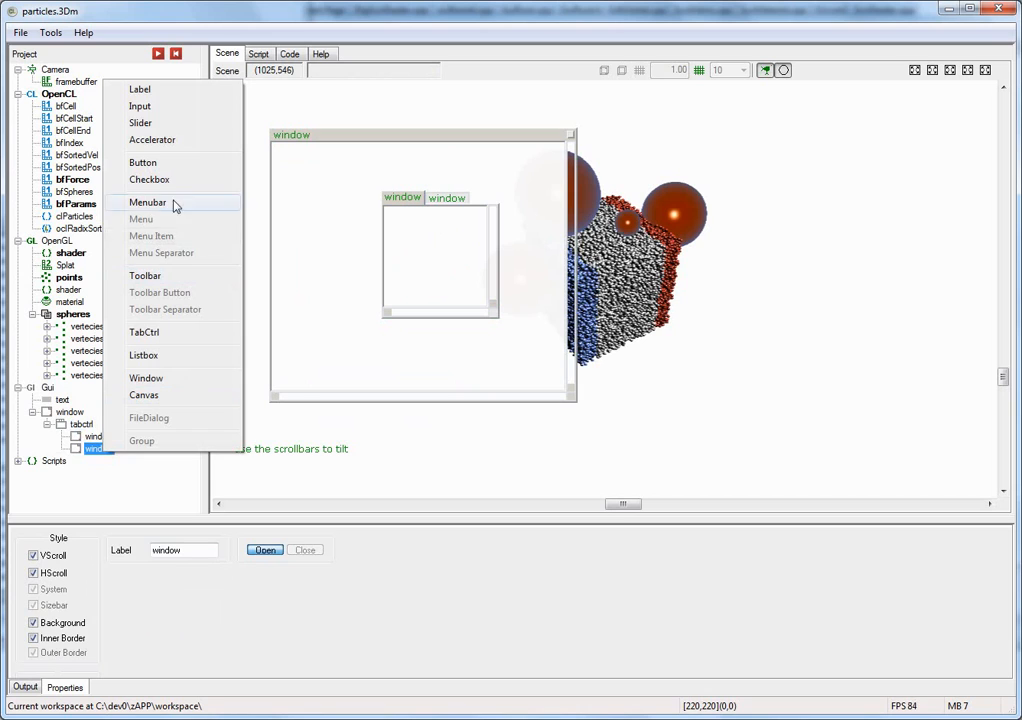
click(142, 162)
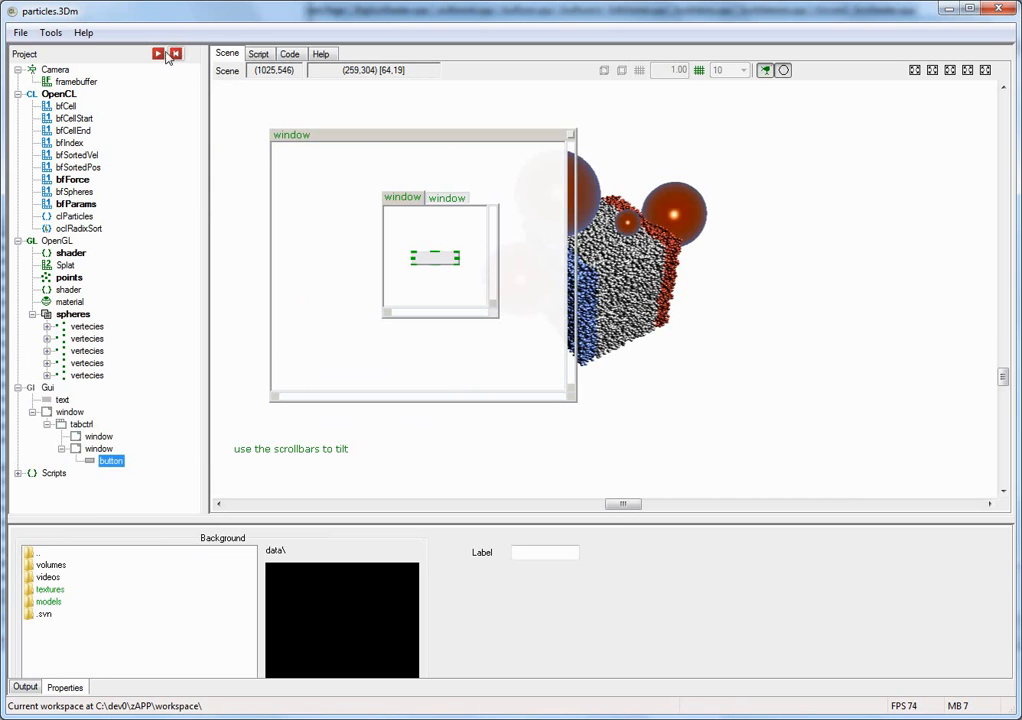
click(158, 52)
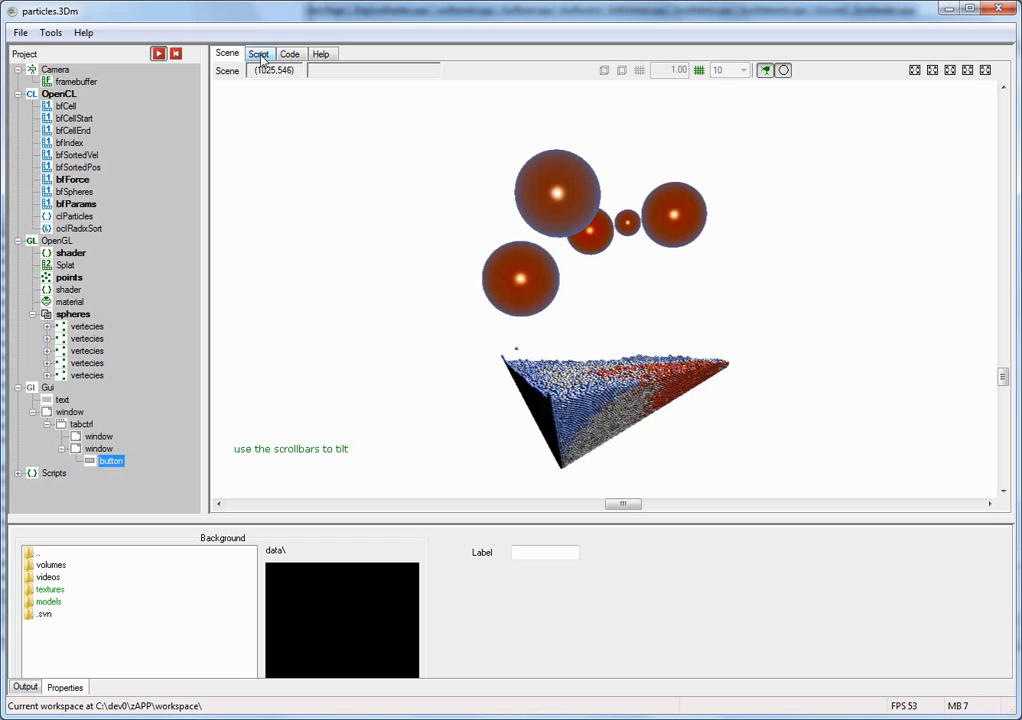
Step: Attach a tab-page window as a processor in the Script view, listing its events like OnOpen and OnClose
click(258, 52)
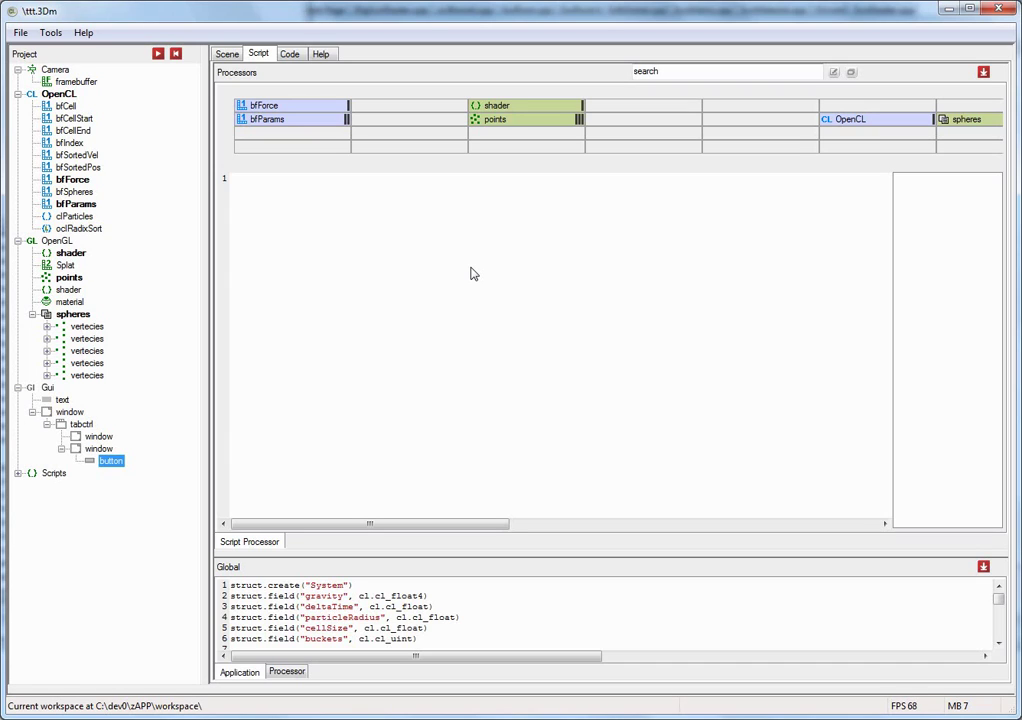
mouse_move(464, 260)
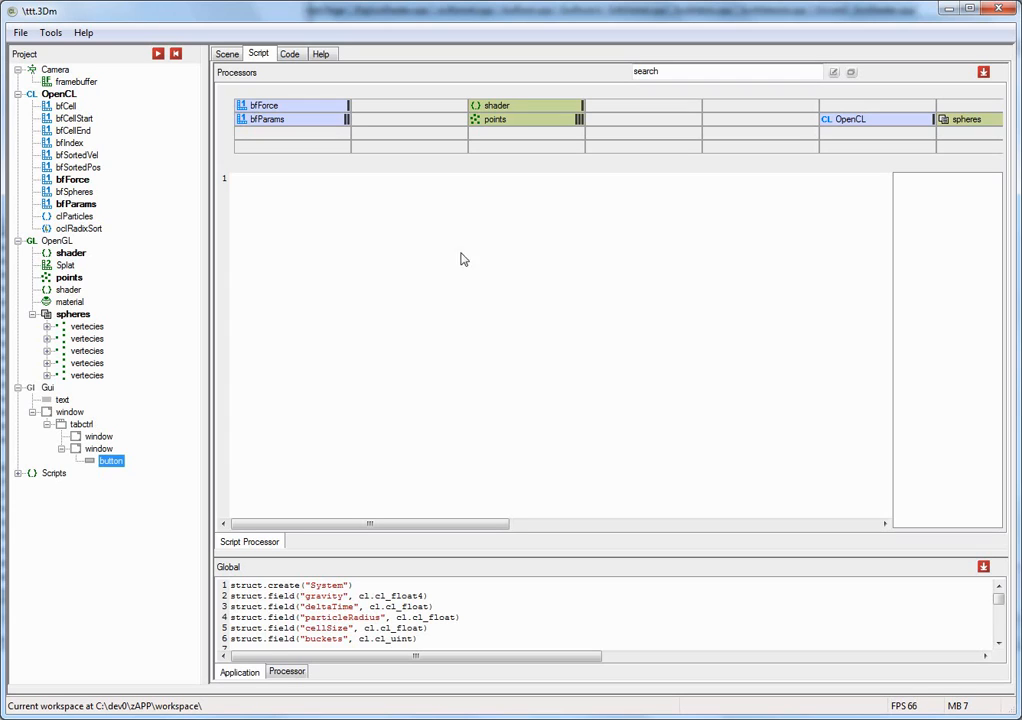
mouse_move(598, 138)
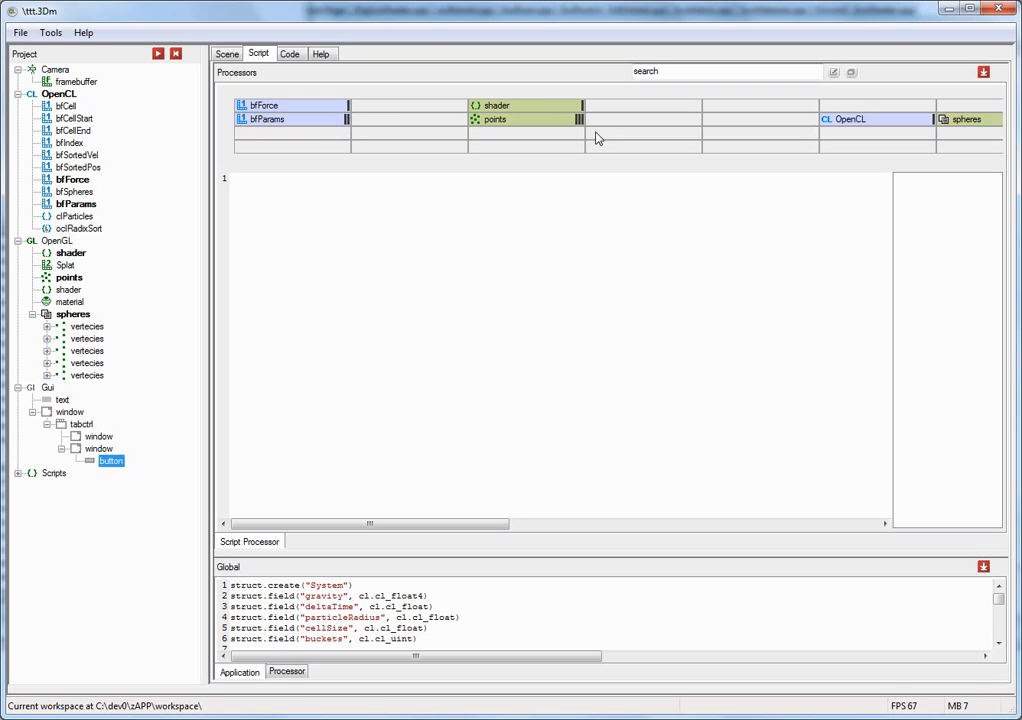
mouse_move(558, 104)
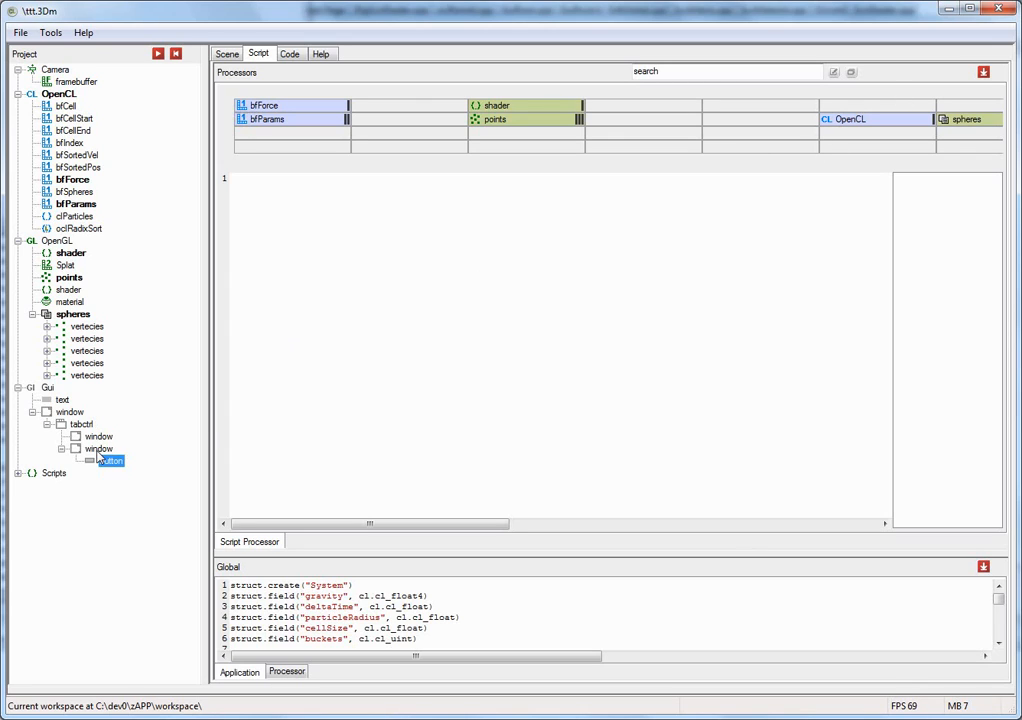
click(98, 448)
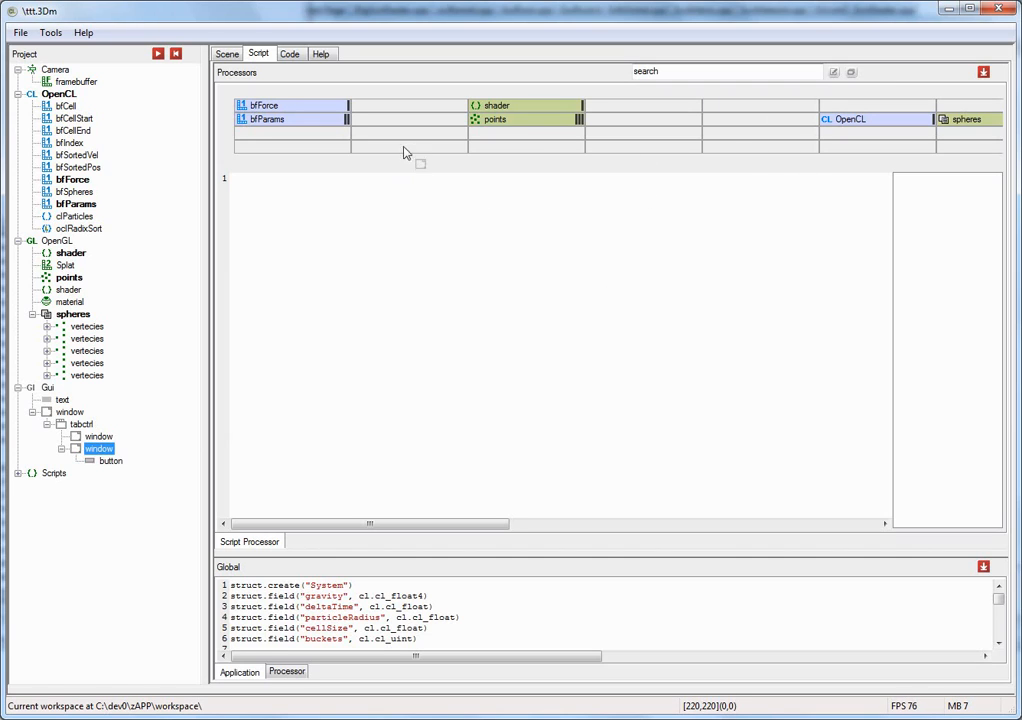
click(408, 146)
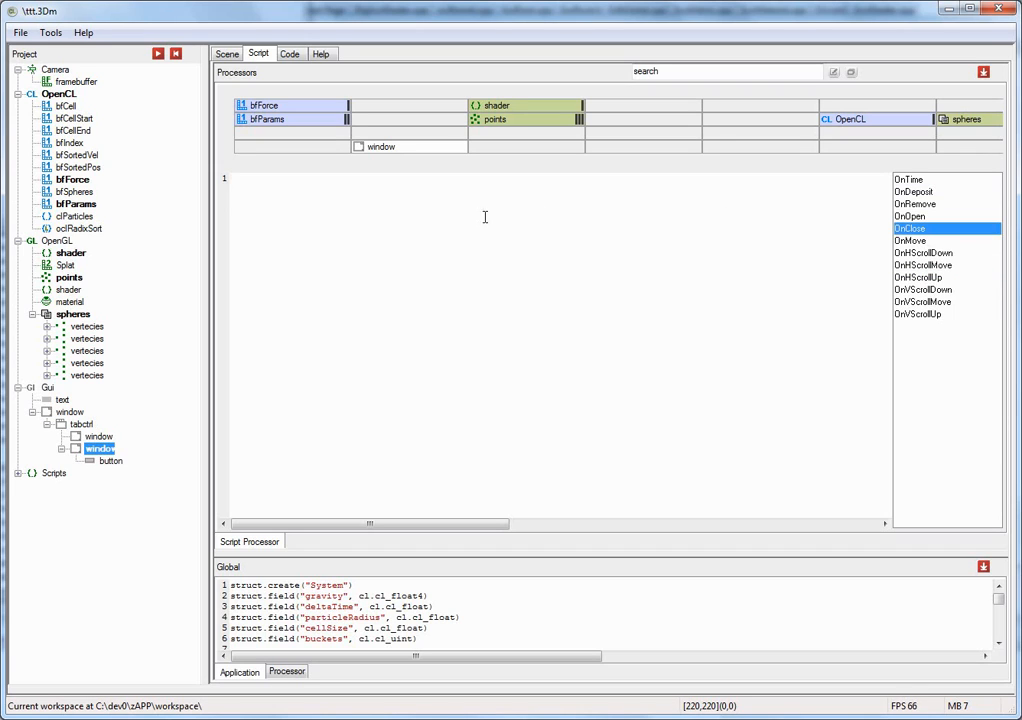
mouse_move(356, 212)
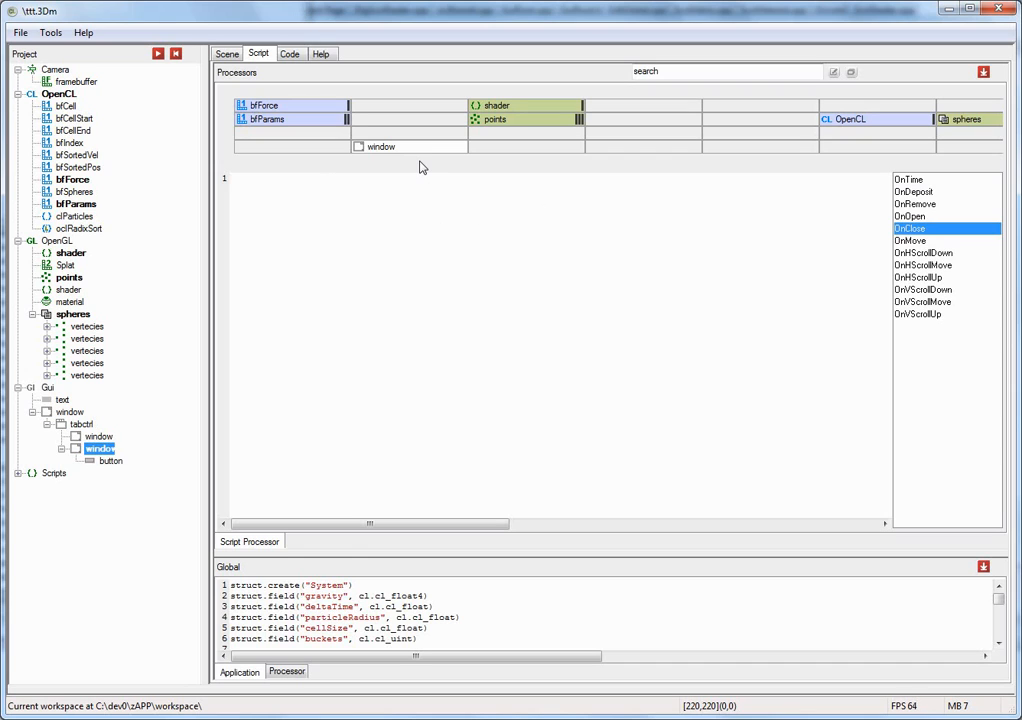
mouse_move(348, 186)
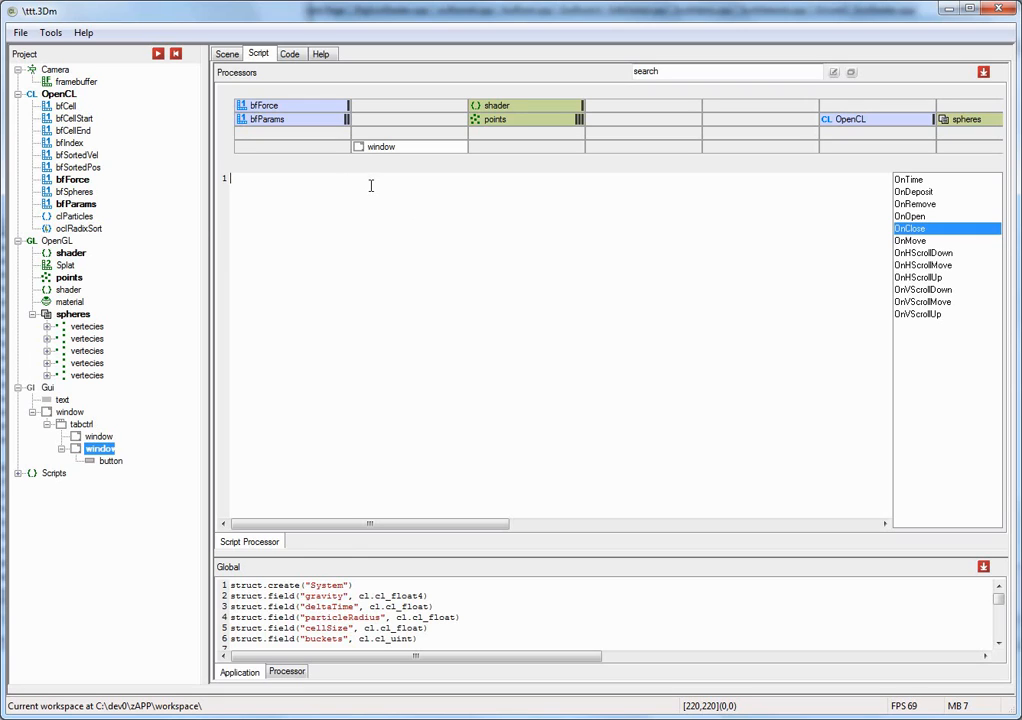
Step: Write event: on line 1 and browse its close, dim and setHScroll method documentation
text(e)
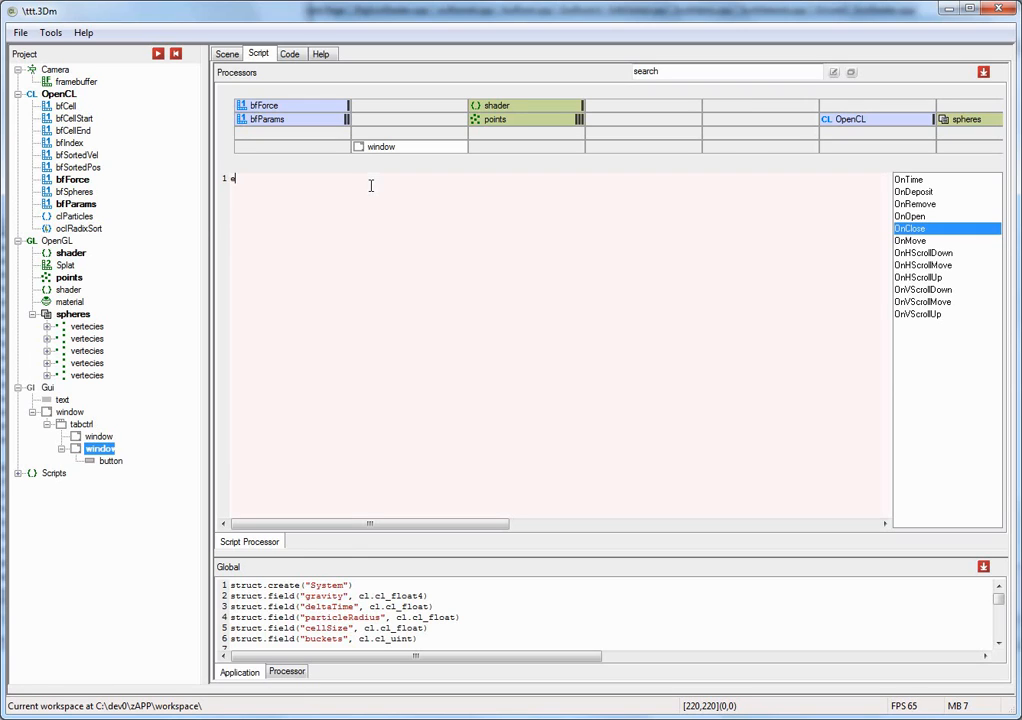
text(vent:)
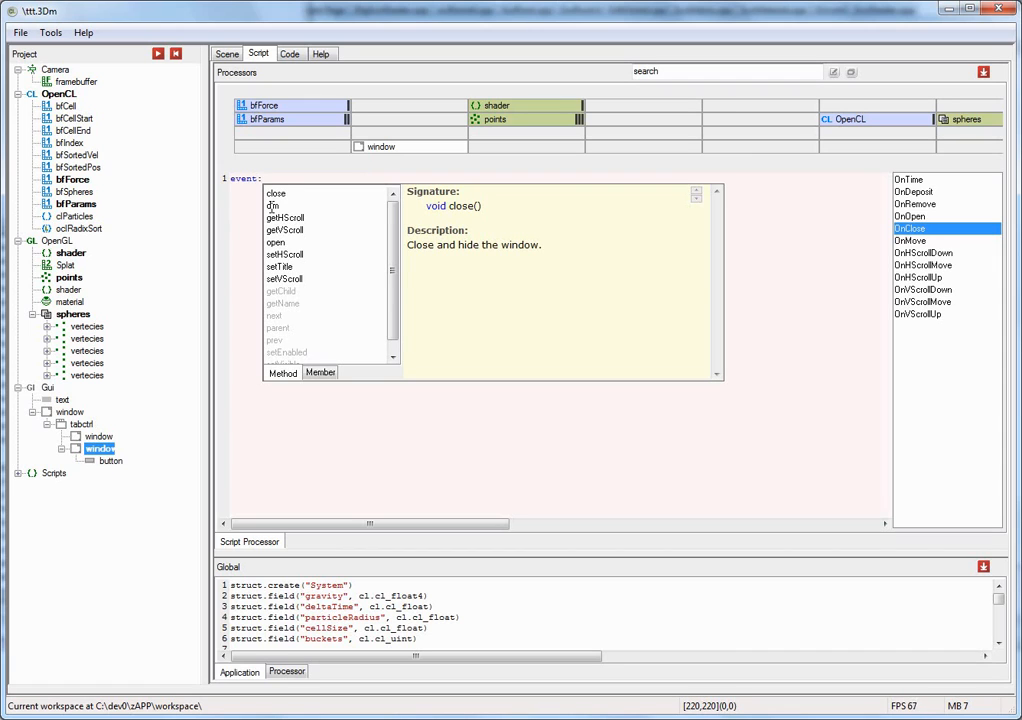
click(290, 204)
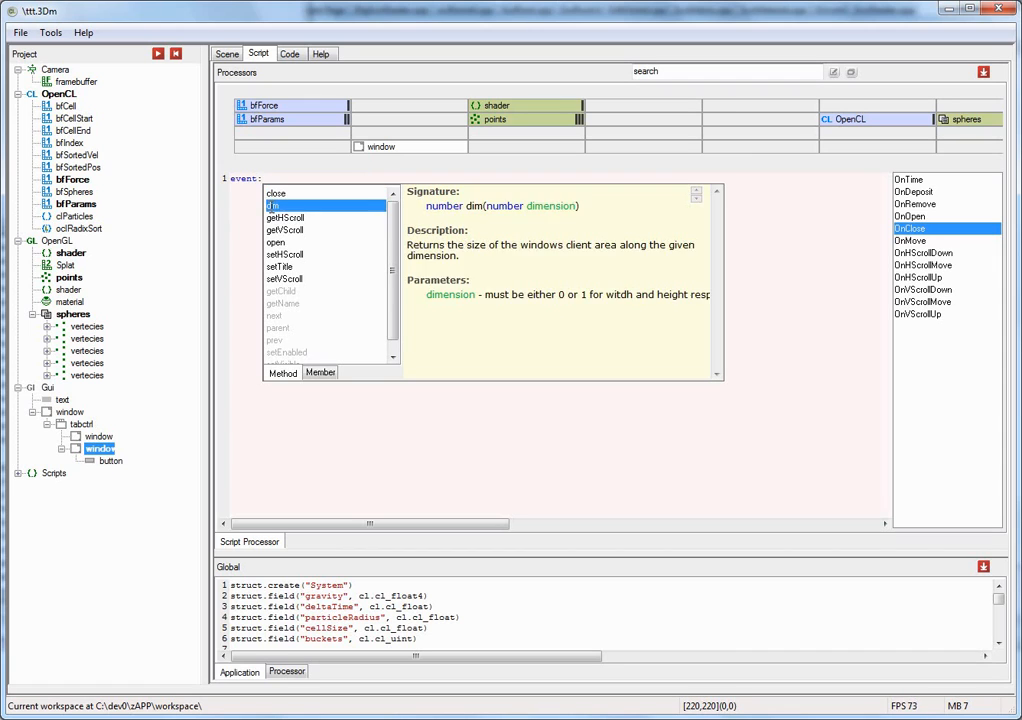
click(284, 254)
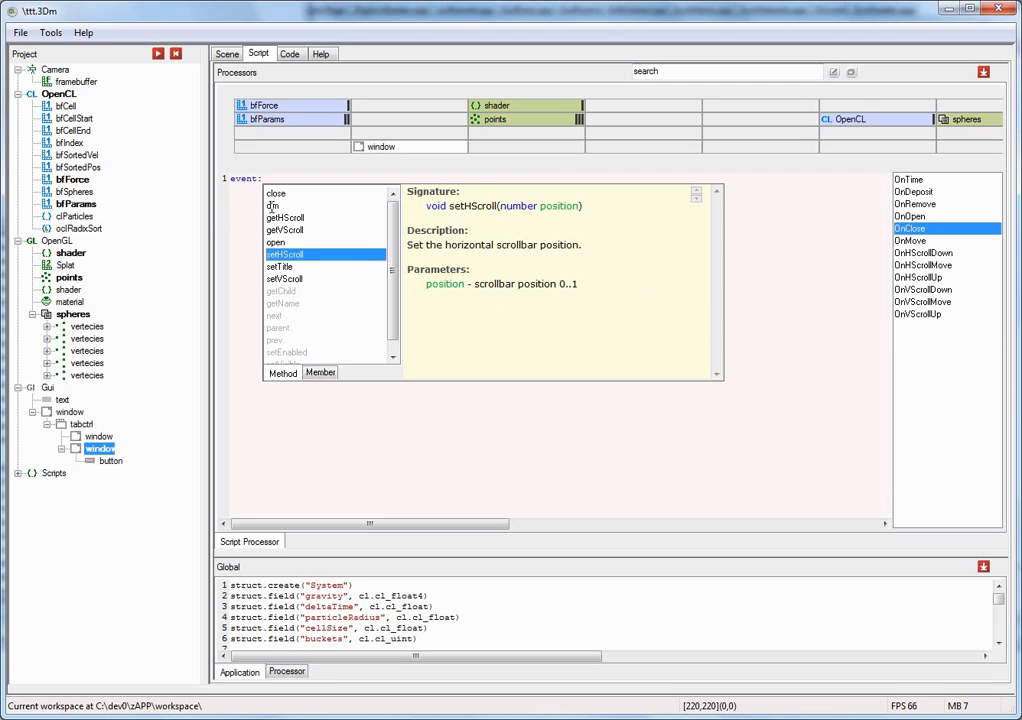
click(286, 230)
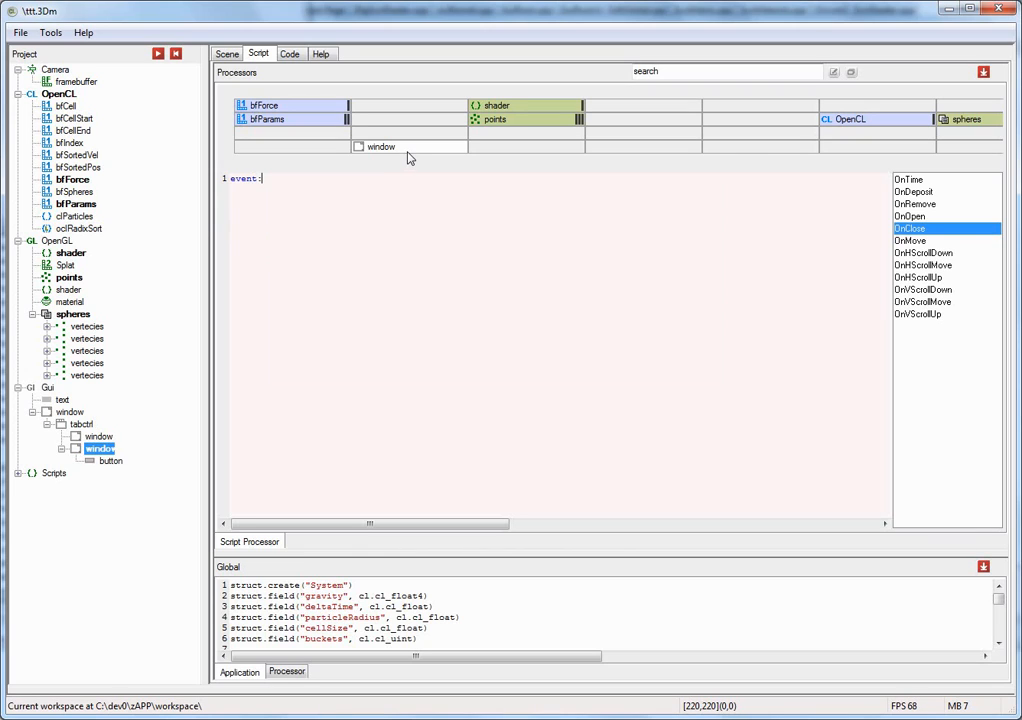
key(Return)
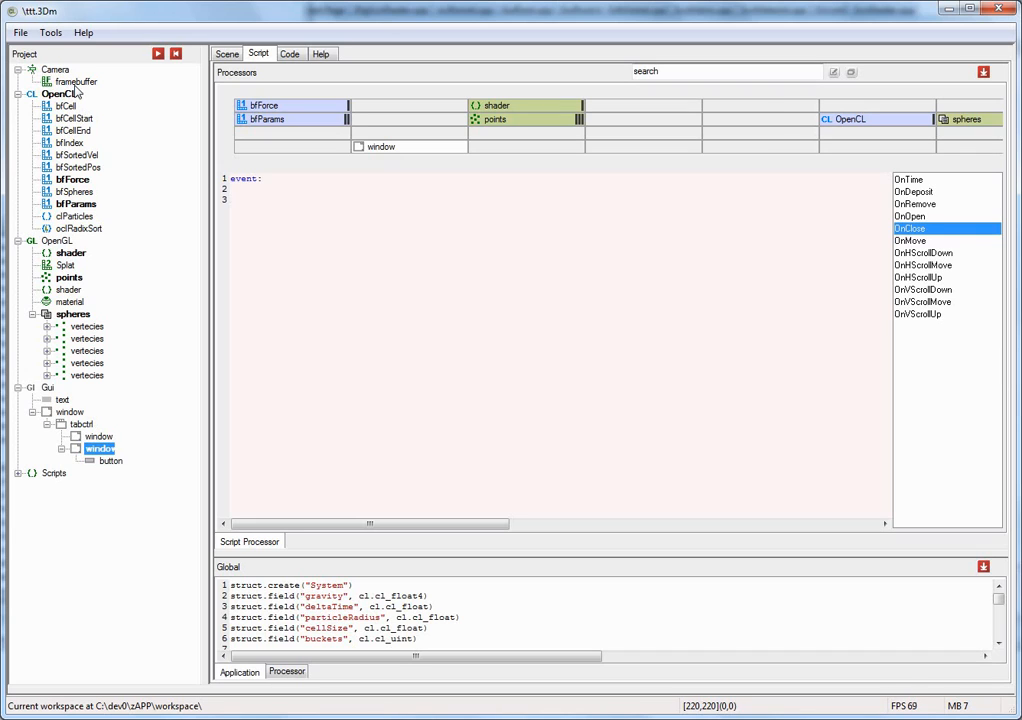
Step: Write Camera.framebuffer. on line 3 to list its methods
text(Camera.framebuffer)
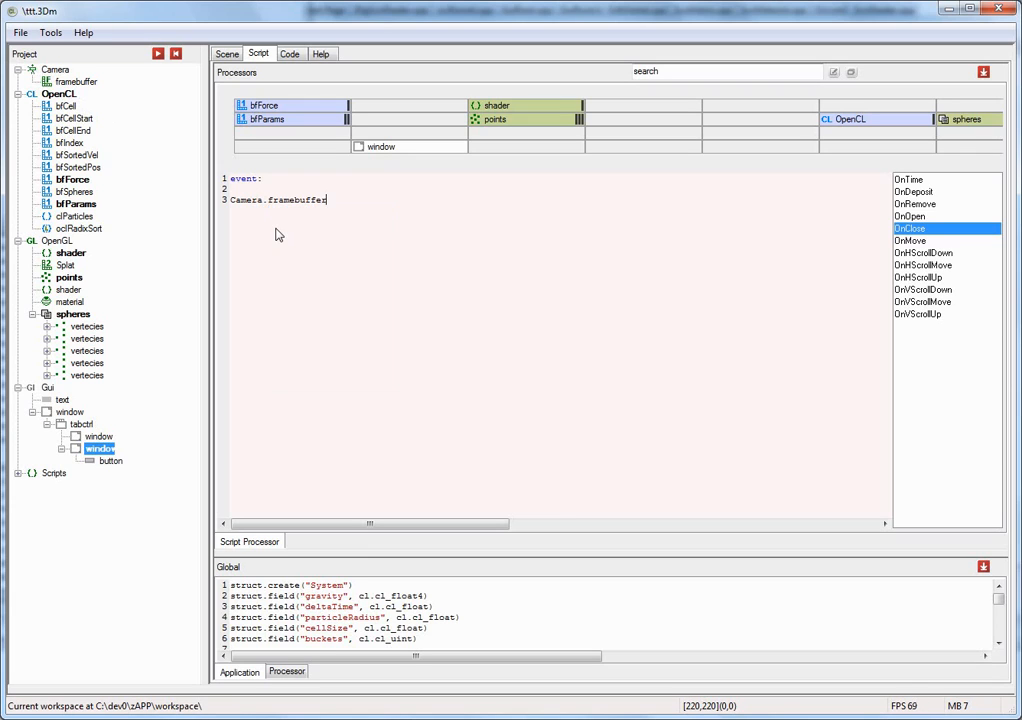
text(.)
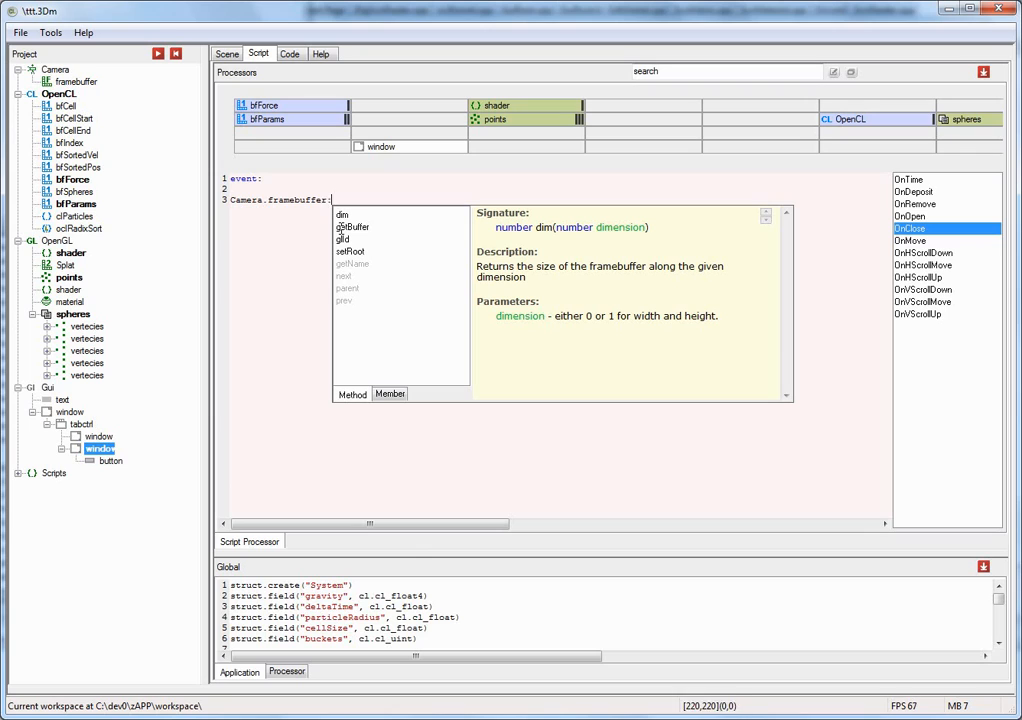
mouse_move(362, 236)
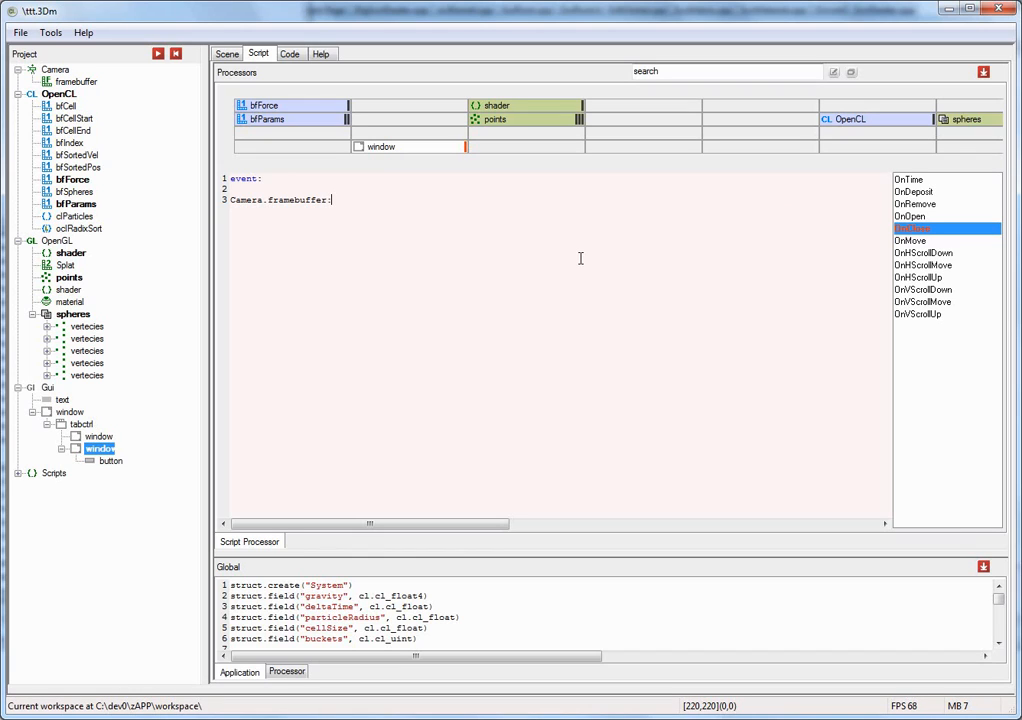
Step: Add a cl. line and browse the clEnqueue function documentation such as clEnqueueCopyBufferToImage
key(Return)
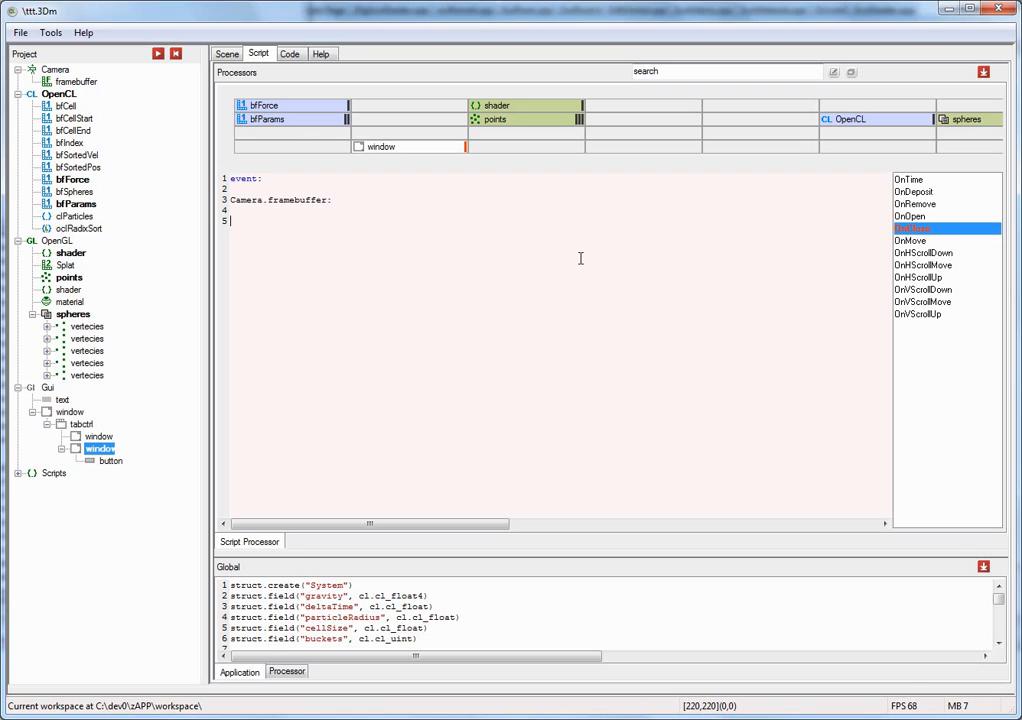
text(cl.)
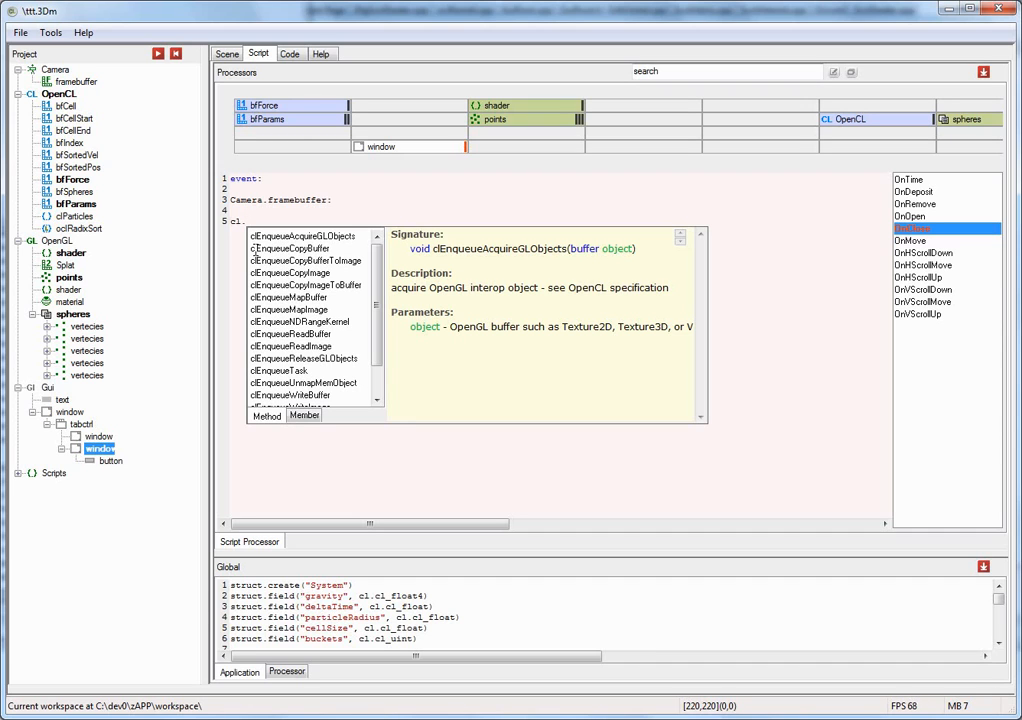
click(308, 260)
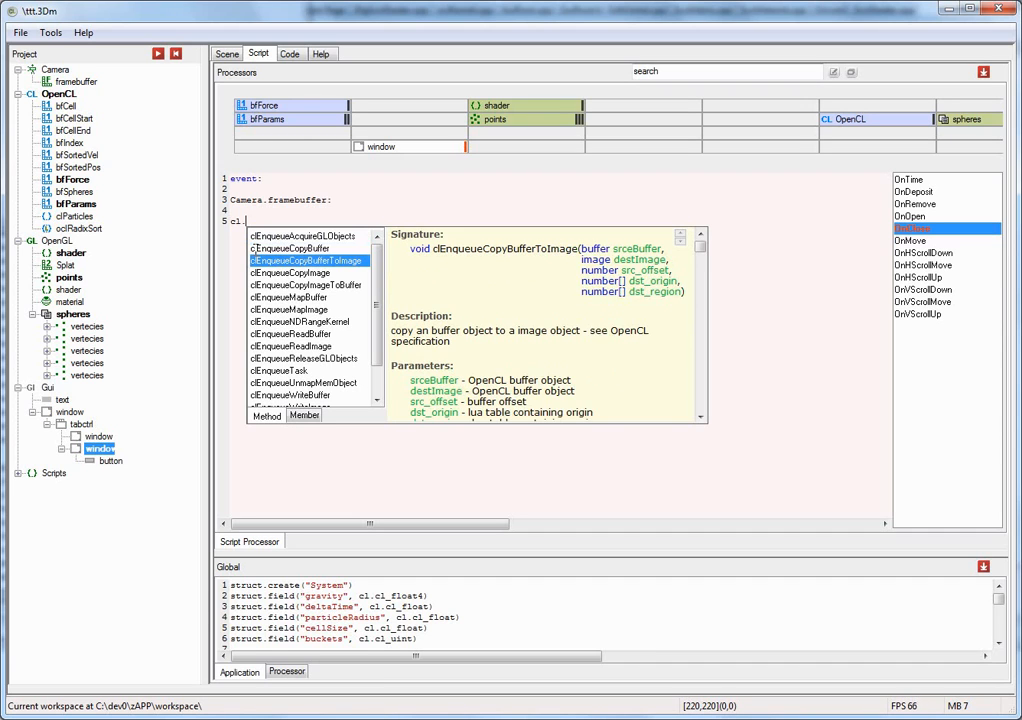
click(302, 320)
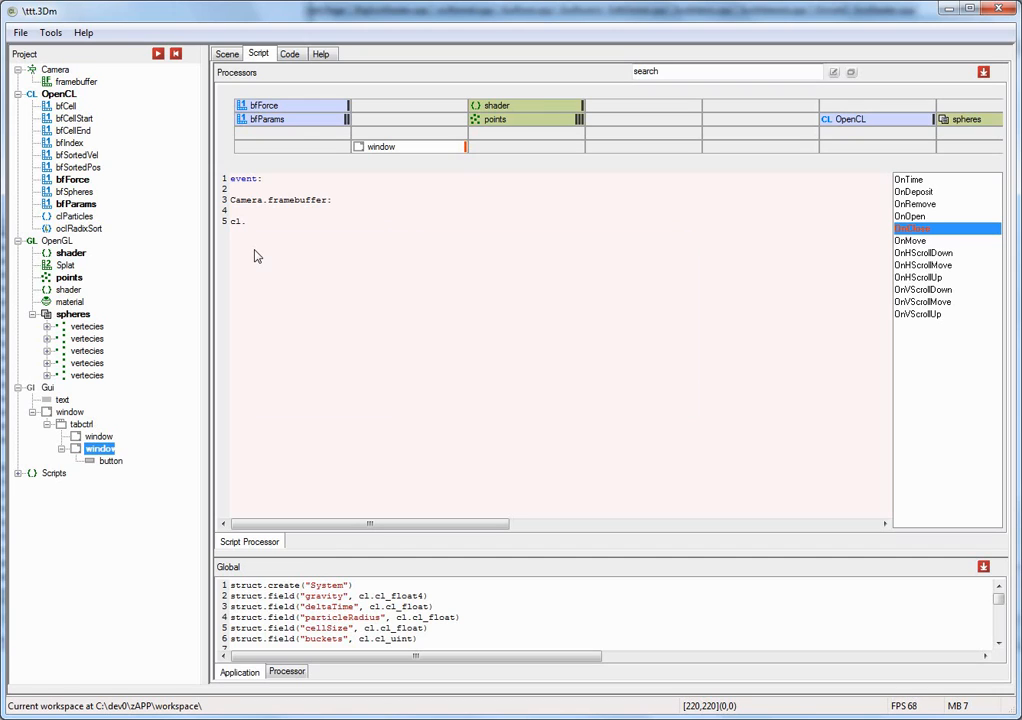
Step: Add math., xml. and volume. references on separate lines below cl
key(Return)
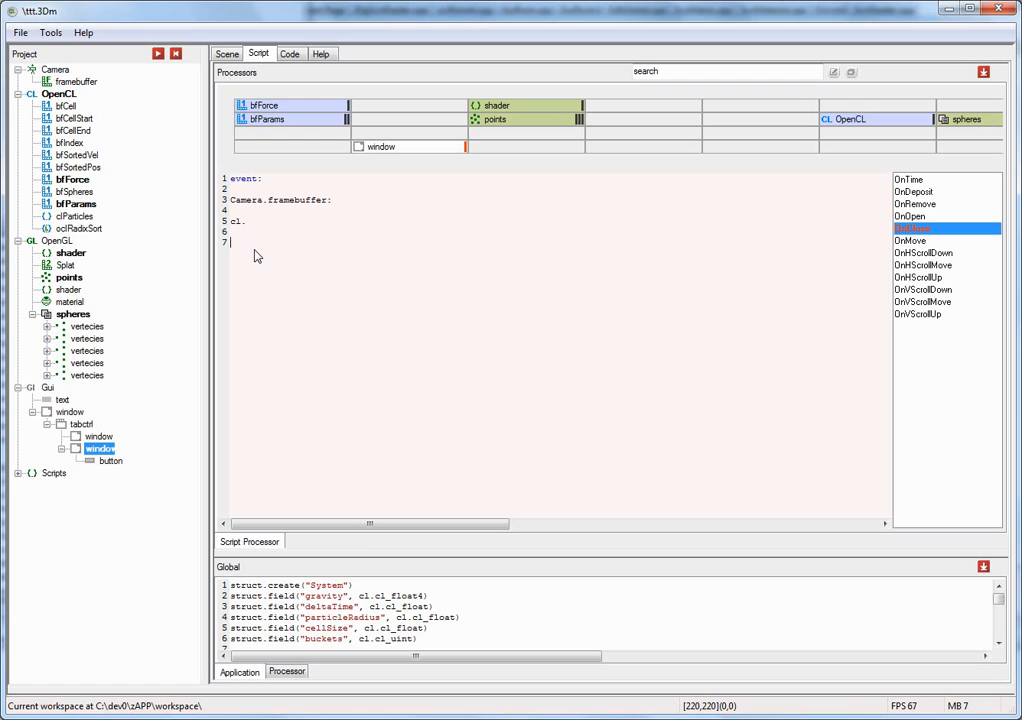
text(math.)
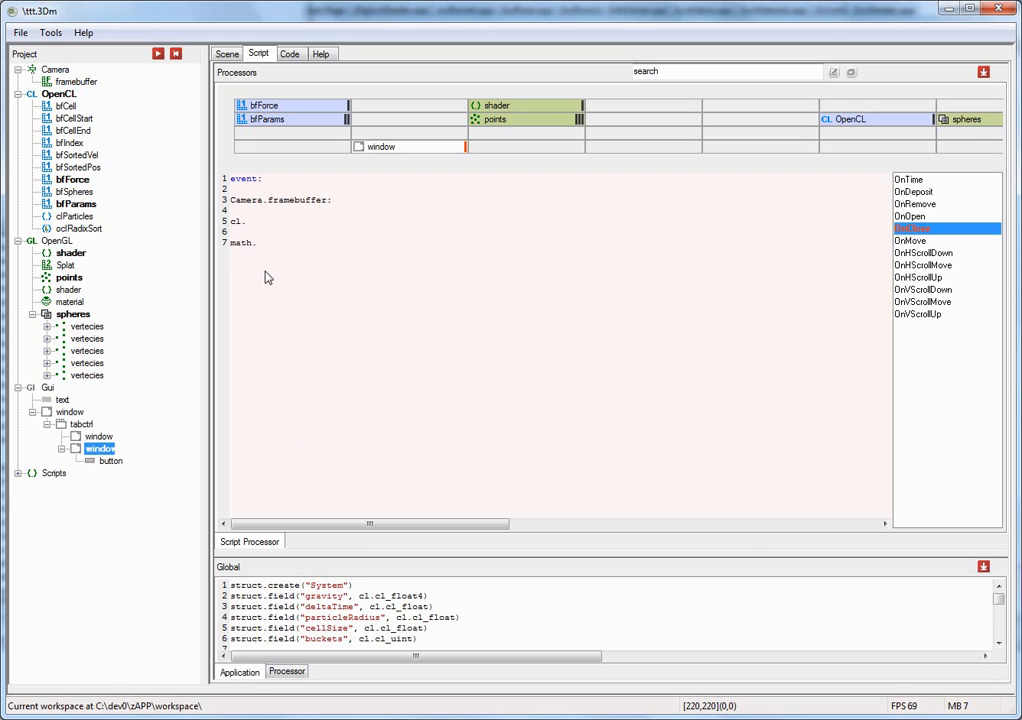
text(xml.)
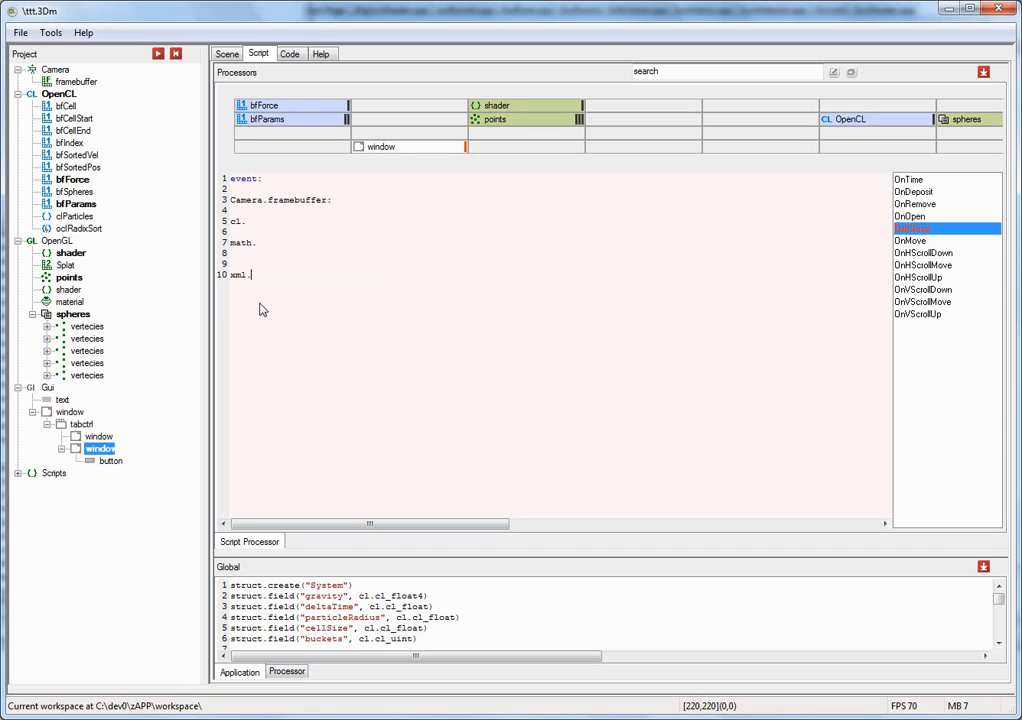
text(volume)
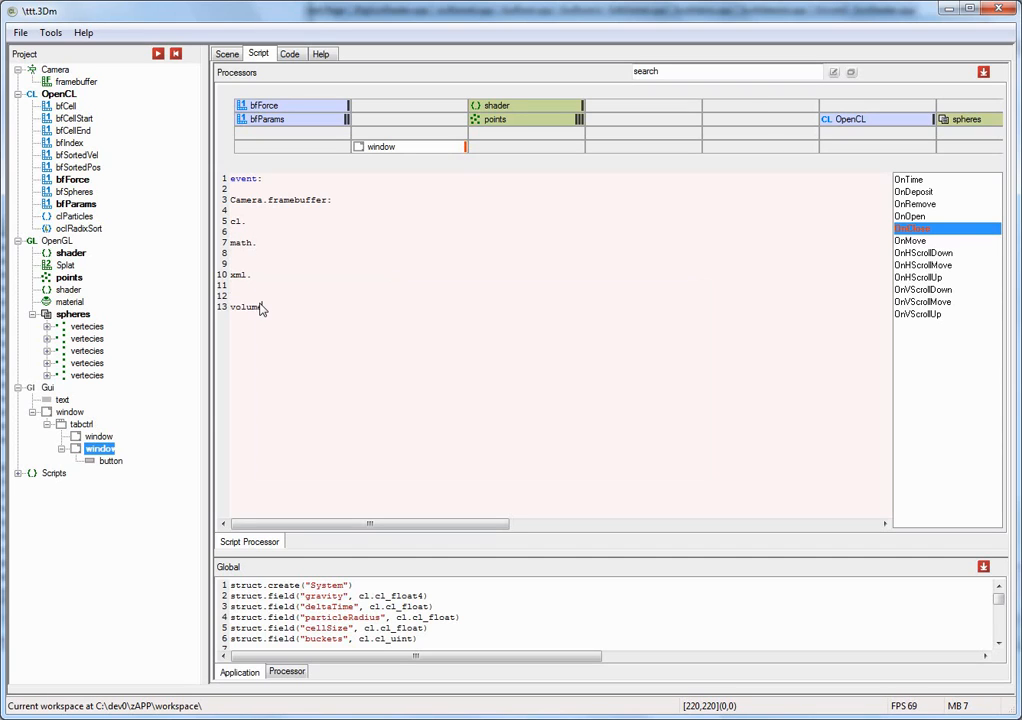
text(.)
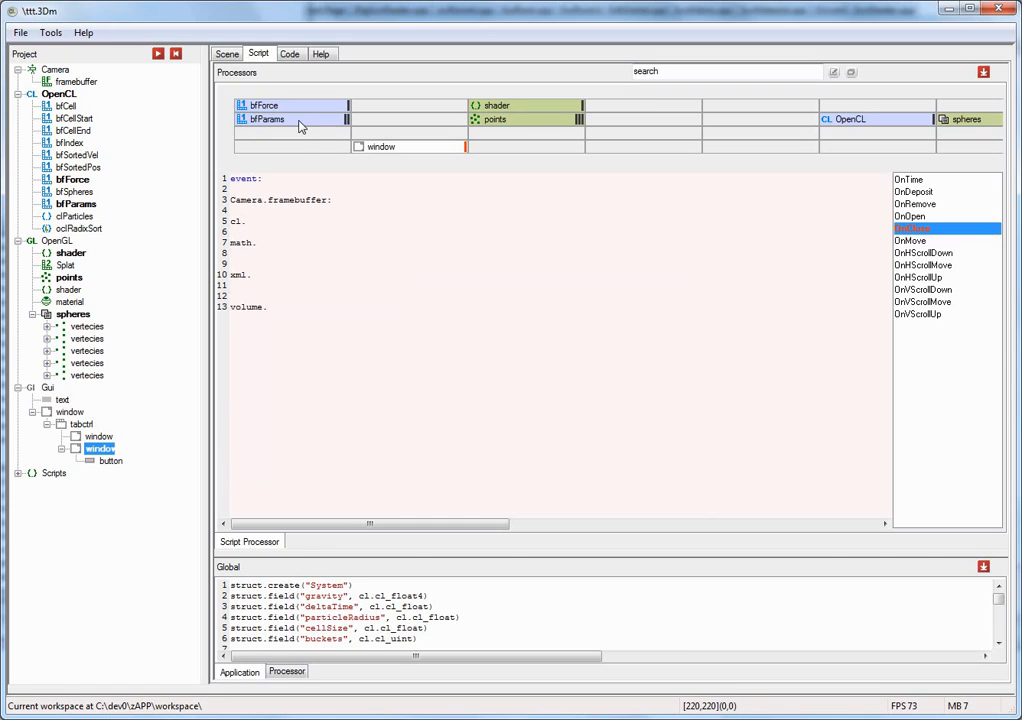
click(320, 52)
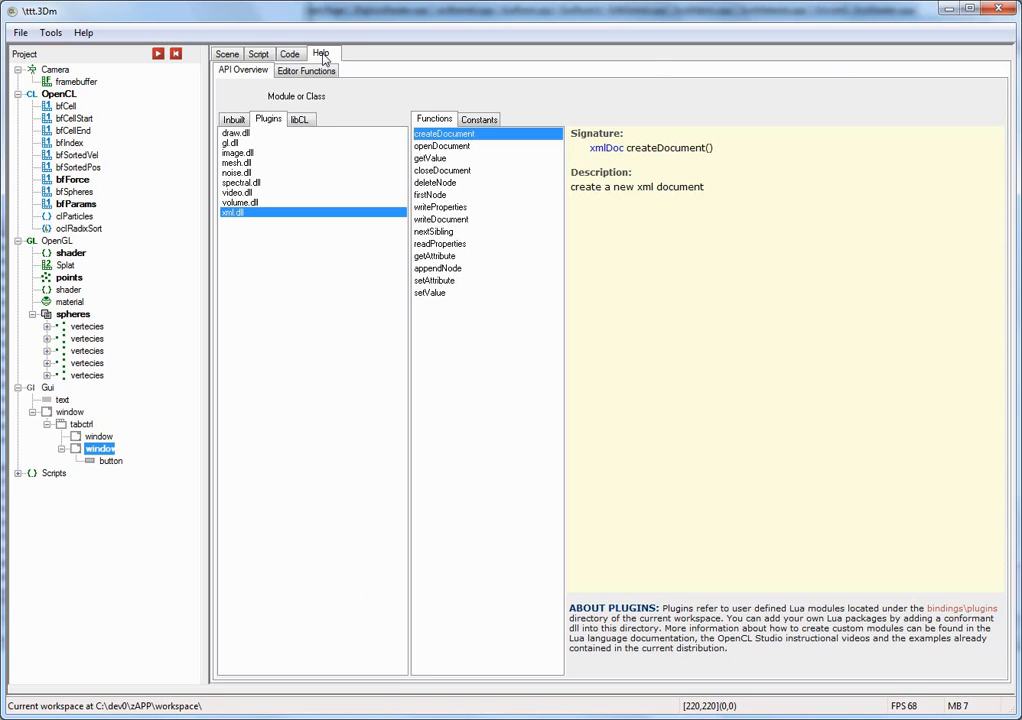
mouse_move(268, 124)
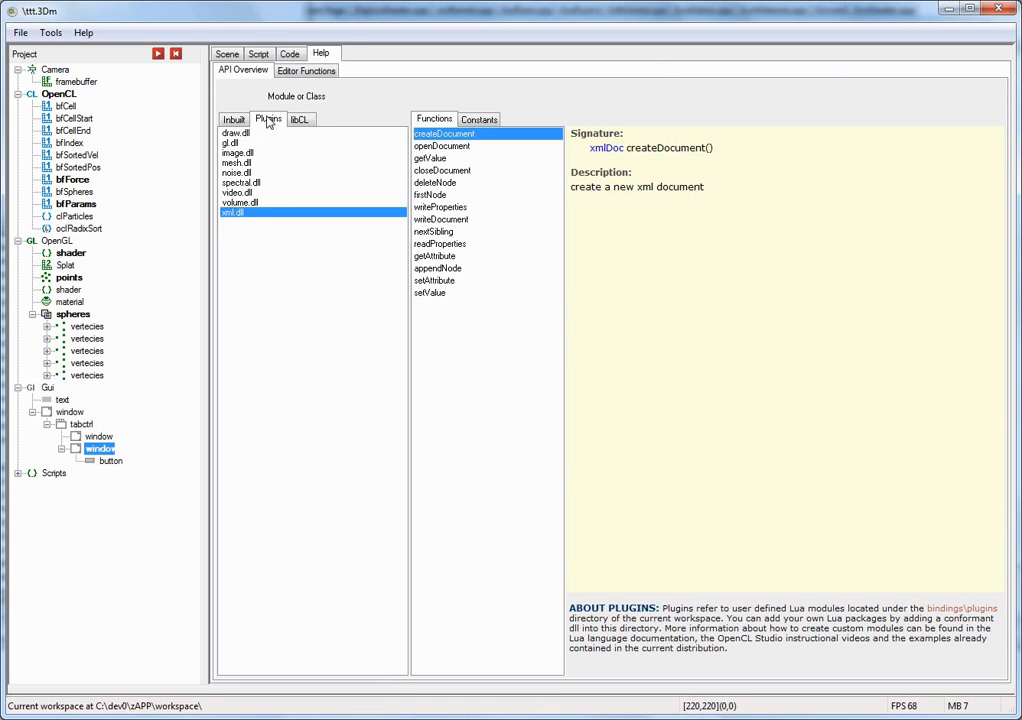
mouse_move(236, 156)
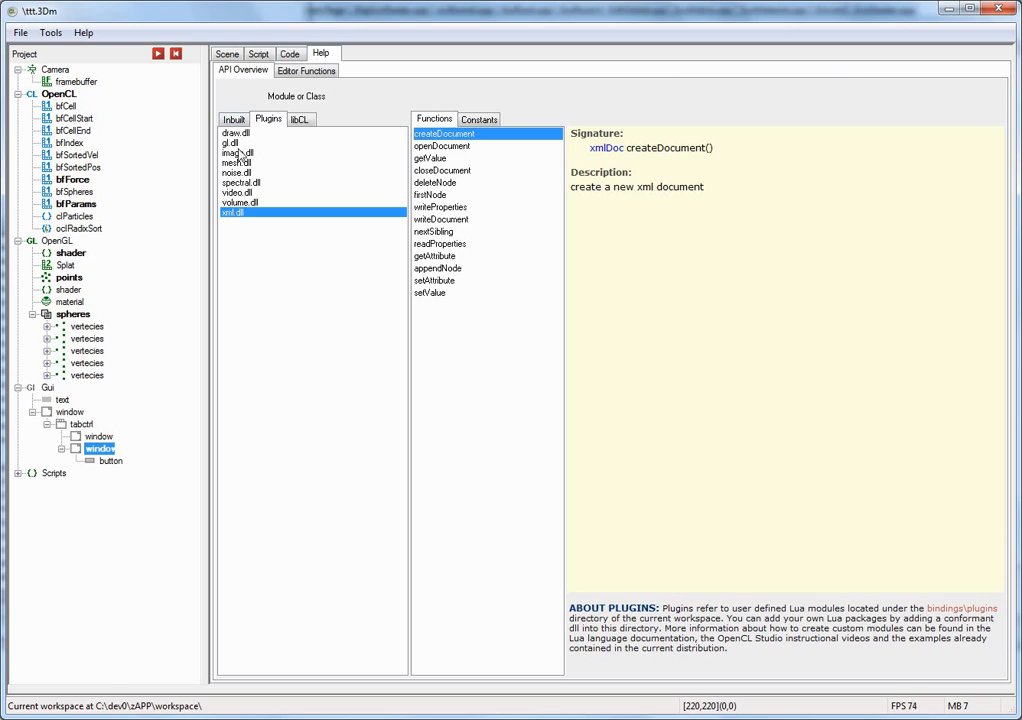
mouse_move(256, 216)
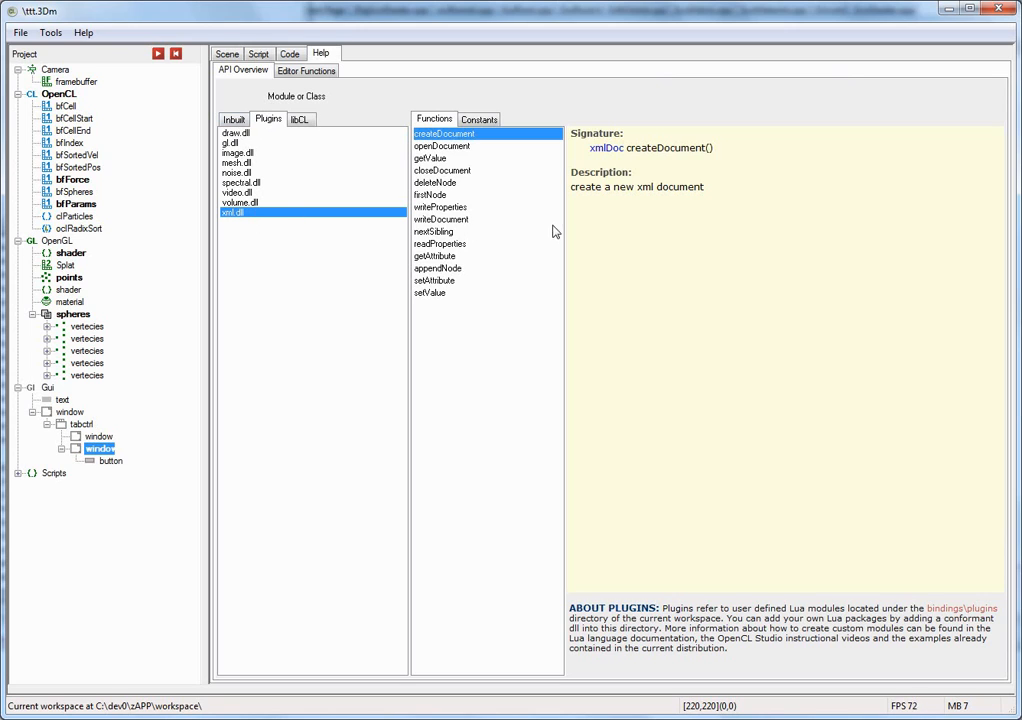
mouse_move(338, 212)
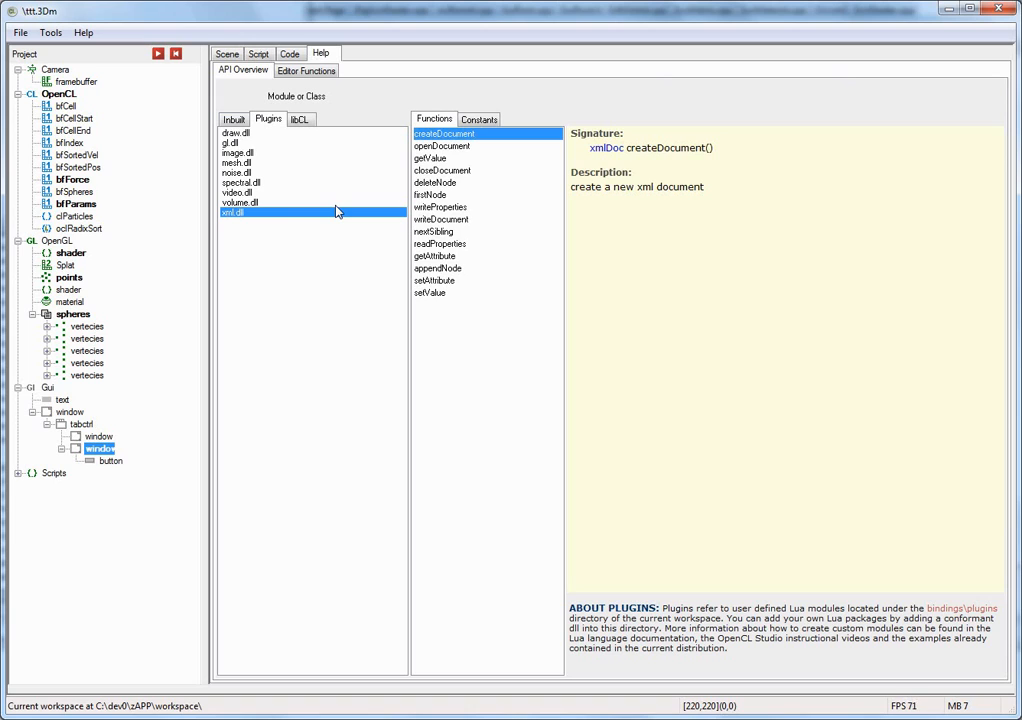
mouse_move(256, 222)
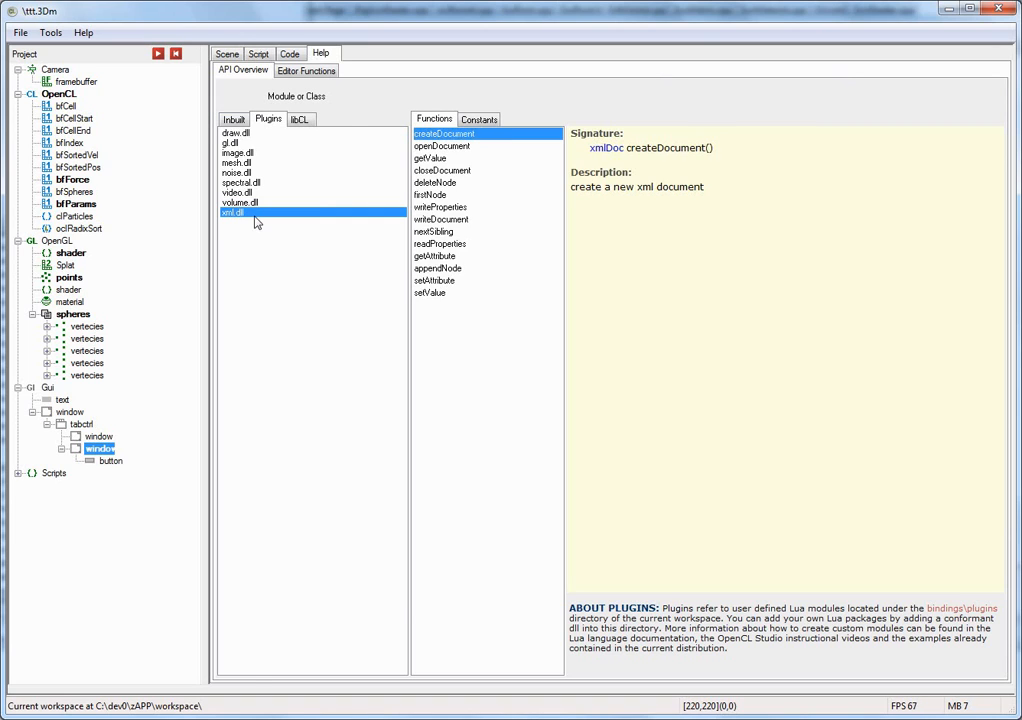
click(258, 52)
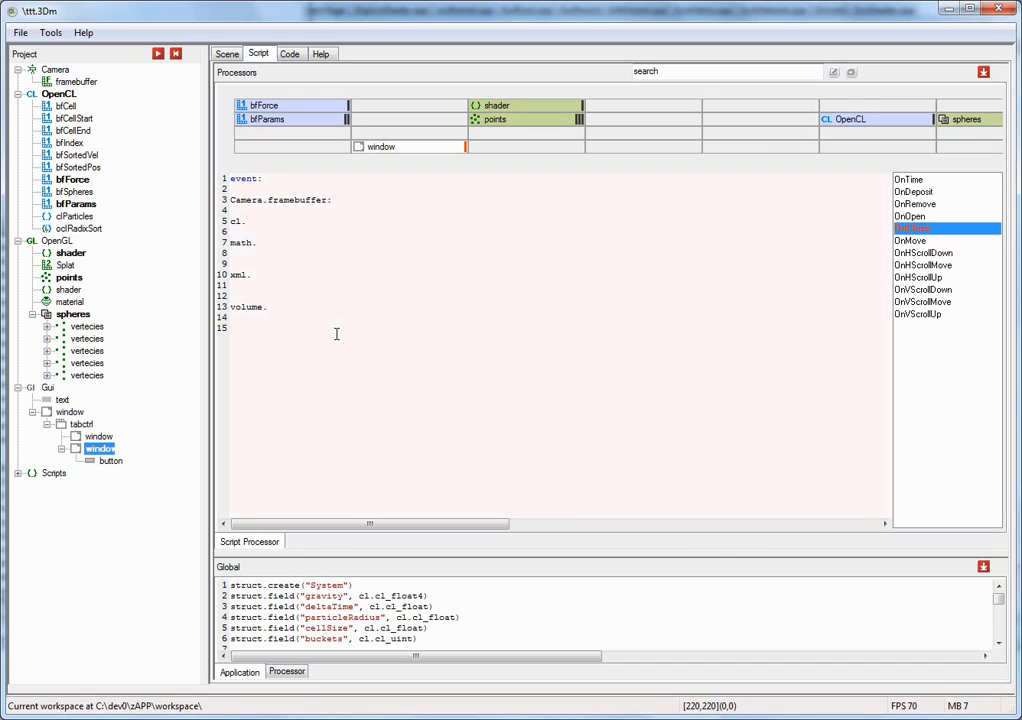
mouse_move(396, 332)
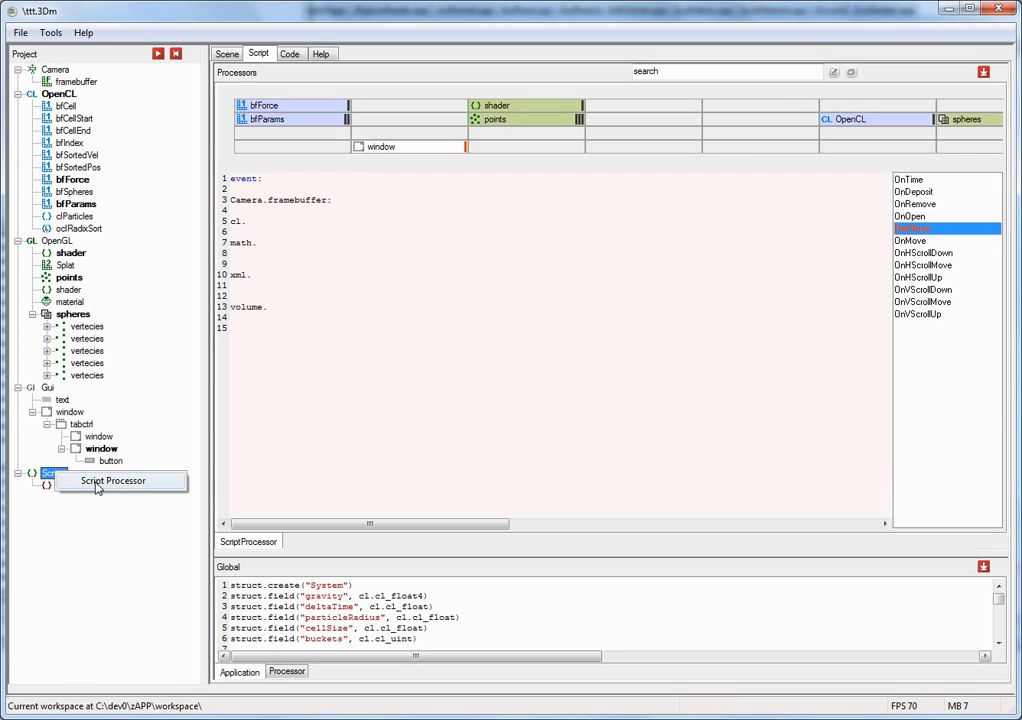
Step: Add a second Script Processor under Scripts and view its empty script and the global code constants
click(112, 480)
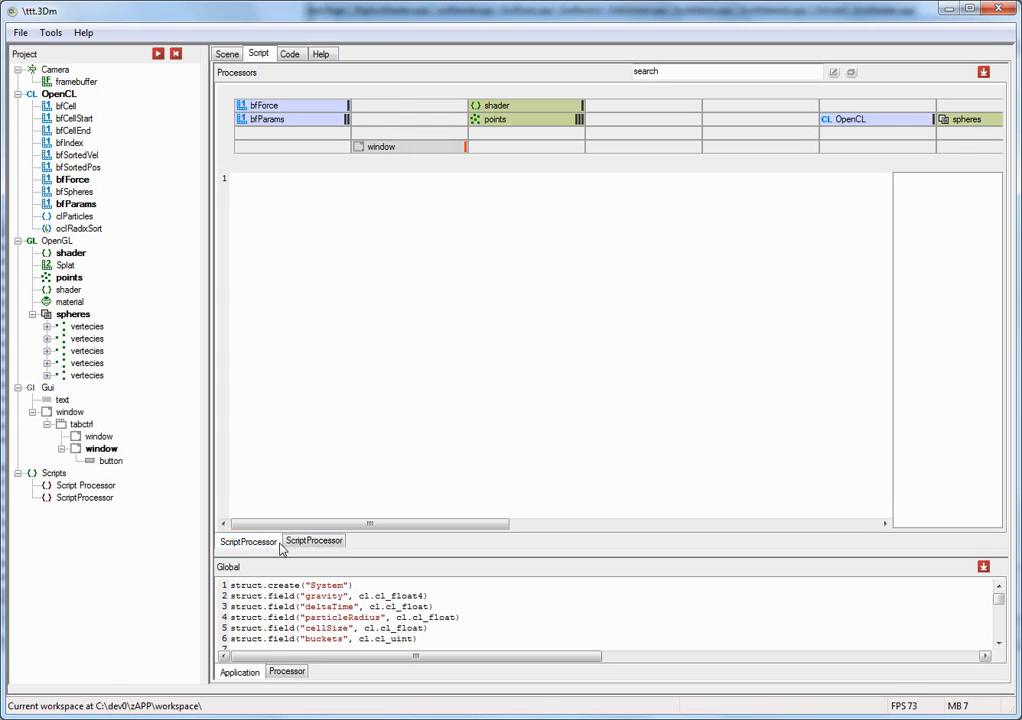
click(314, 540)
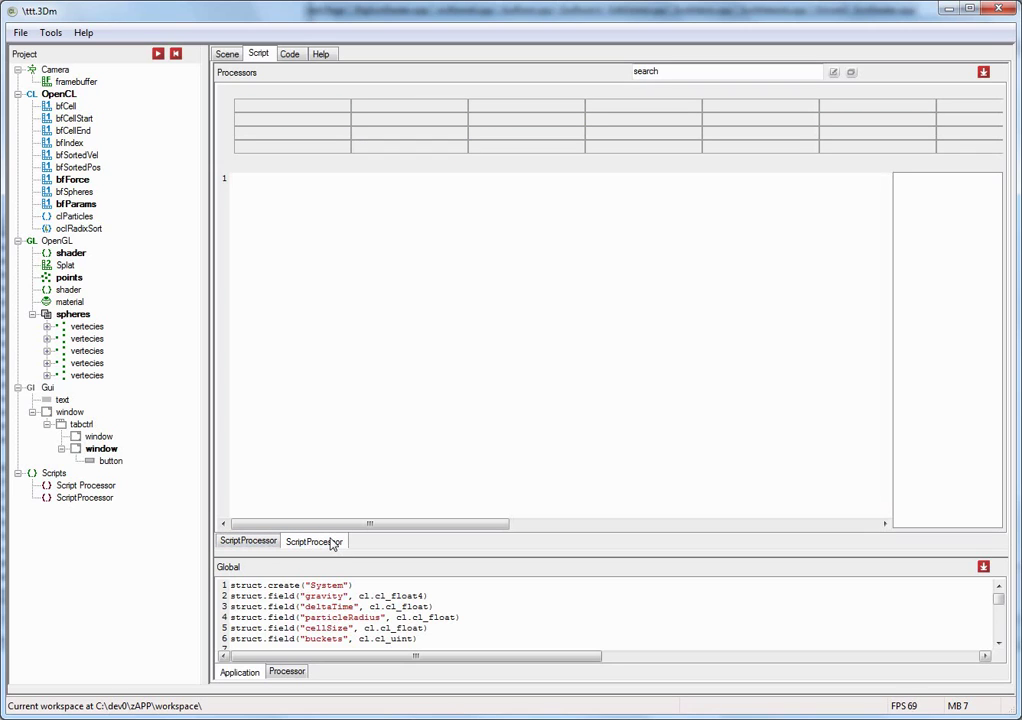
click(88, 376)
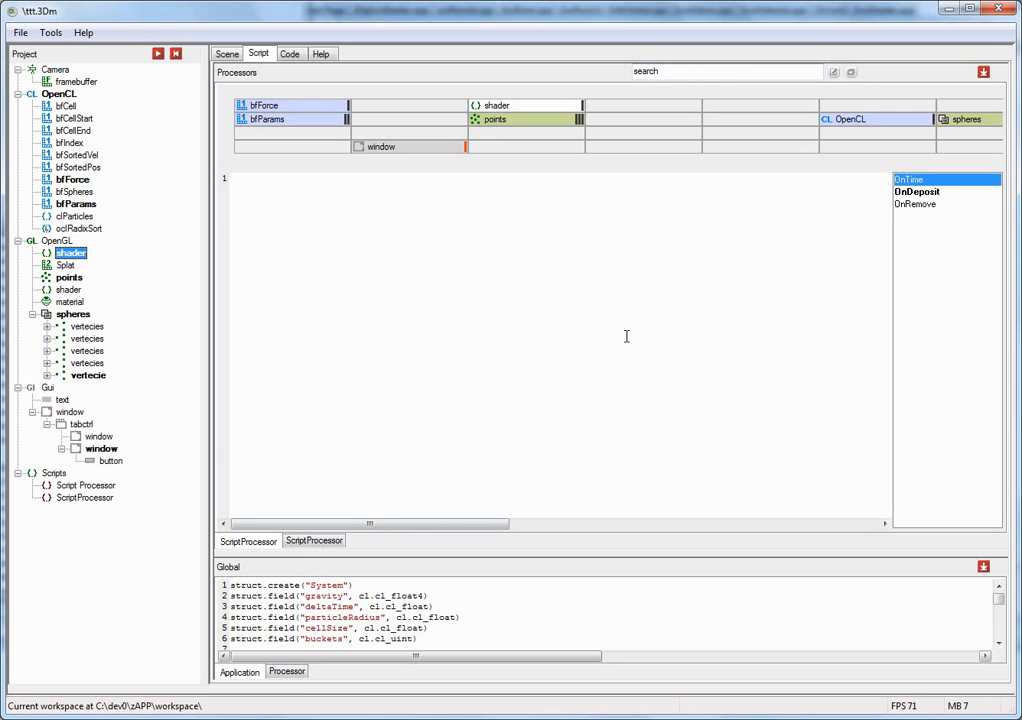
mouse_move(548, 320)
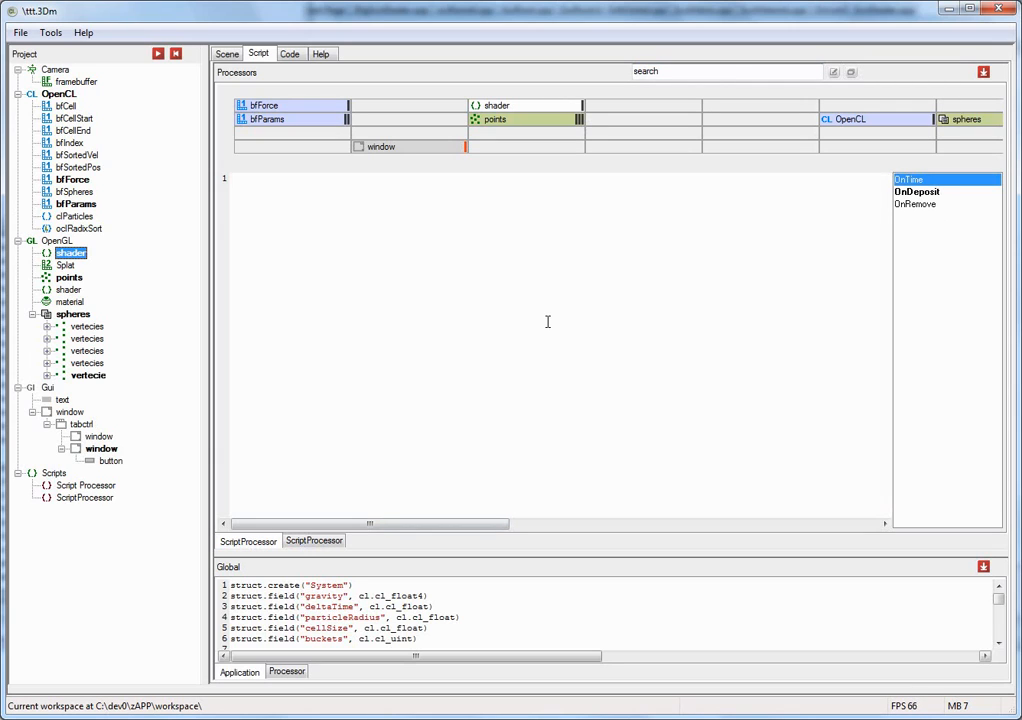
click(72, 130)
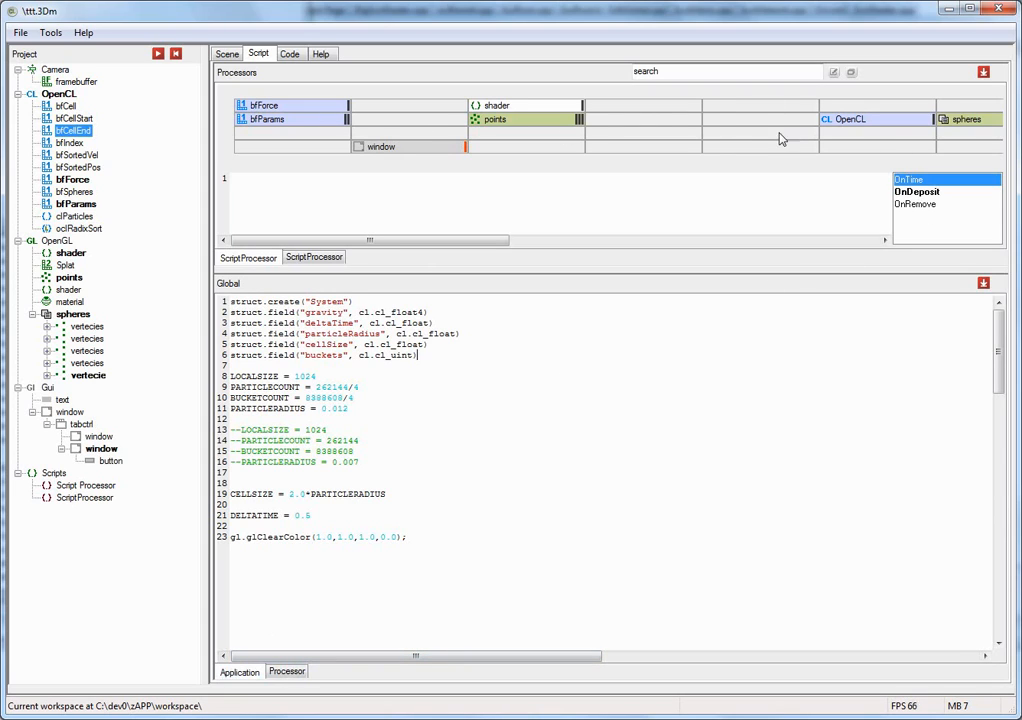
mouse_move(694, 144)
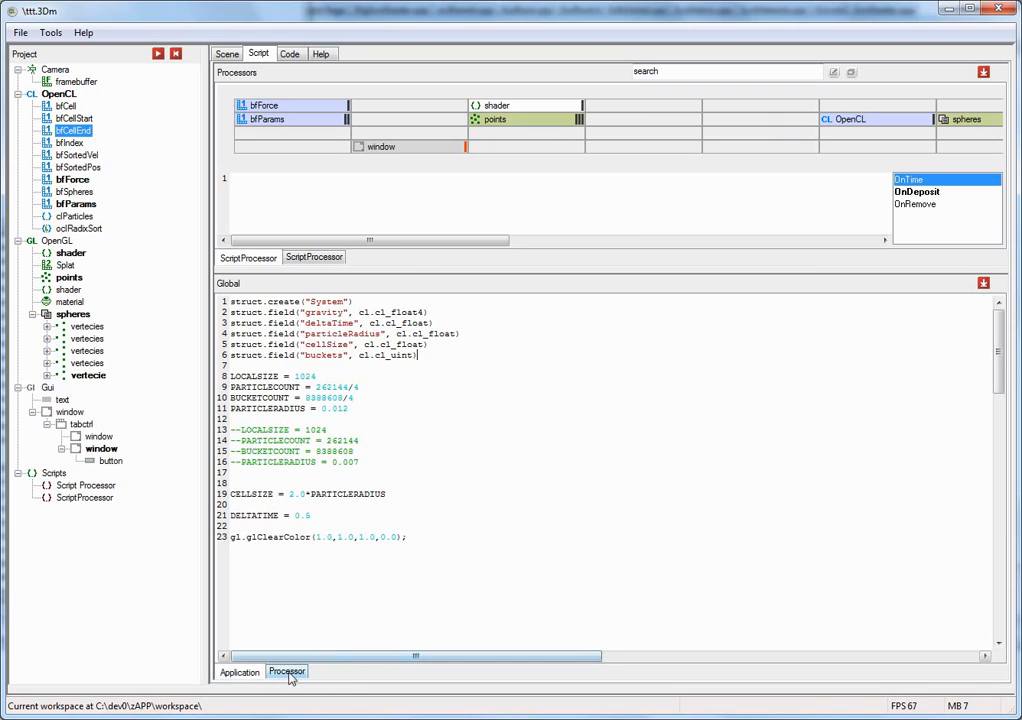
Step: Enlarge the Global panel to reveal the simulation constants and show the points buffer sized by PARTICLECOUNT
drag(484, 252, 484, 356)
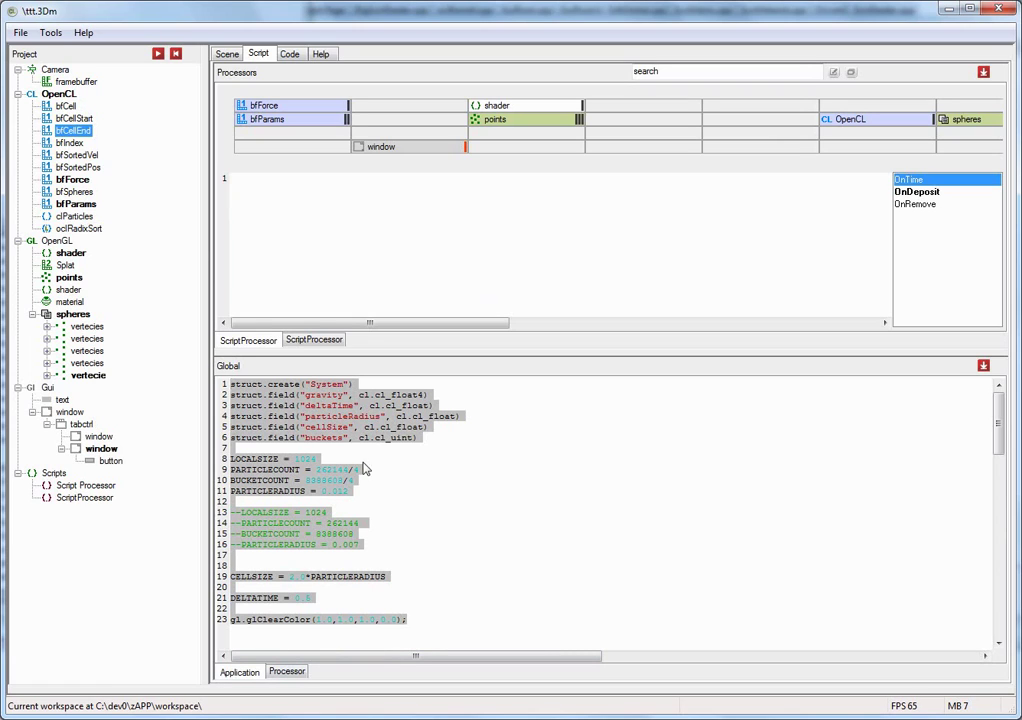
mouse_move(338, 496)
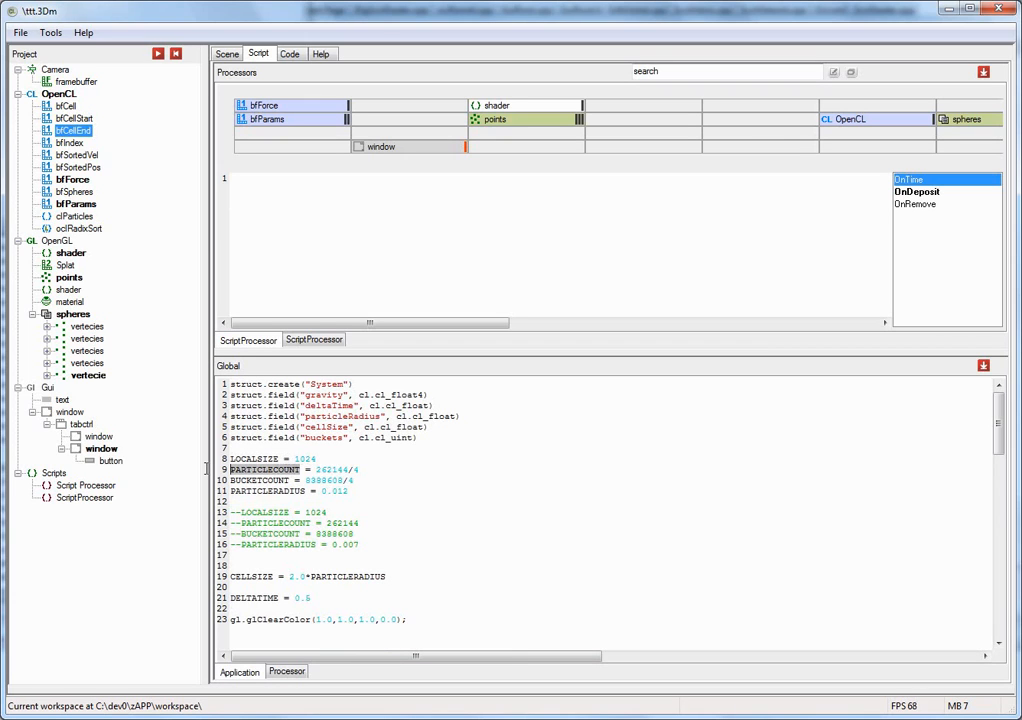
click(68, 276)
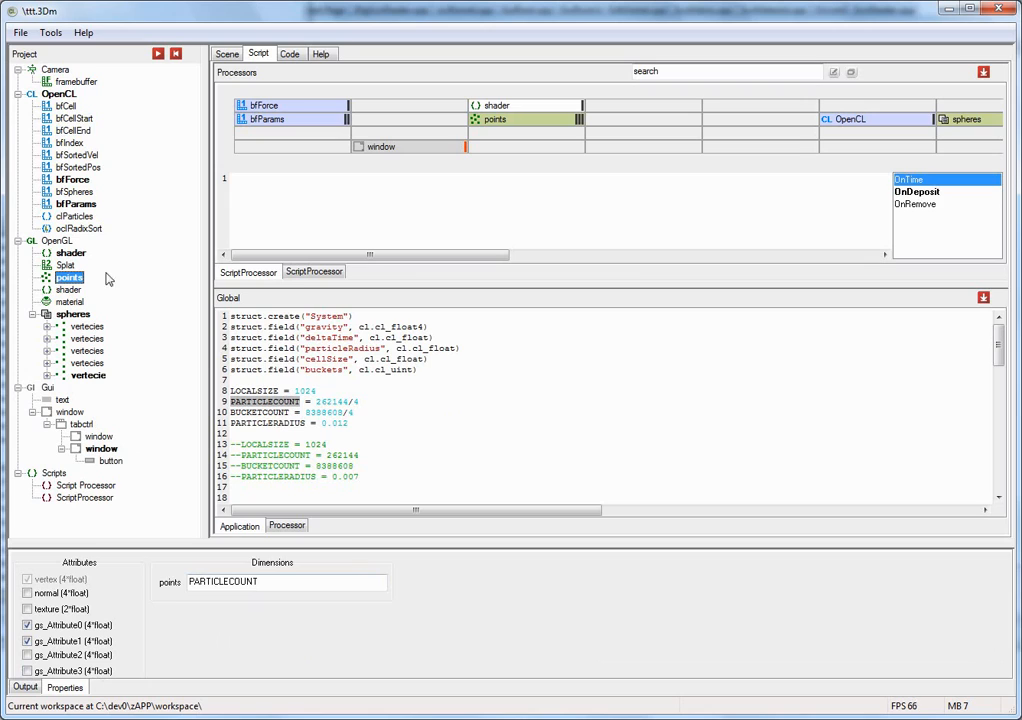
mouse_move(128, 202)
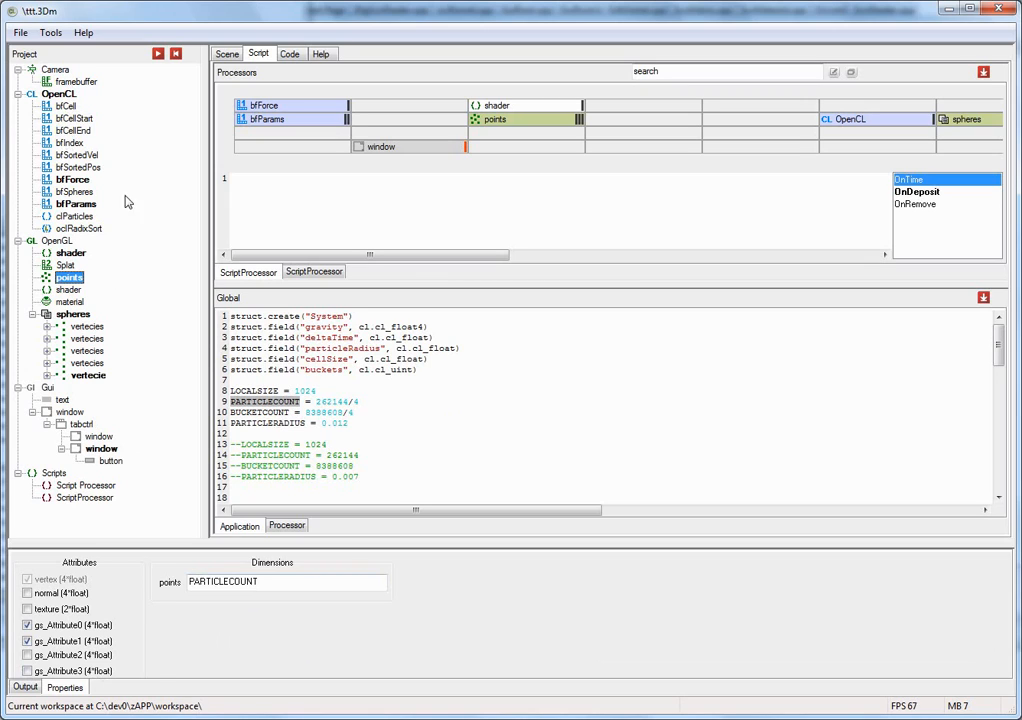
mouse_move(164, 452)
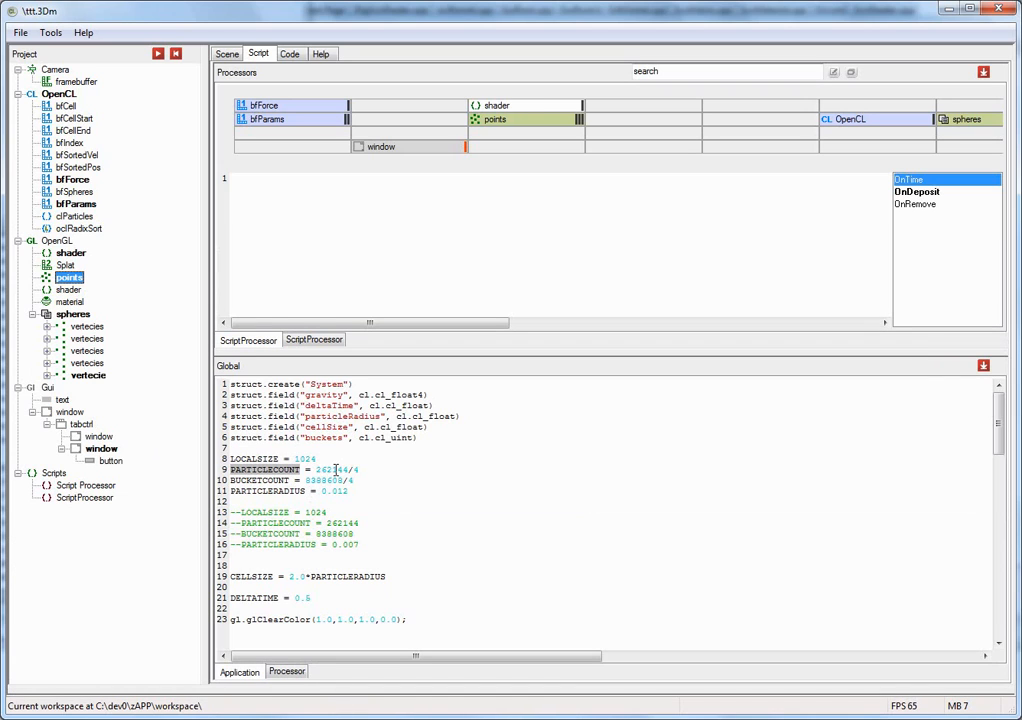
mouse_move(508, 494)
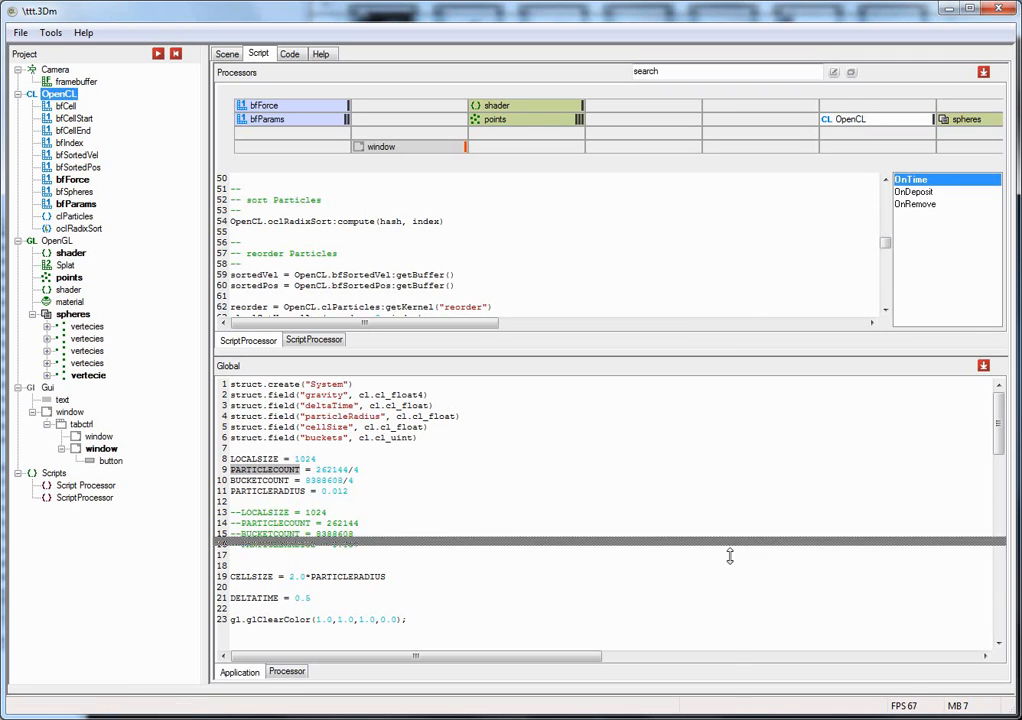
Step: Scroll through the processor script to review its contents
scroll(down, 3)
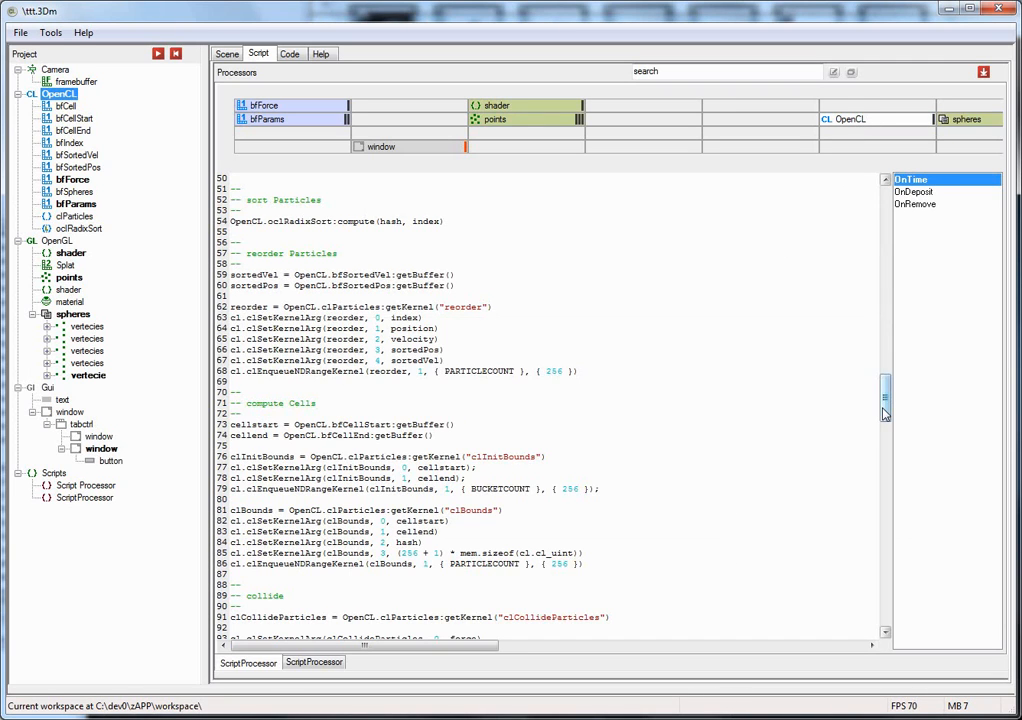
scroll(down, 3)
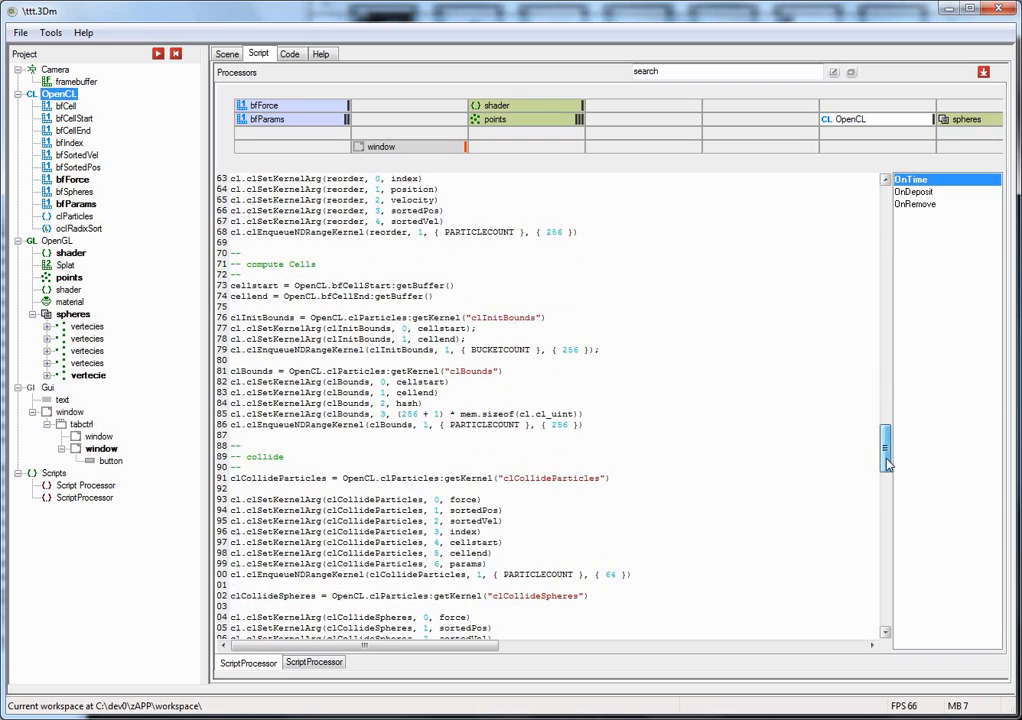
scroll(up, 3)
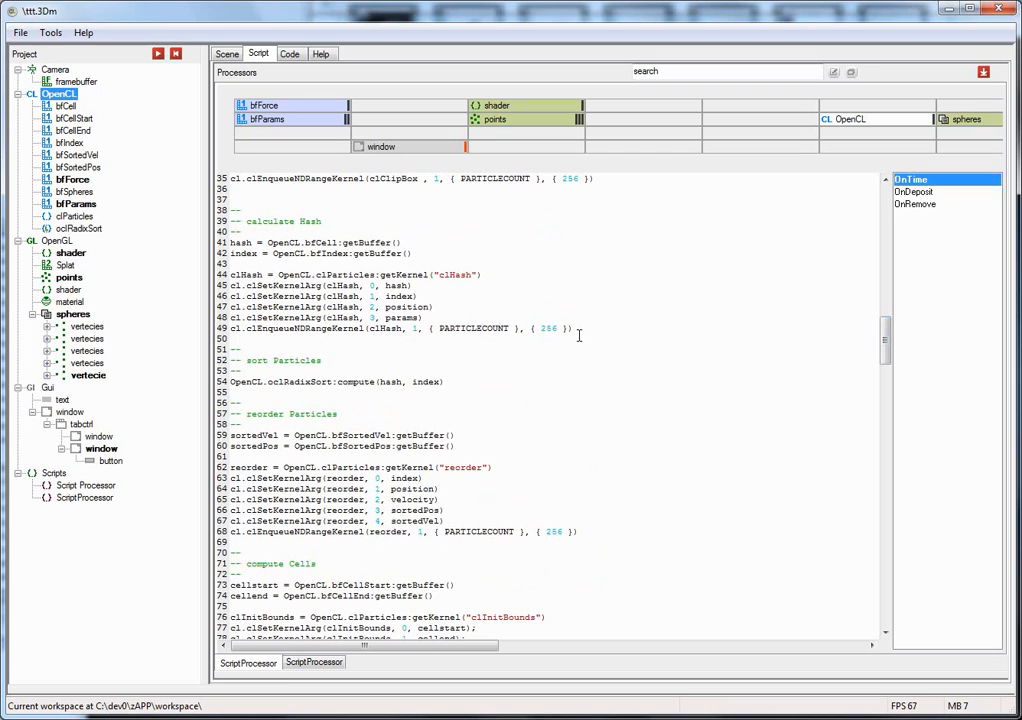
mouse_move(896, 360)
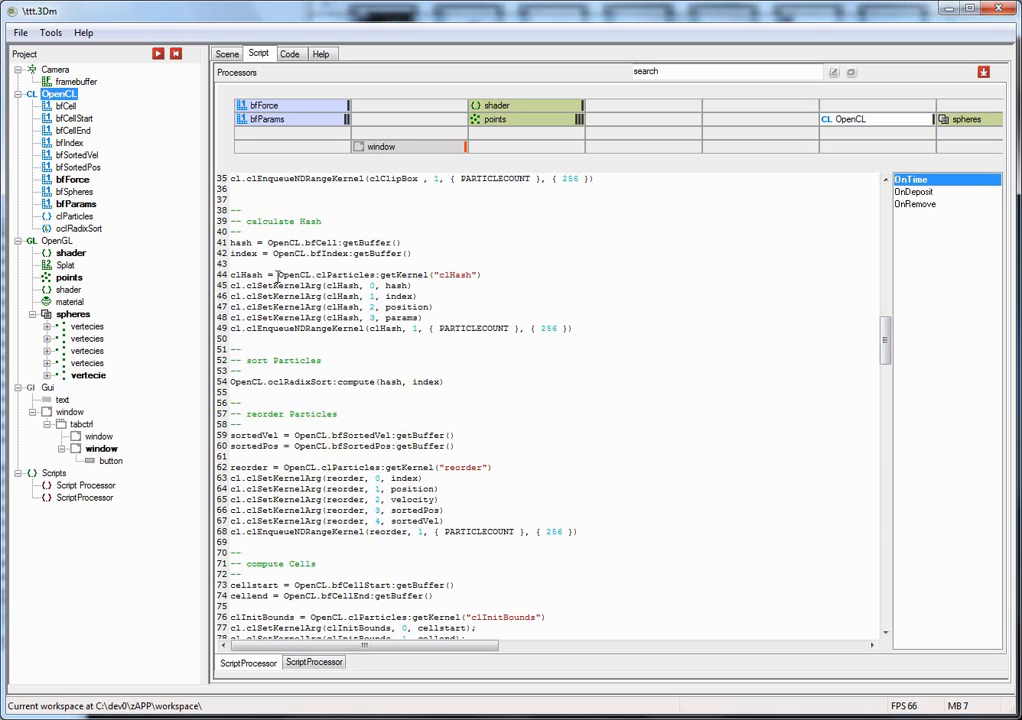
mouse_move(778, 352)
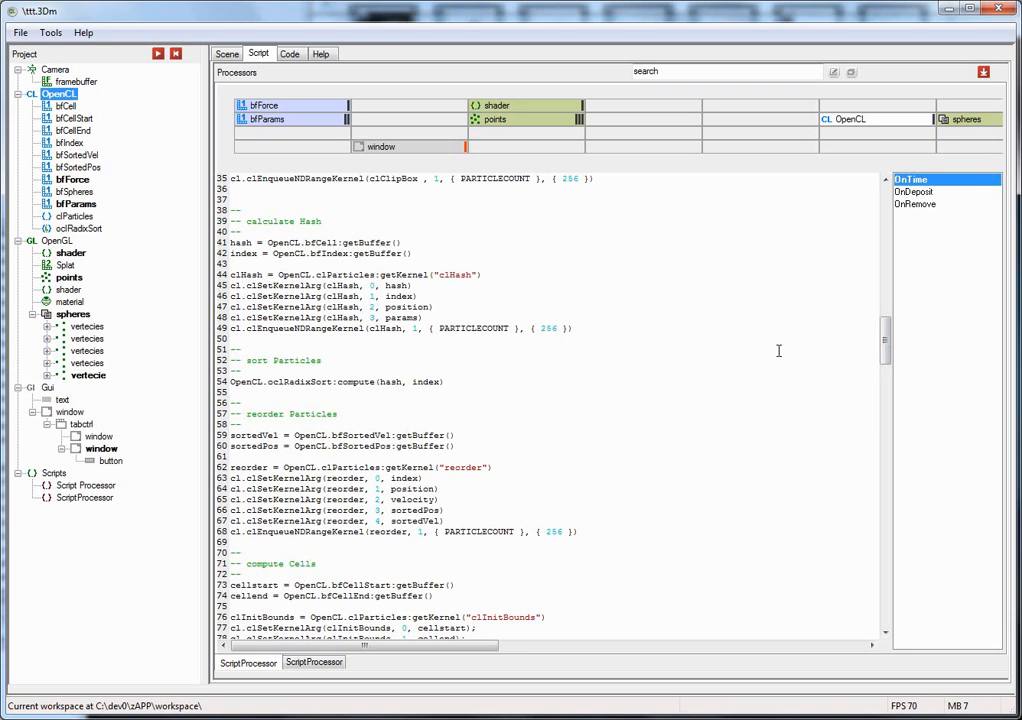
mouse_move(922, 368)
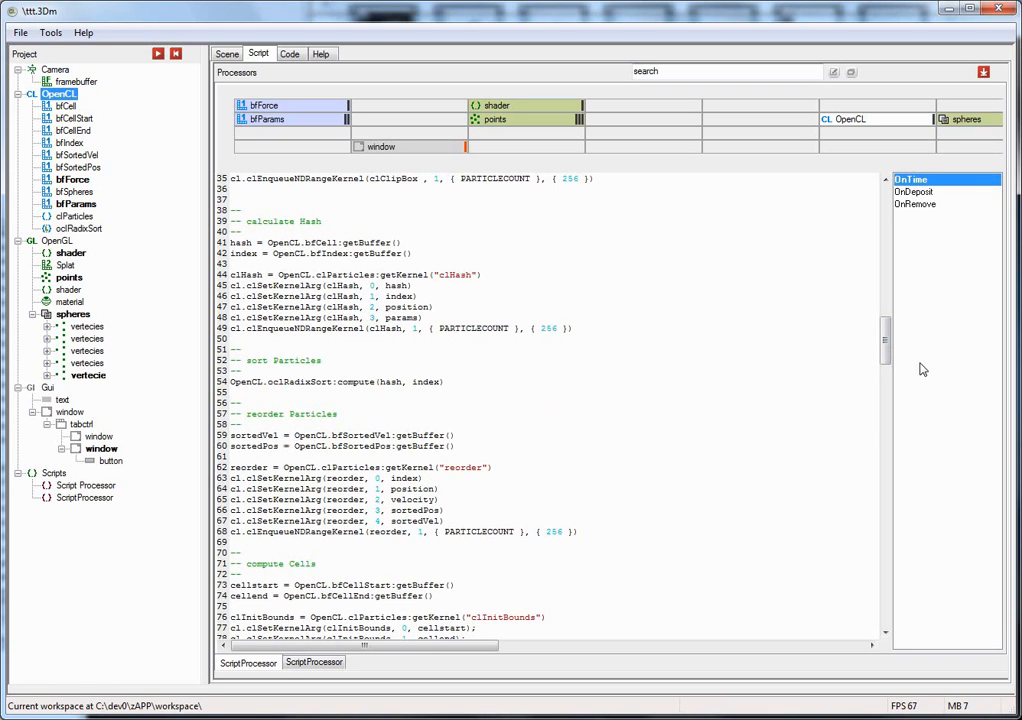
scroll(up, 3)
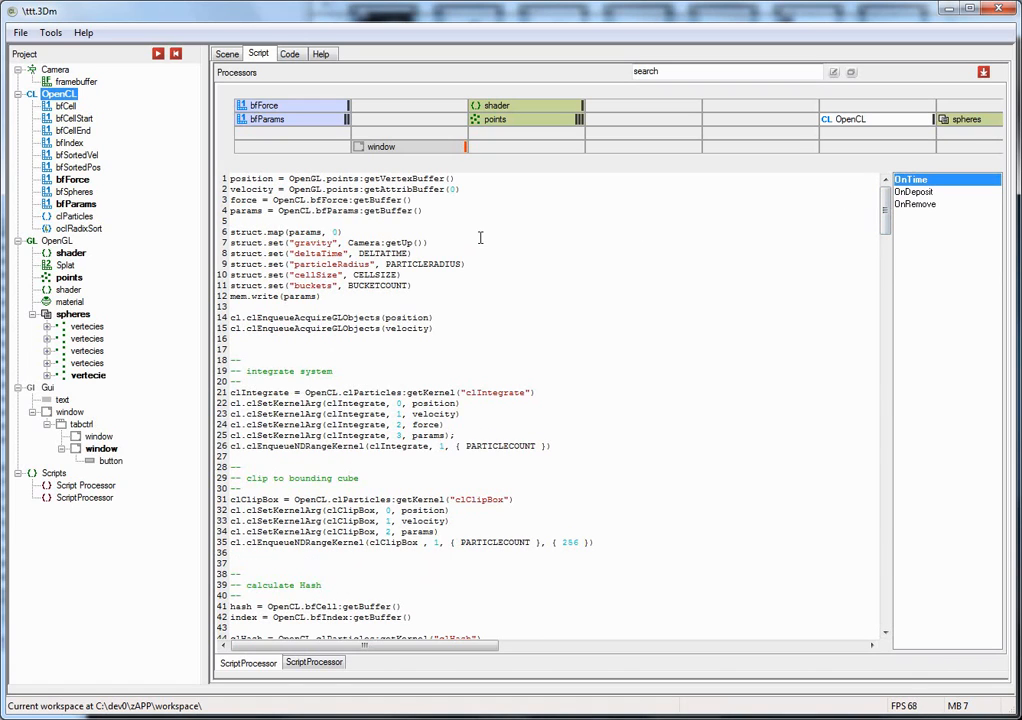
mouse_move(562, 270)
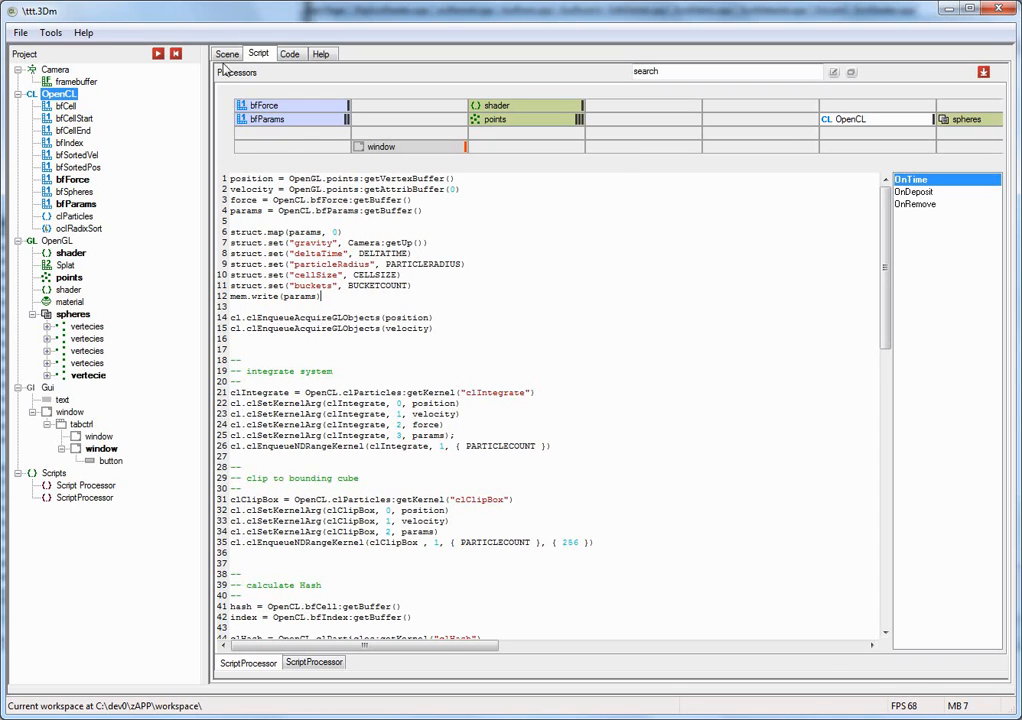
Step: Load the imageabstraction.3Dm example in place of the particle simulation
click(20, 32)
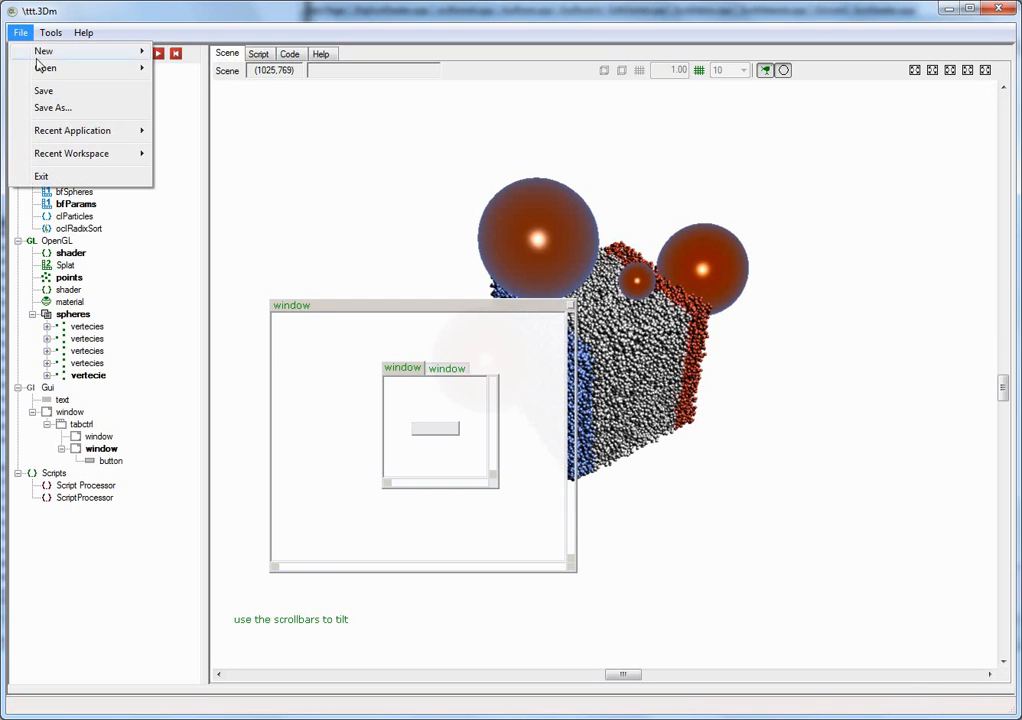
click(46, 68)
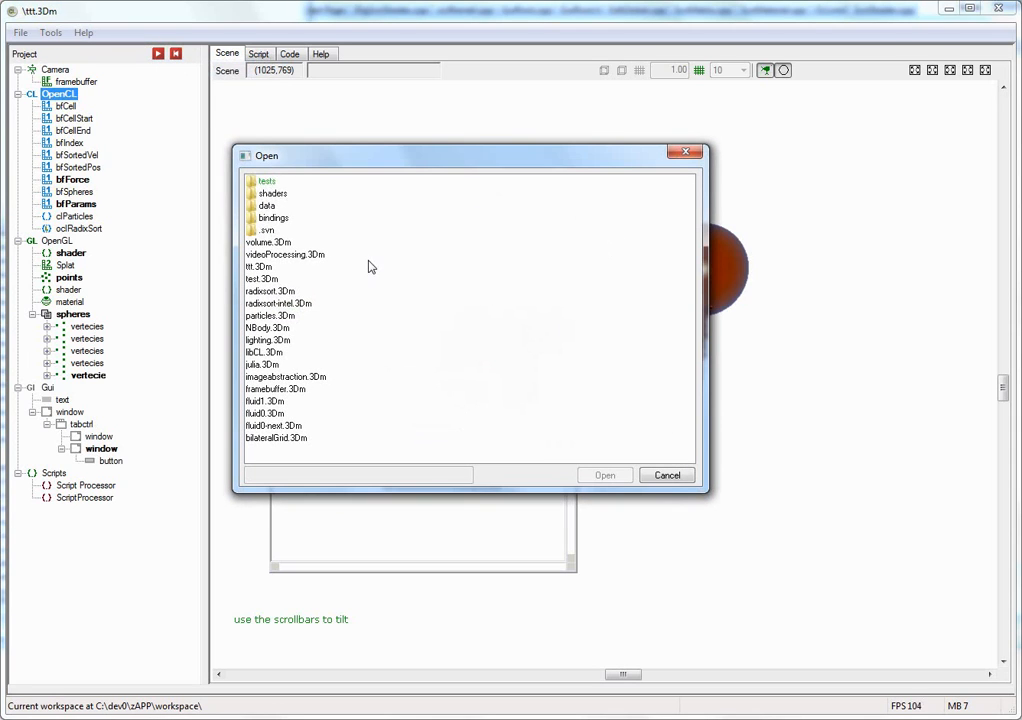
click(284, 376)
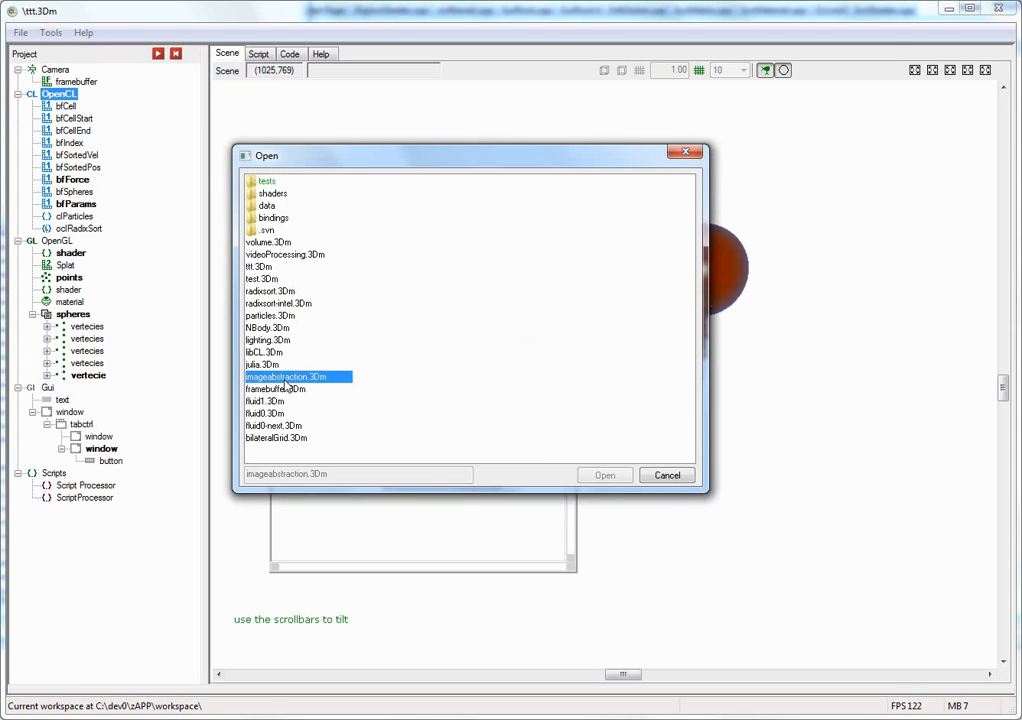
click(604, 474)
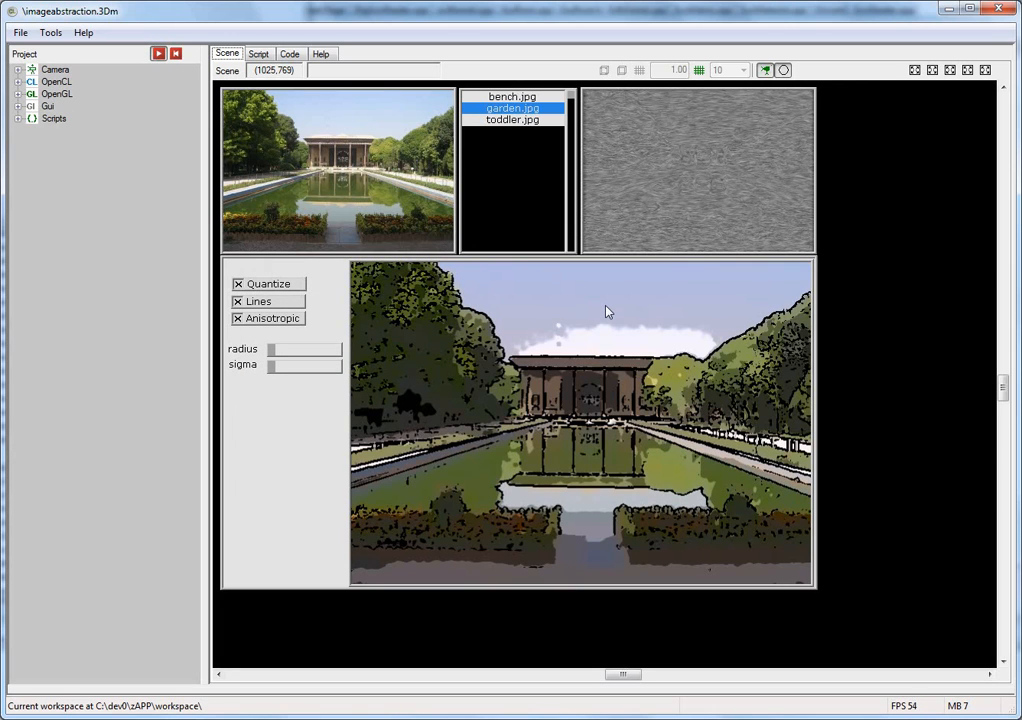
mouse_move(600, 308)
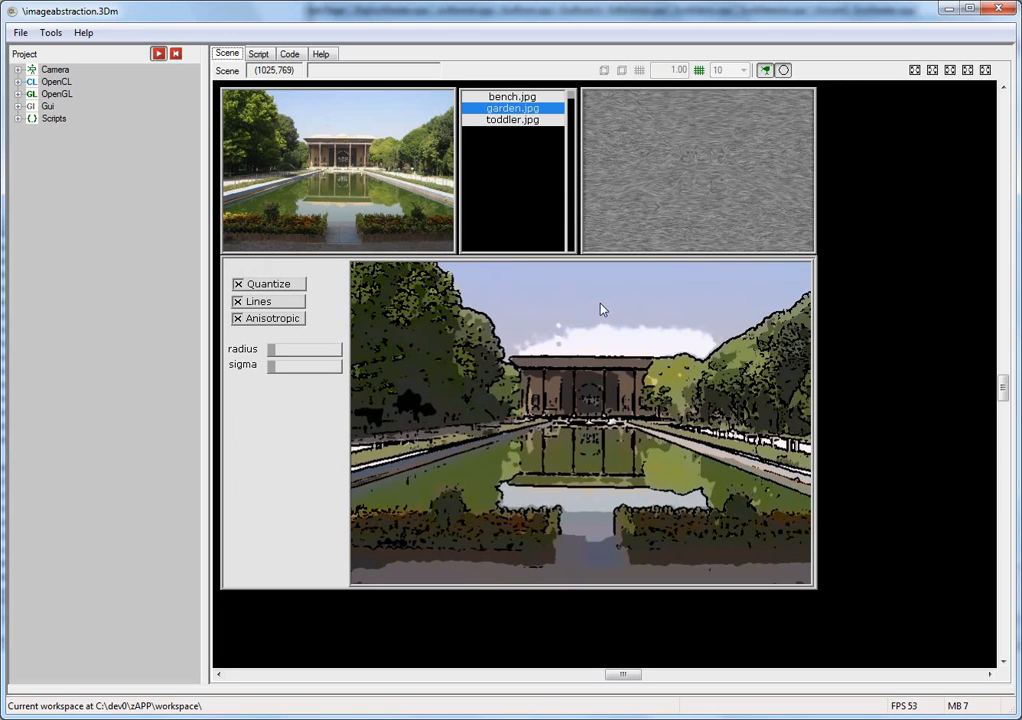
Step: Toggle the Lines outlines off and back on in the abstracted garden photo
click(238, 300)
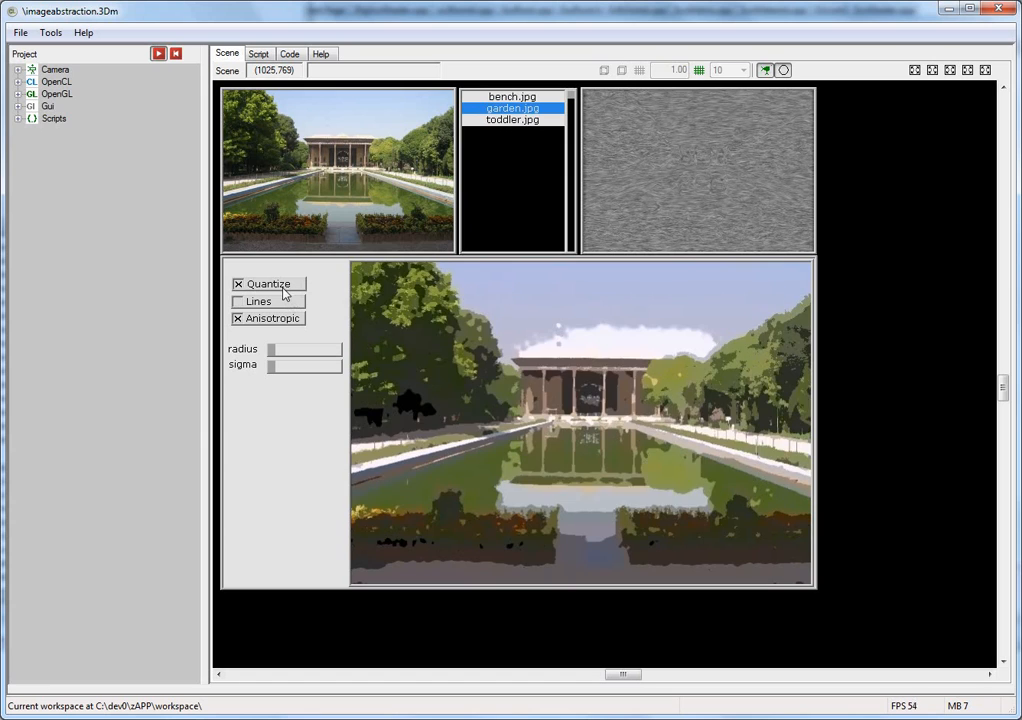
click(240, 300)
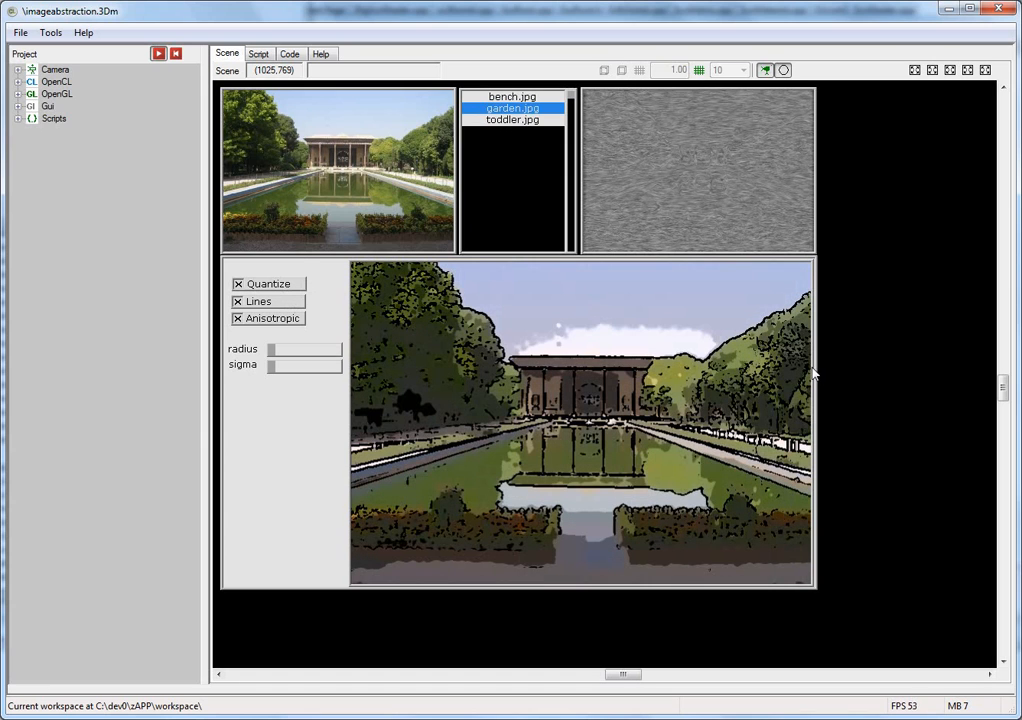
mouse_move(670, 188)
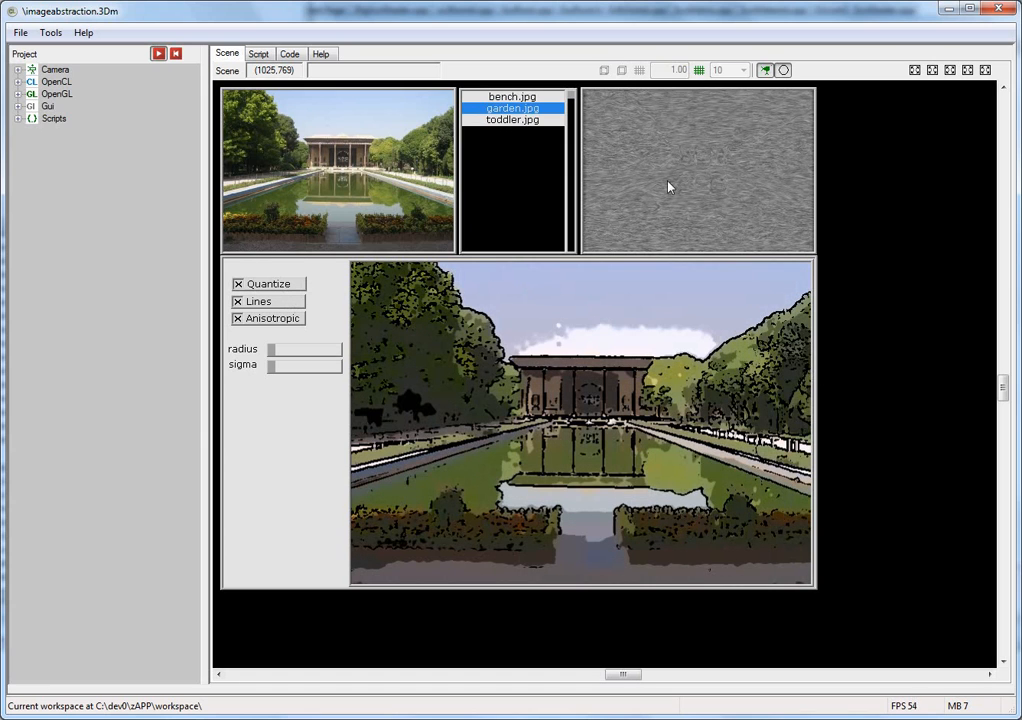
click(18, 106)
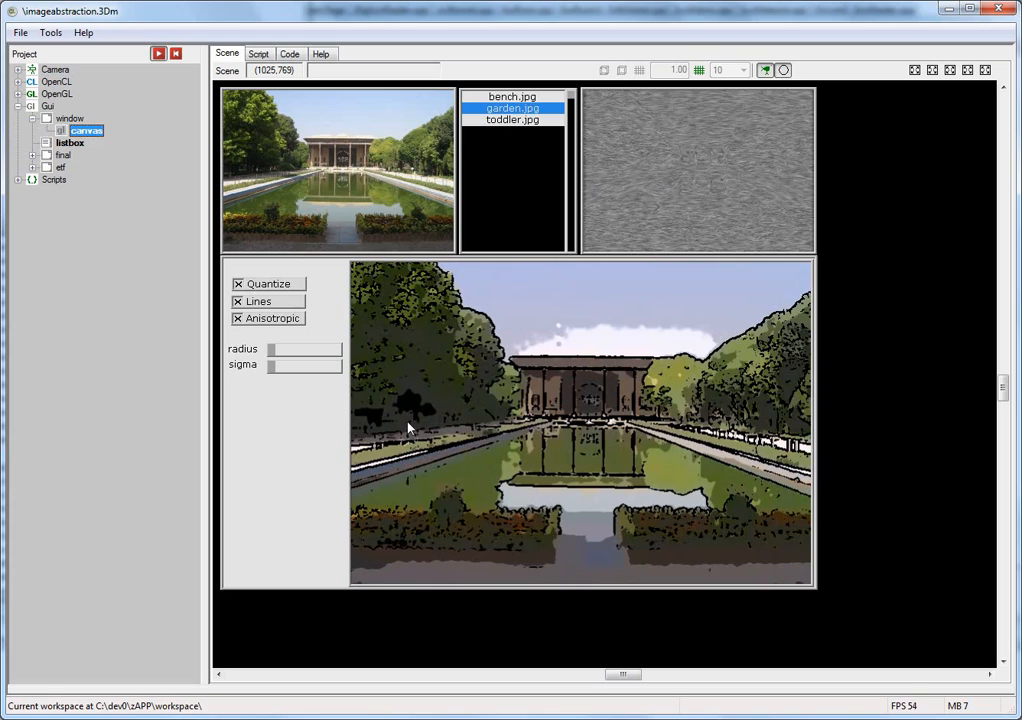
mouse_move(416, 410)
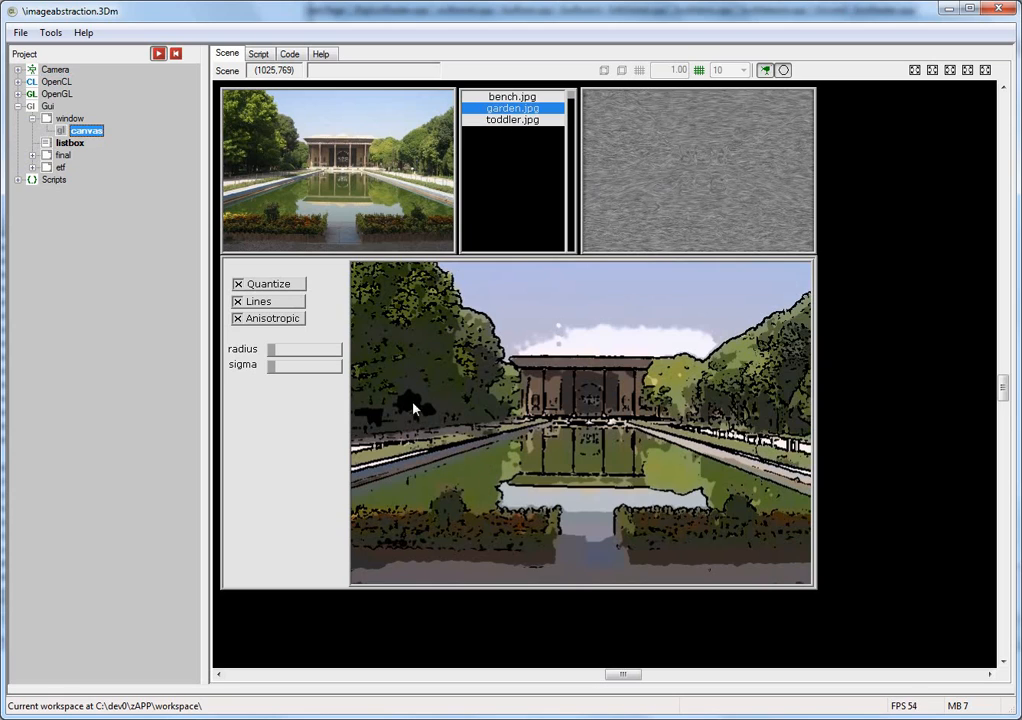
mouse_move(440, 346)
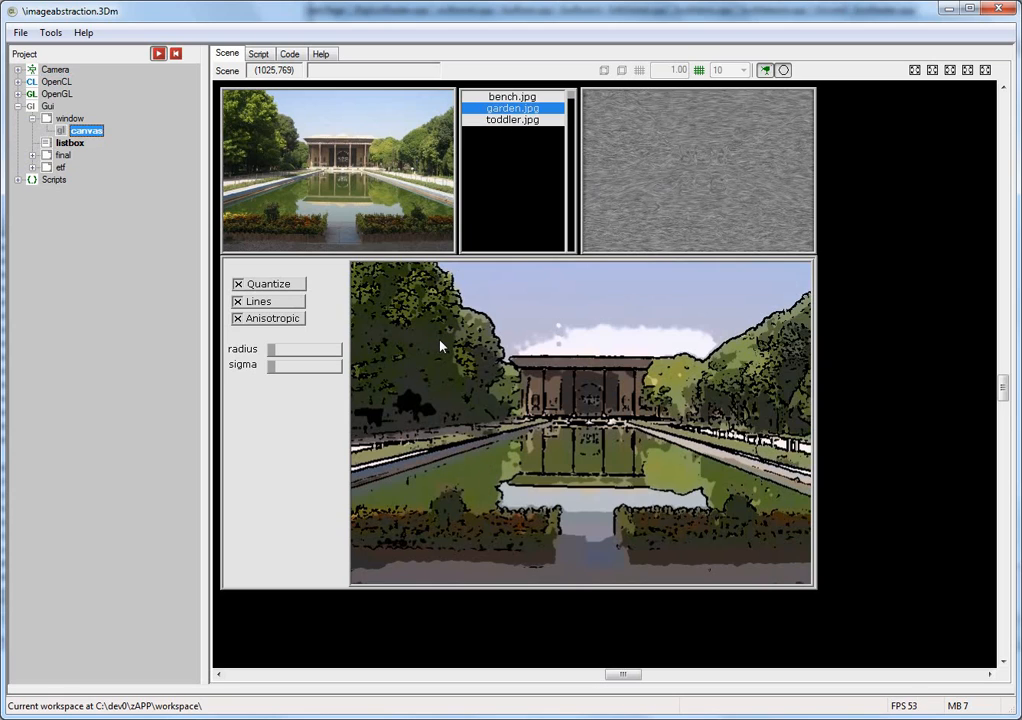
mouse_move(492, 400)
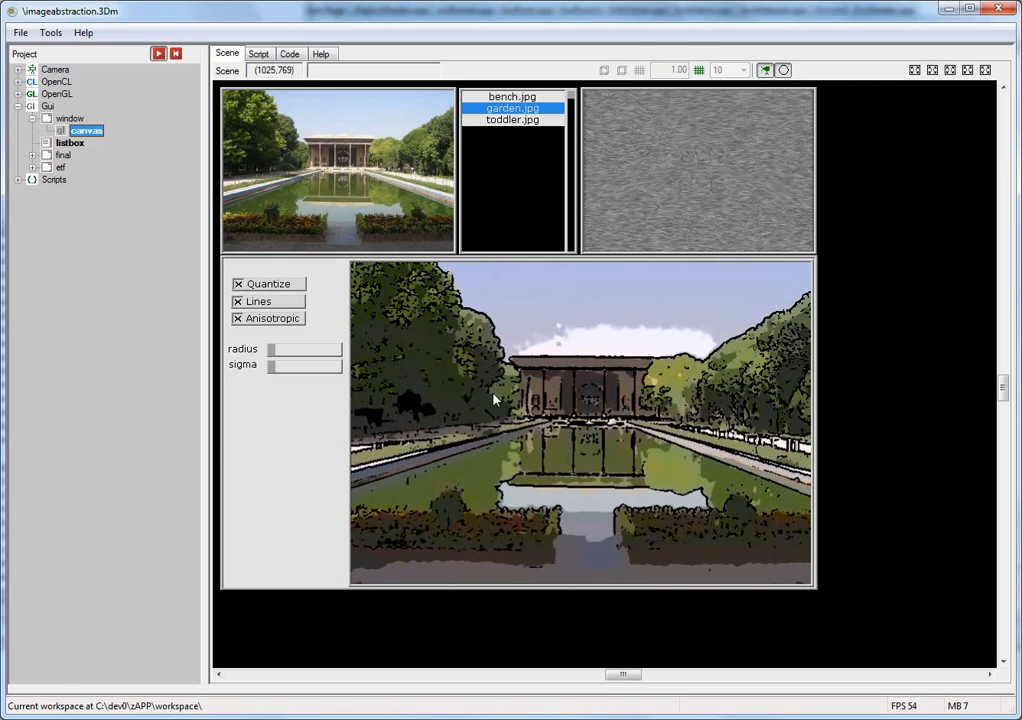
mouse_move(468, 364)
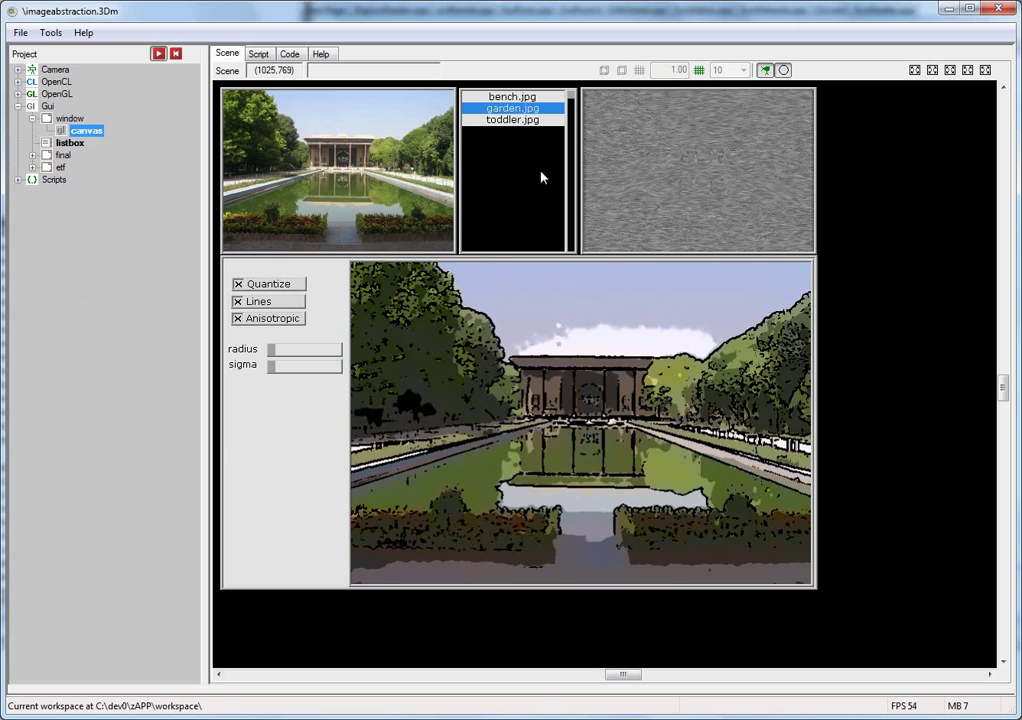
Step: Switch the abstraction to the bench photo, then back to the garden photo
click(512, 96)
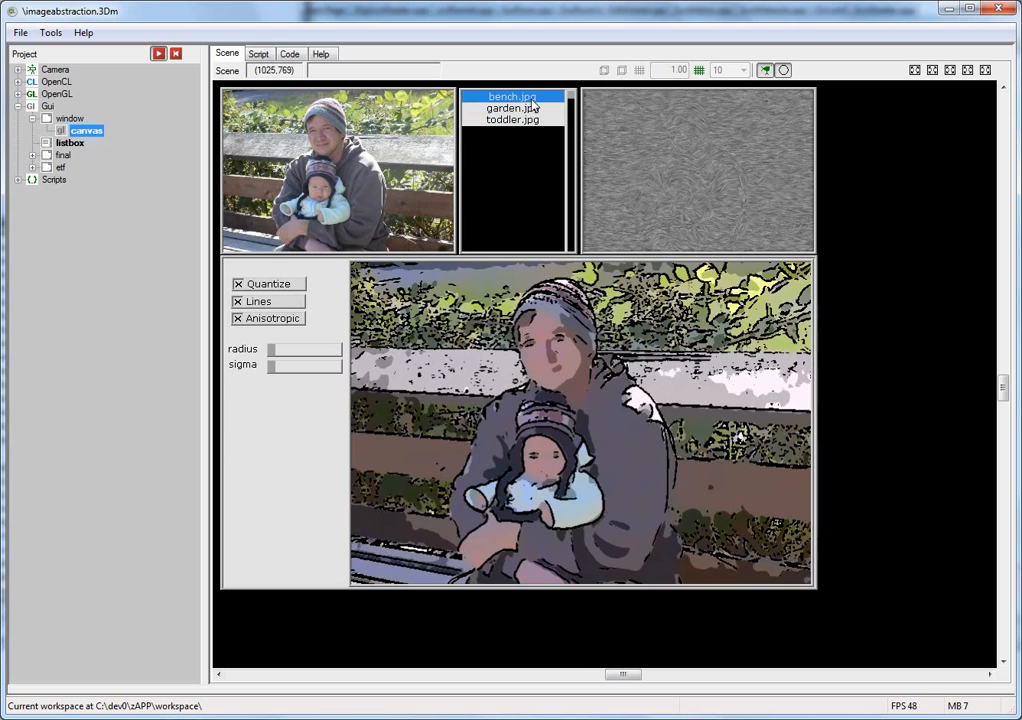
click(512, 108)
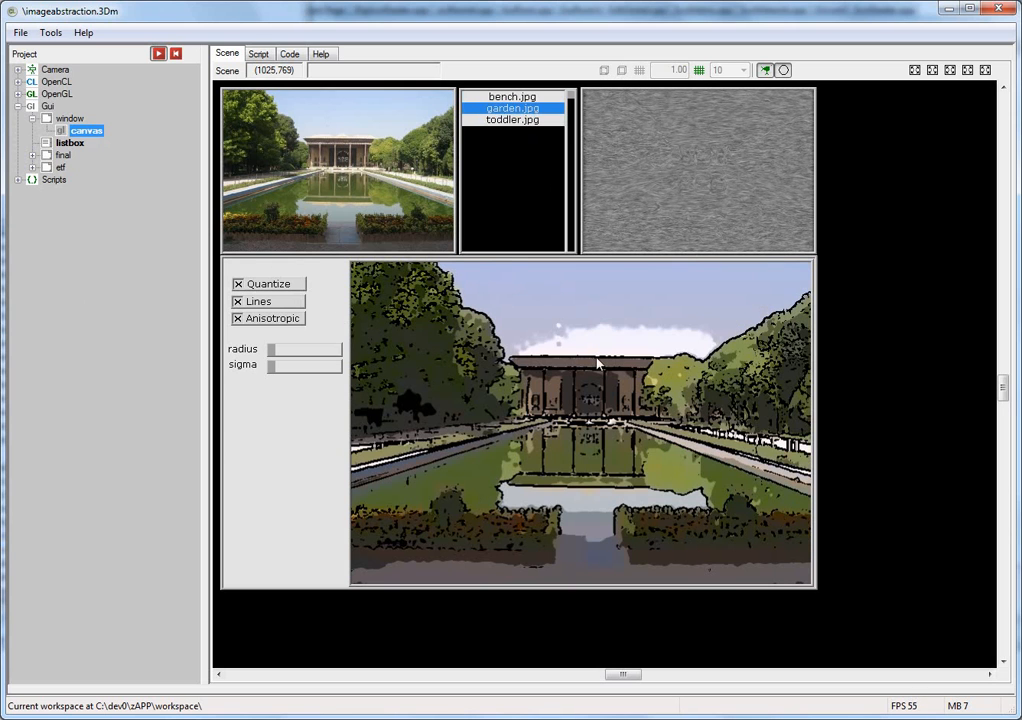
mouse_move(496, 448)
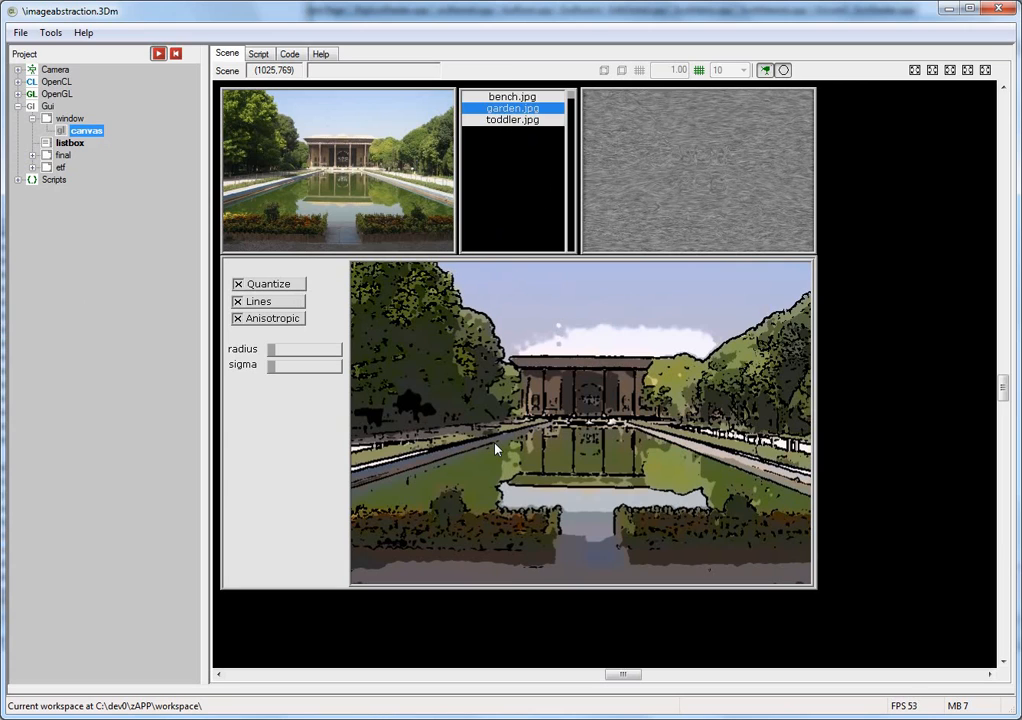
mouse_move(496, 444)
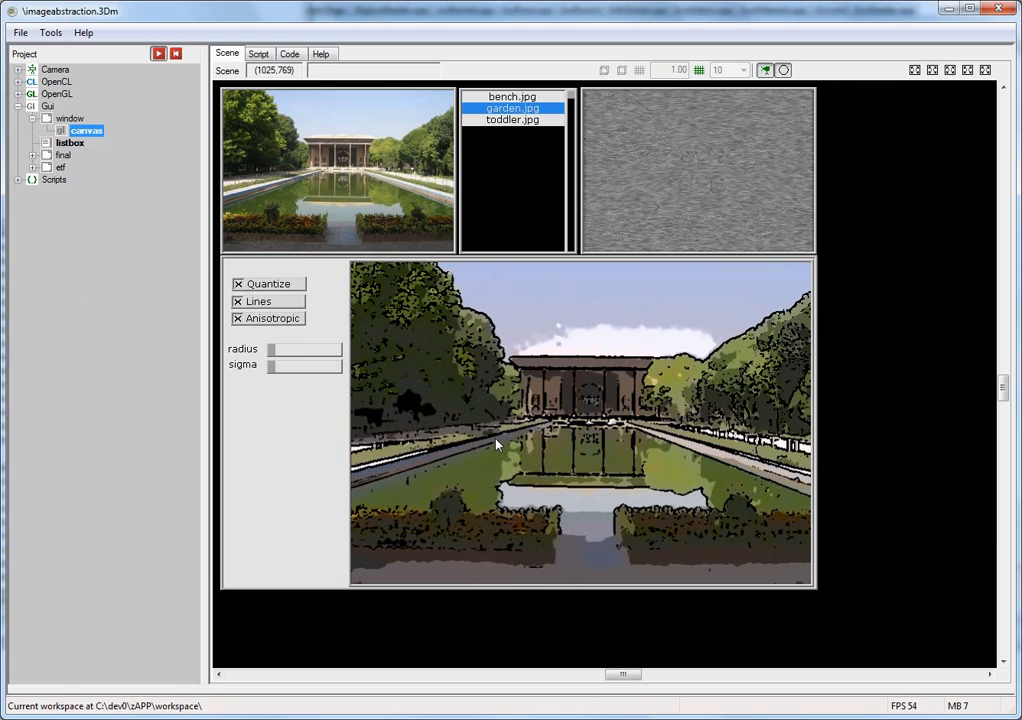
mouse_move(584, 370)
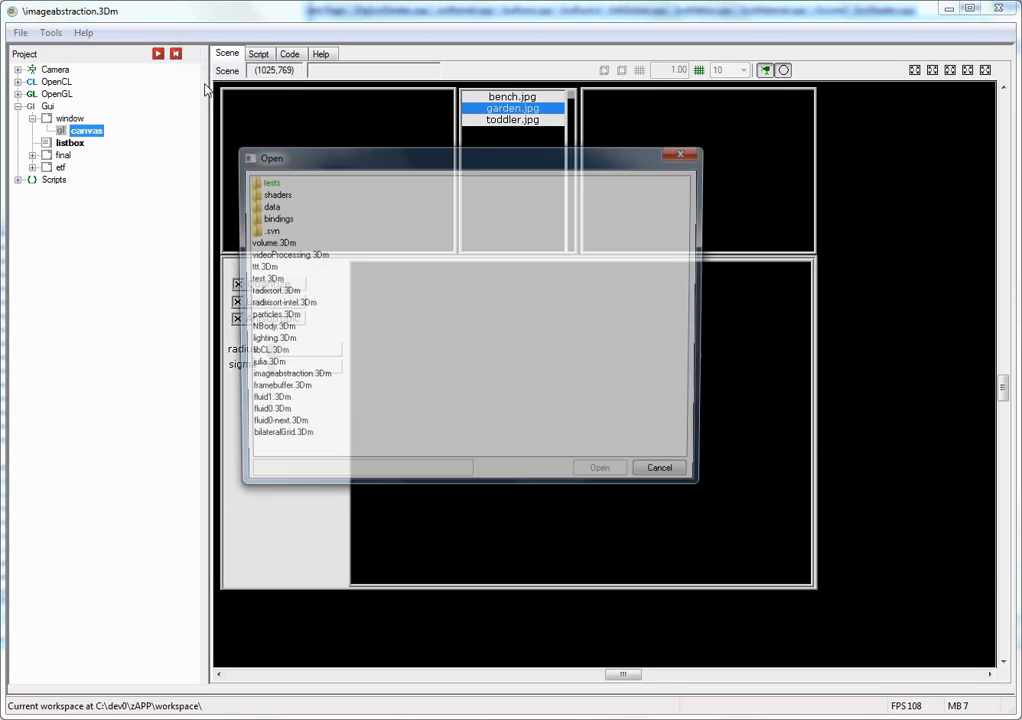
Step: Load videoProcessing.3Dm and start the video playing
click(296, 254)
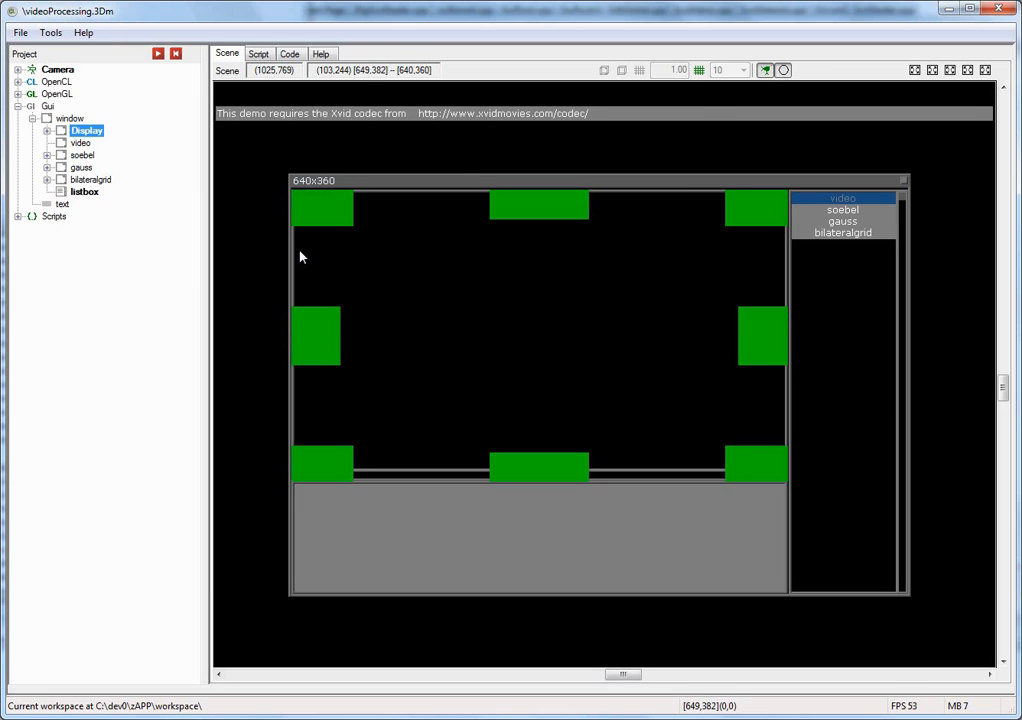
click(158, 52)
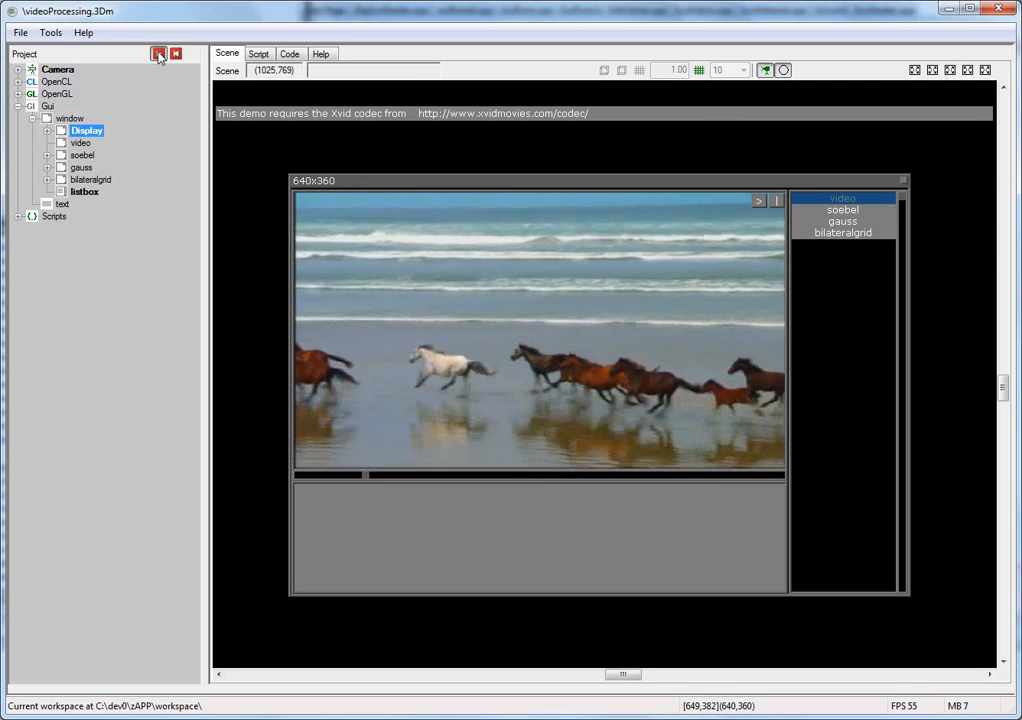
click(158, 52)
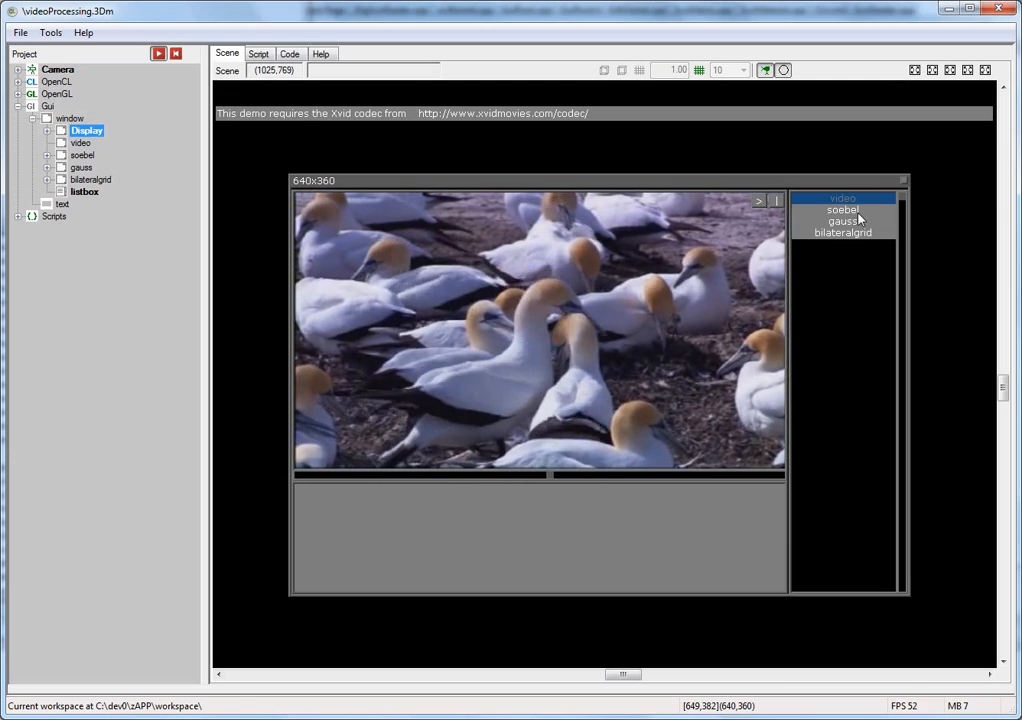
Step: Apply the sobel edge-detection and bilateralgrid filters to the video, then stop the demo
click(844, 232)
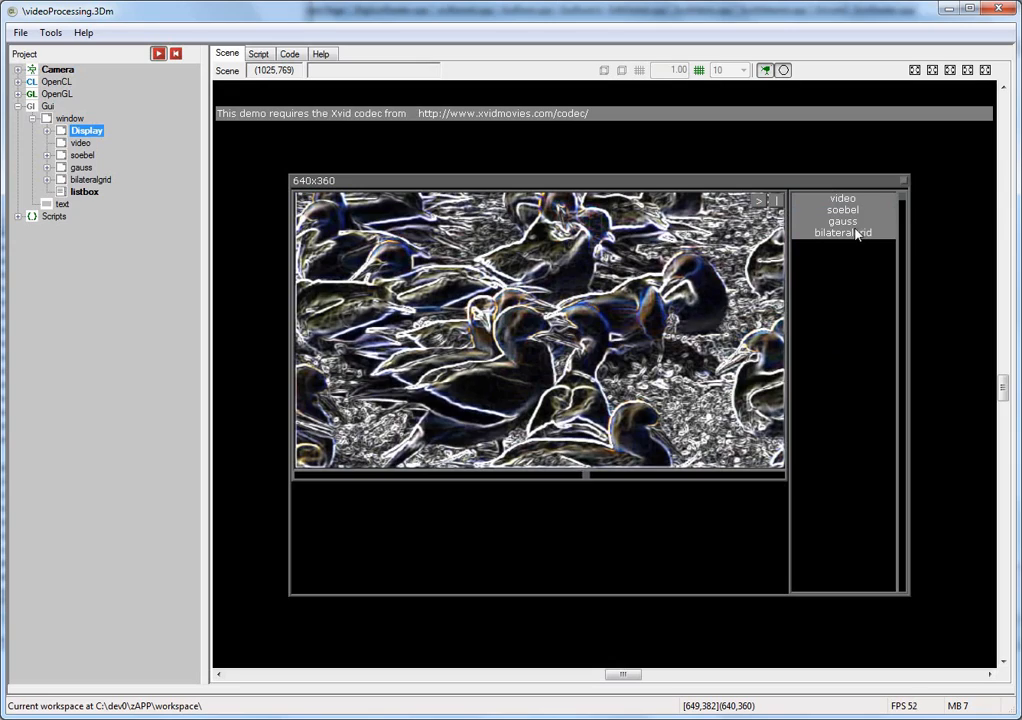
click(844, 232)
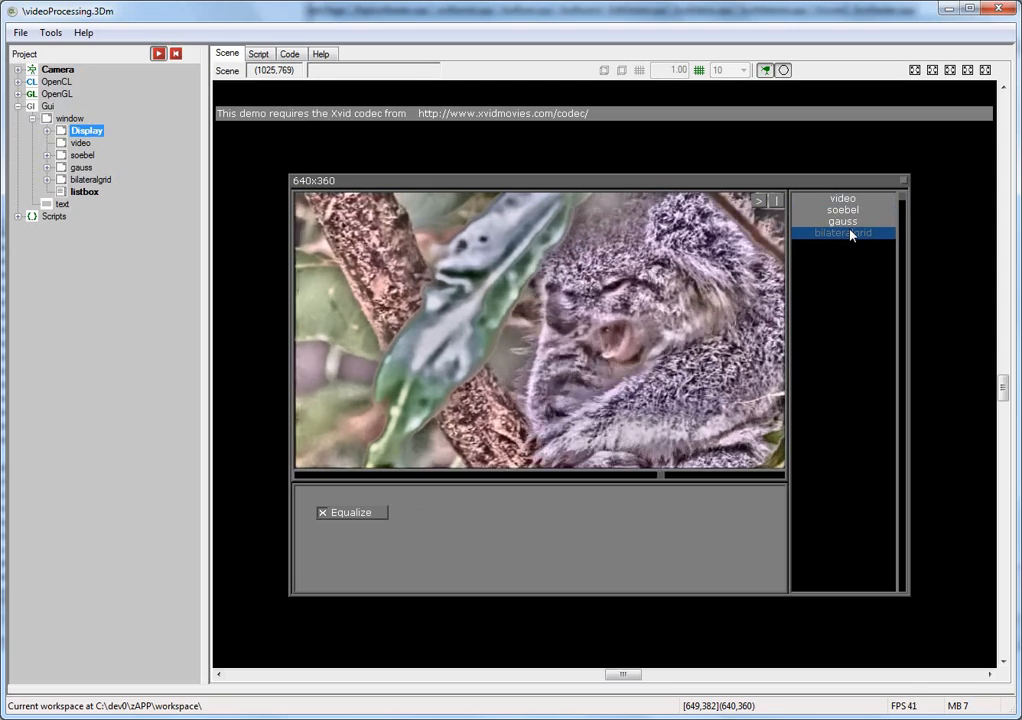
click(844, 210)
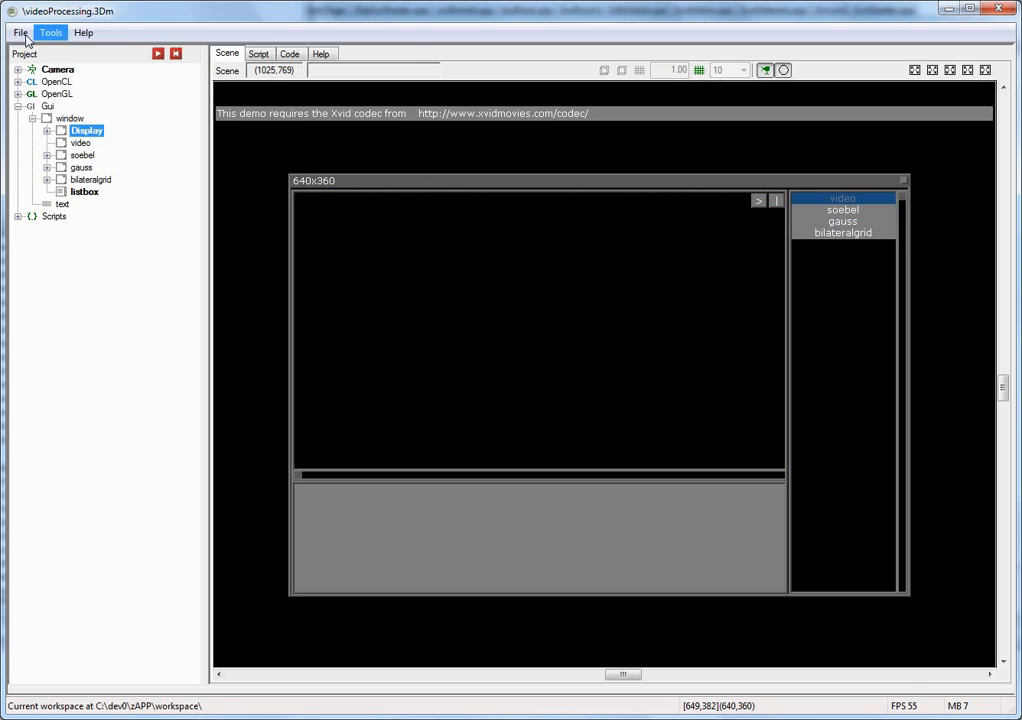
Step: Load the volume.3Dm brain rendering project
click(20, 32)
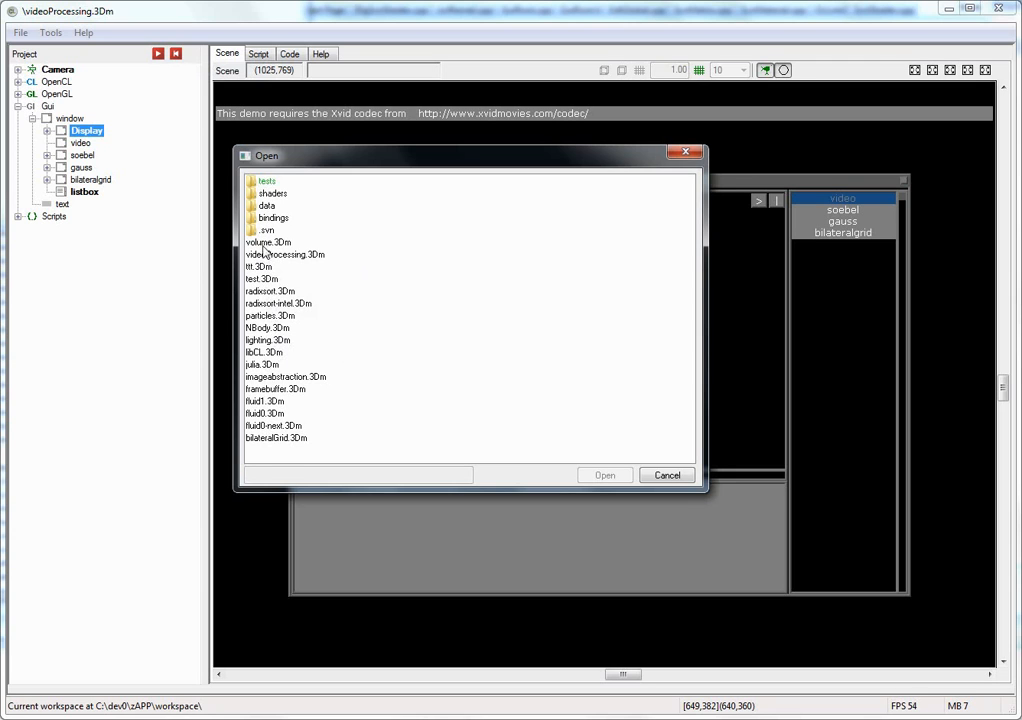
double_click(268, 242)
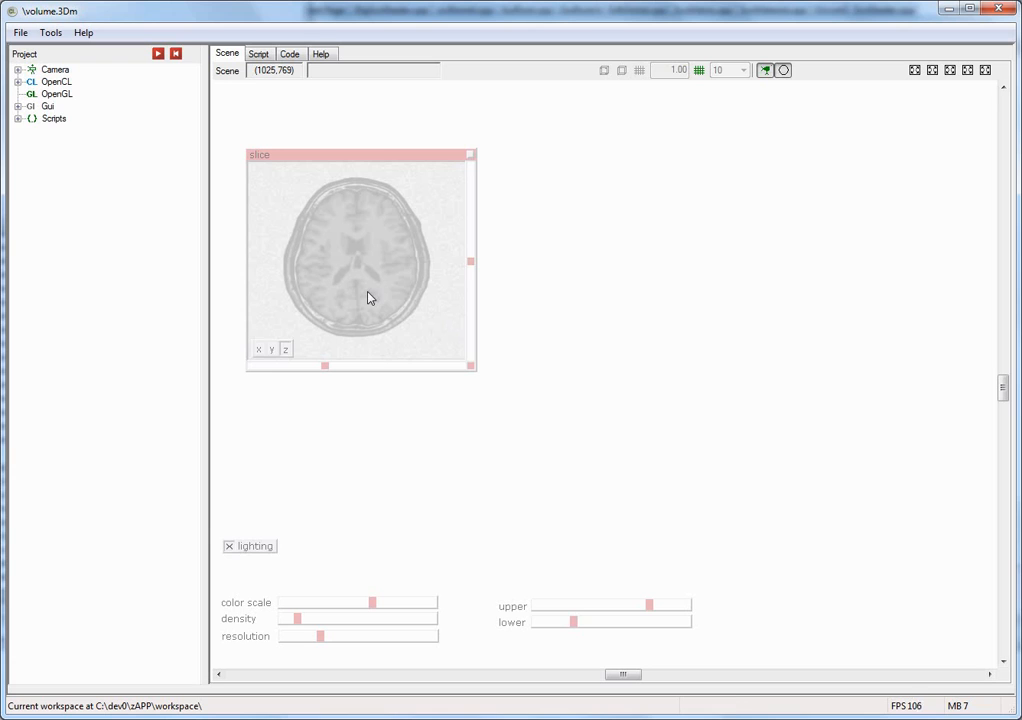
Step: Run the brain volume render, rotate the translucent head, and expand the OpenCL node
click(156, 52)
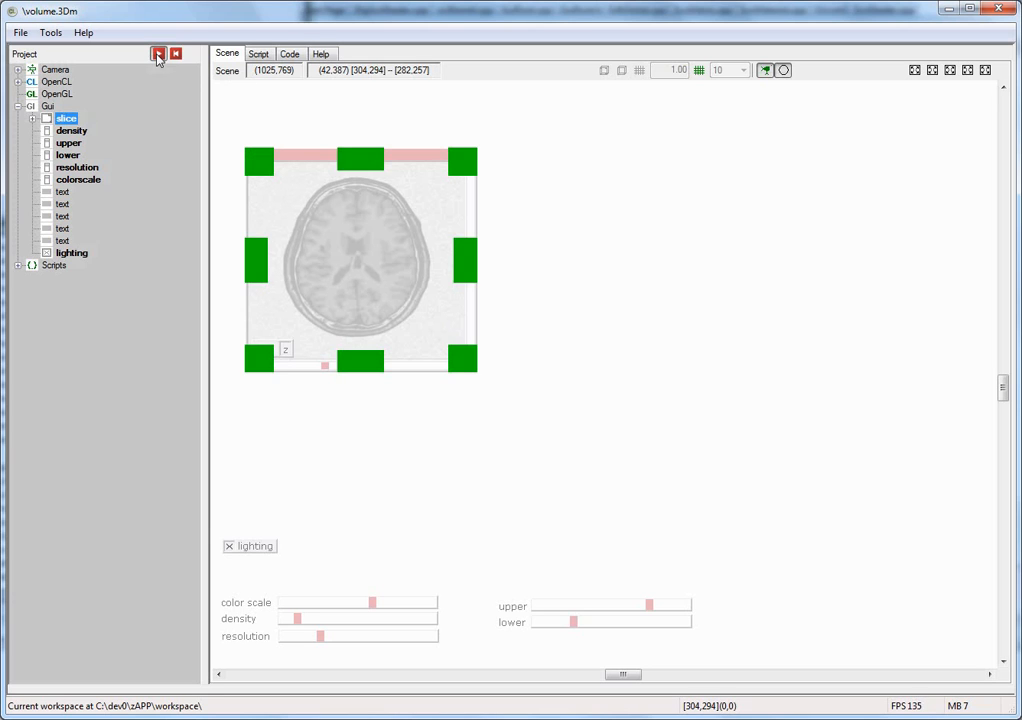
click(156, 52)
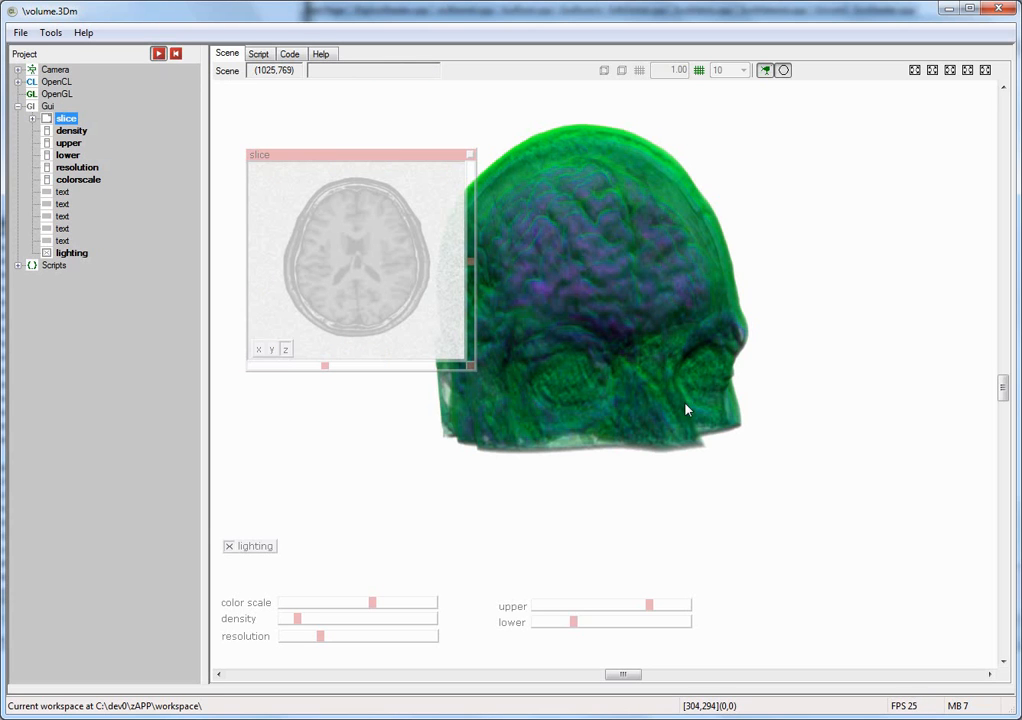
mouse_move(672, 384)
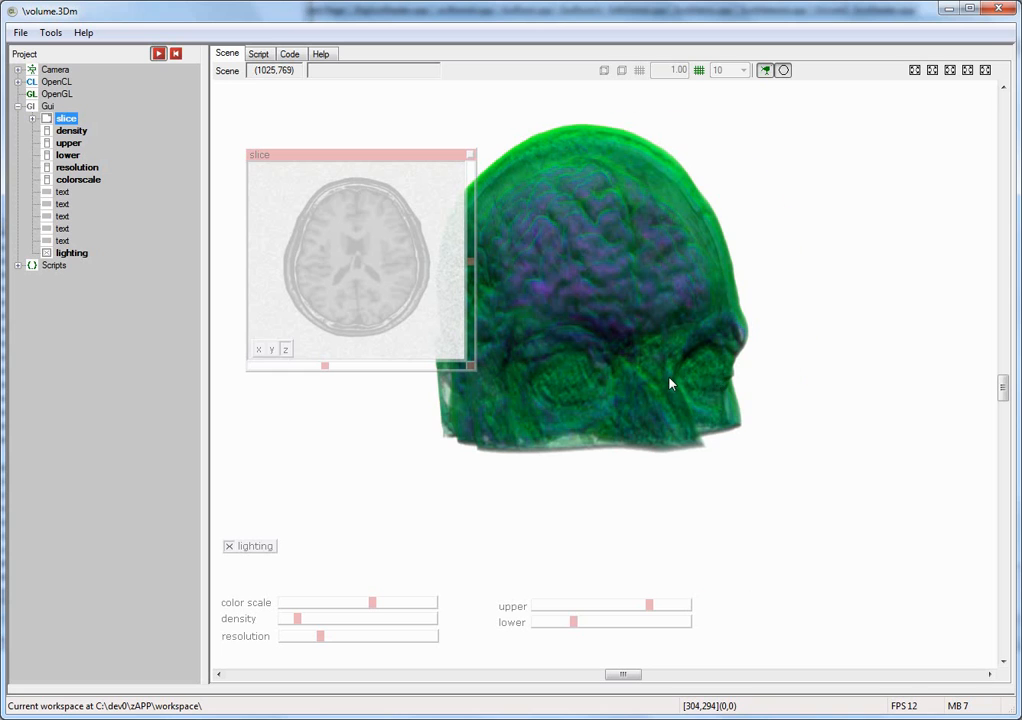
drag(670, 384, 618, 356)
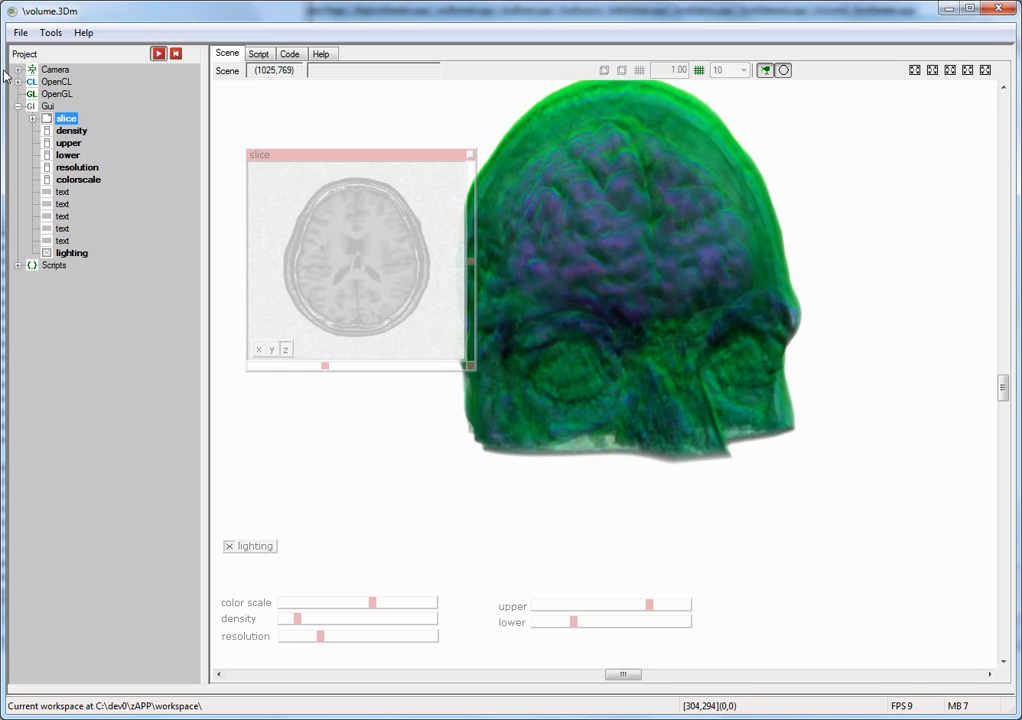
click(20, 80)
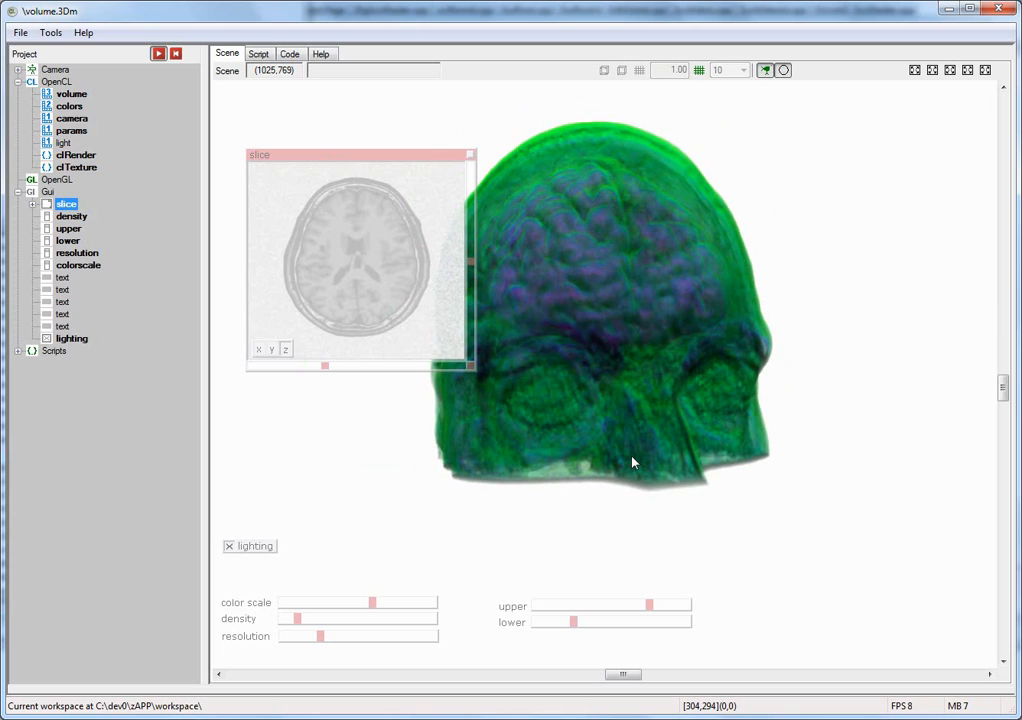
mouse_move(510, 336)
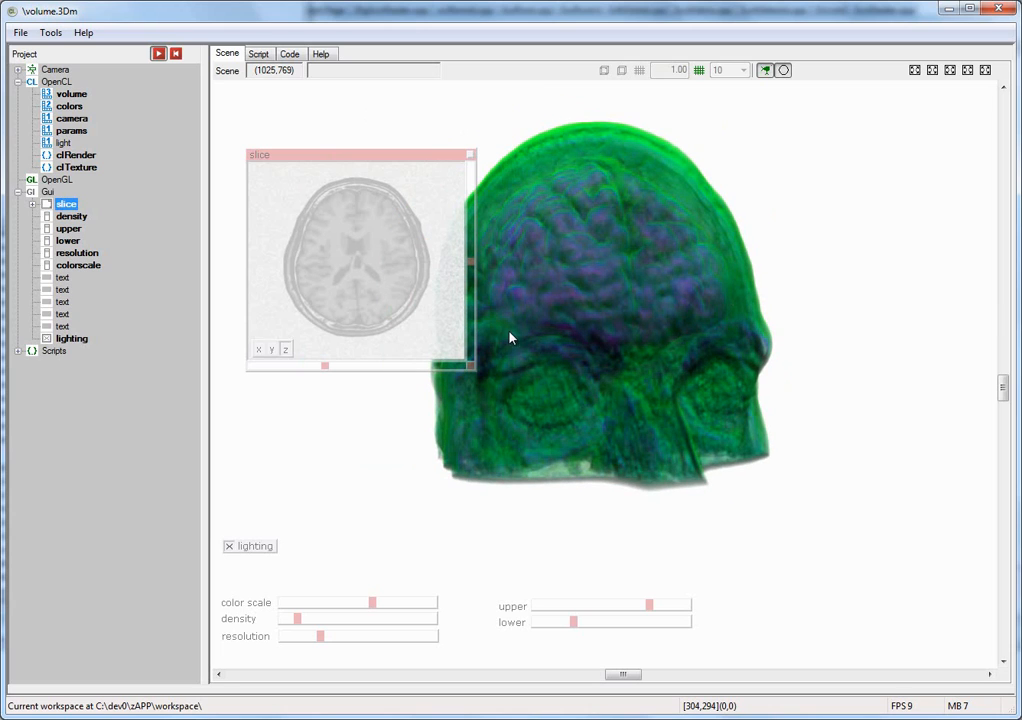
mouse_move(288, 324)
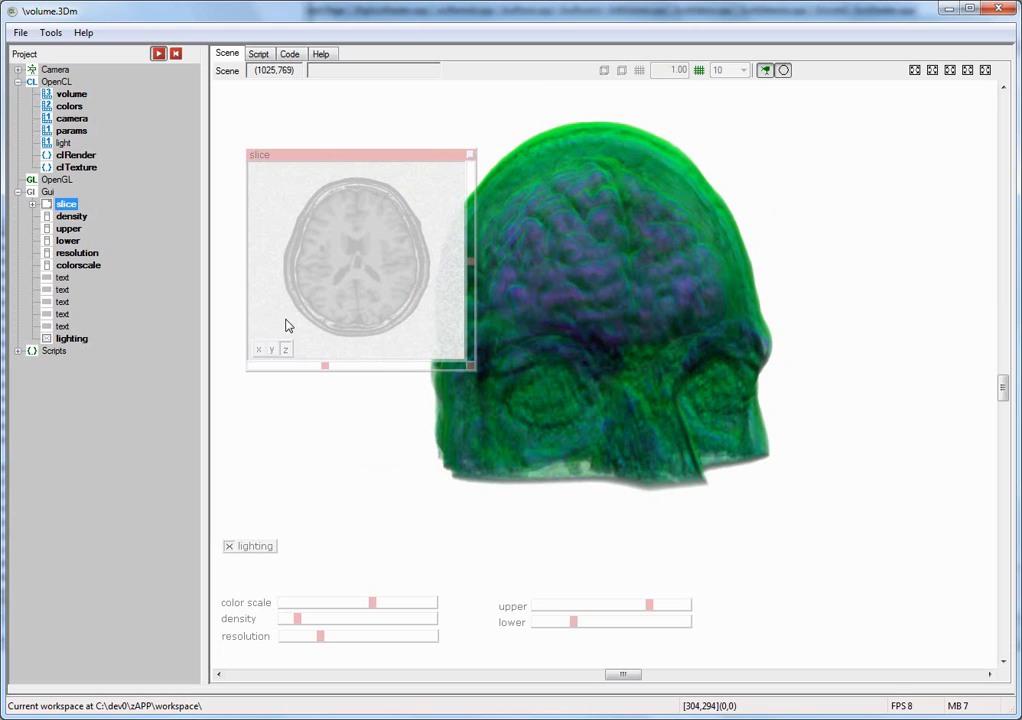
Step: Switch the slice panel to a coronal section and scrub through the brain slices
drag(360, 156, 490, 200)
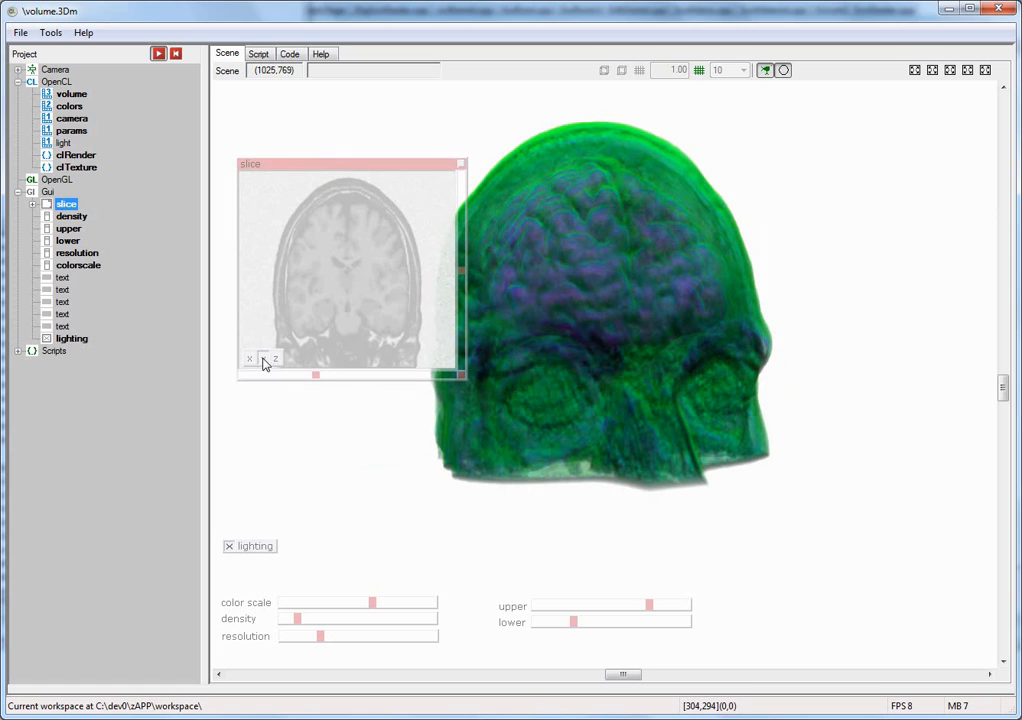
drag(316, 376, 408, 376)
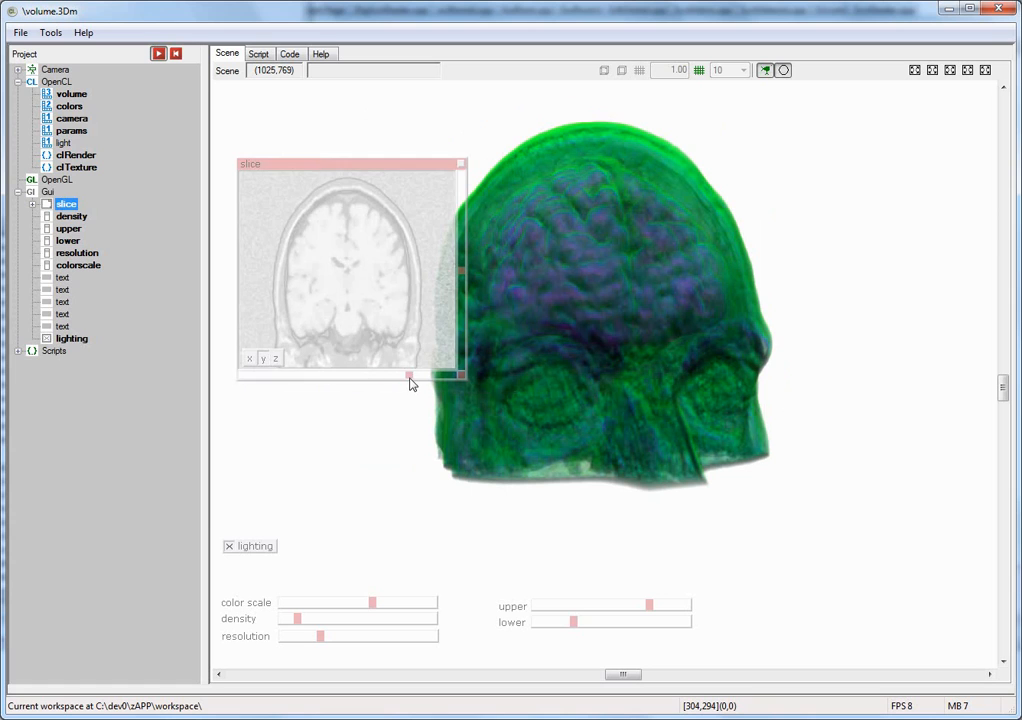